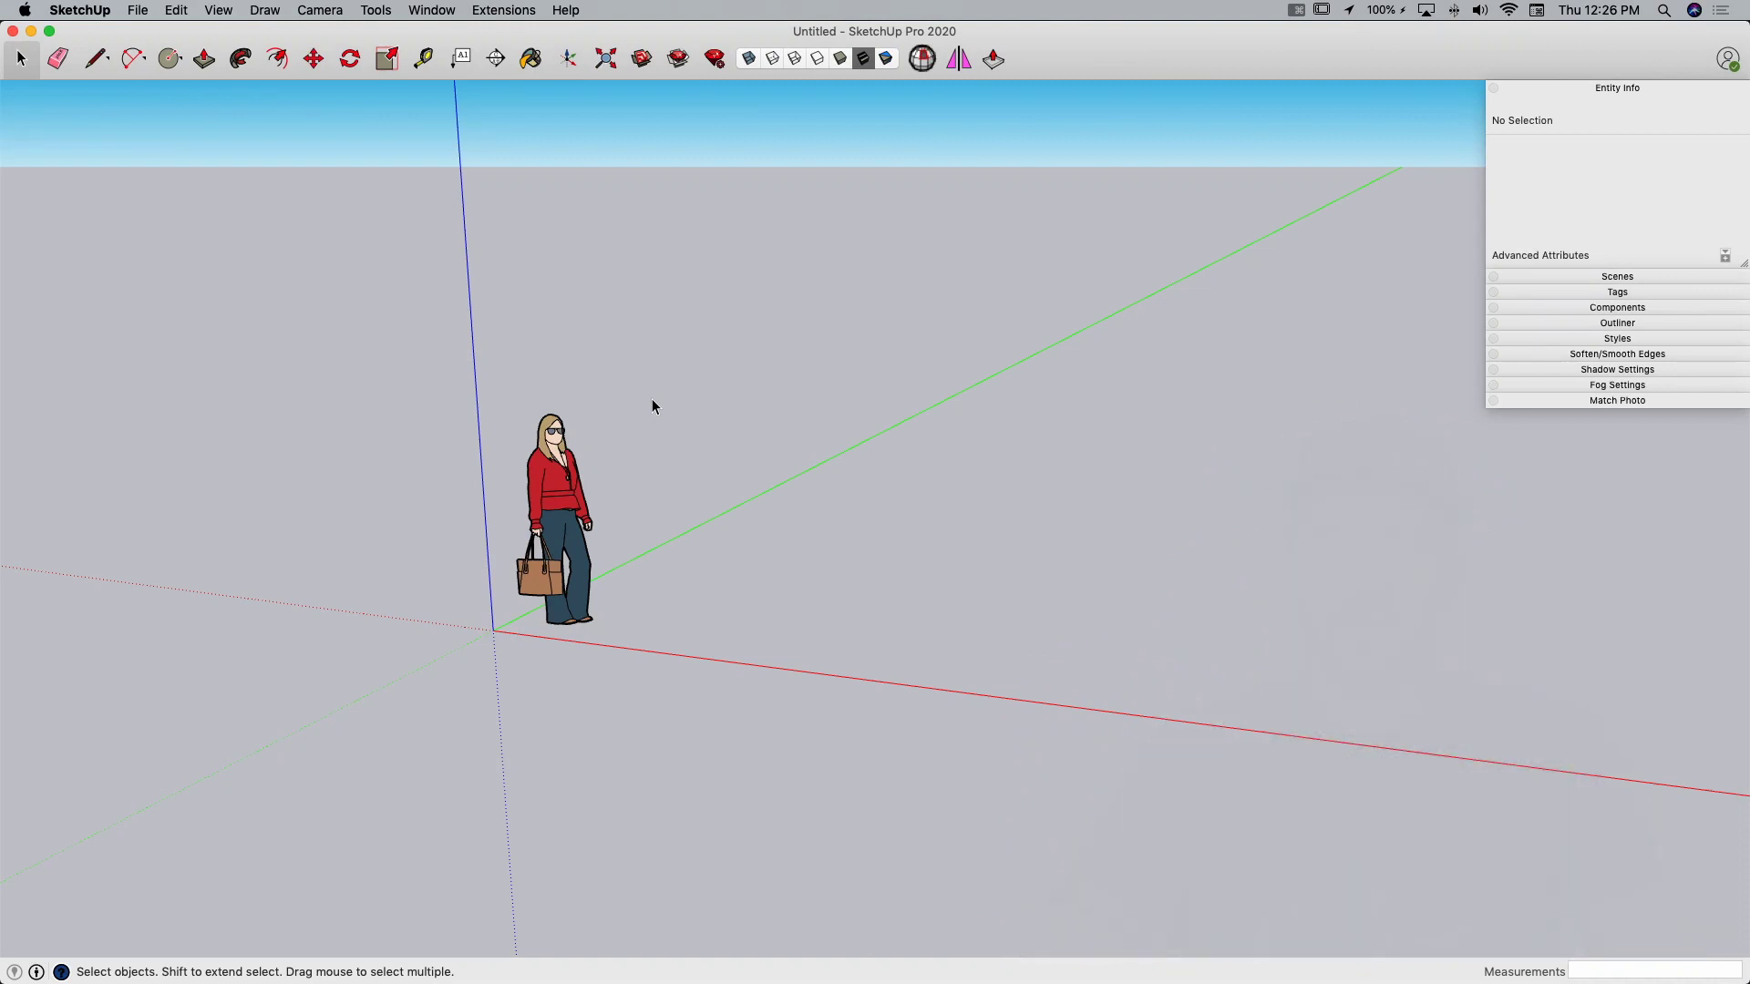
mouse_move(605, 474)
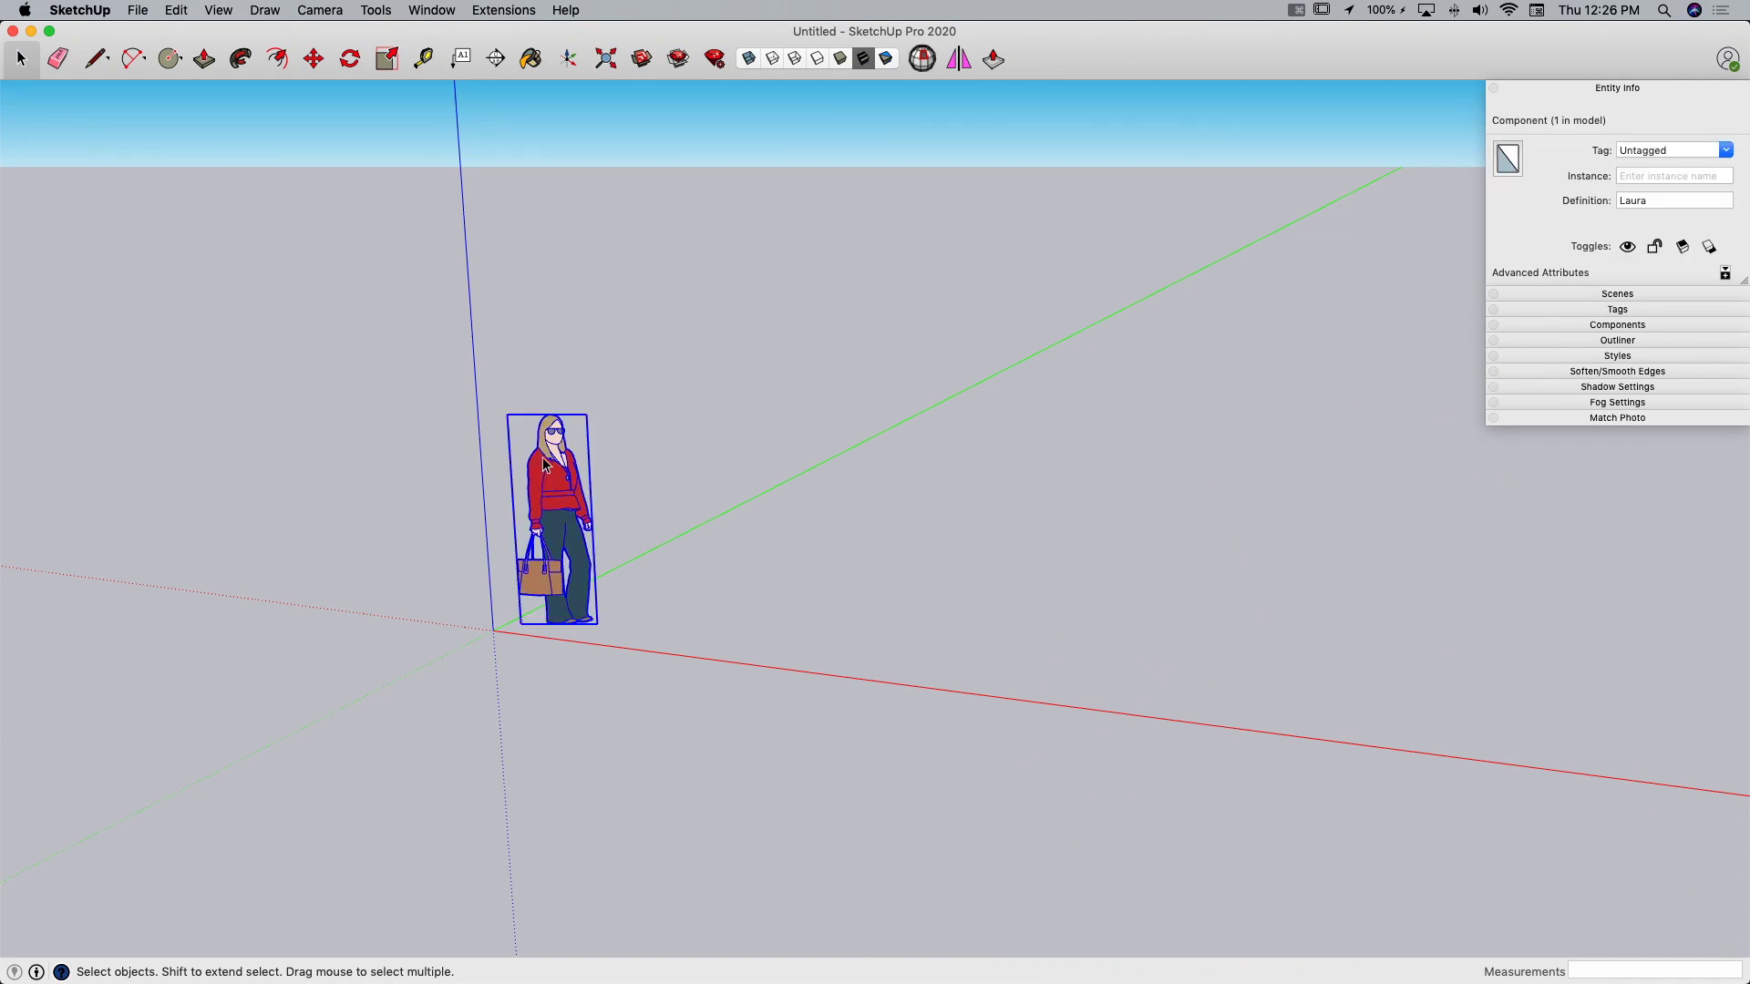
mouse_move(654, 434)
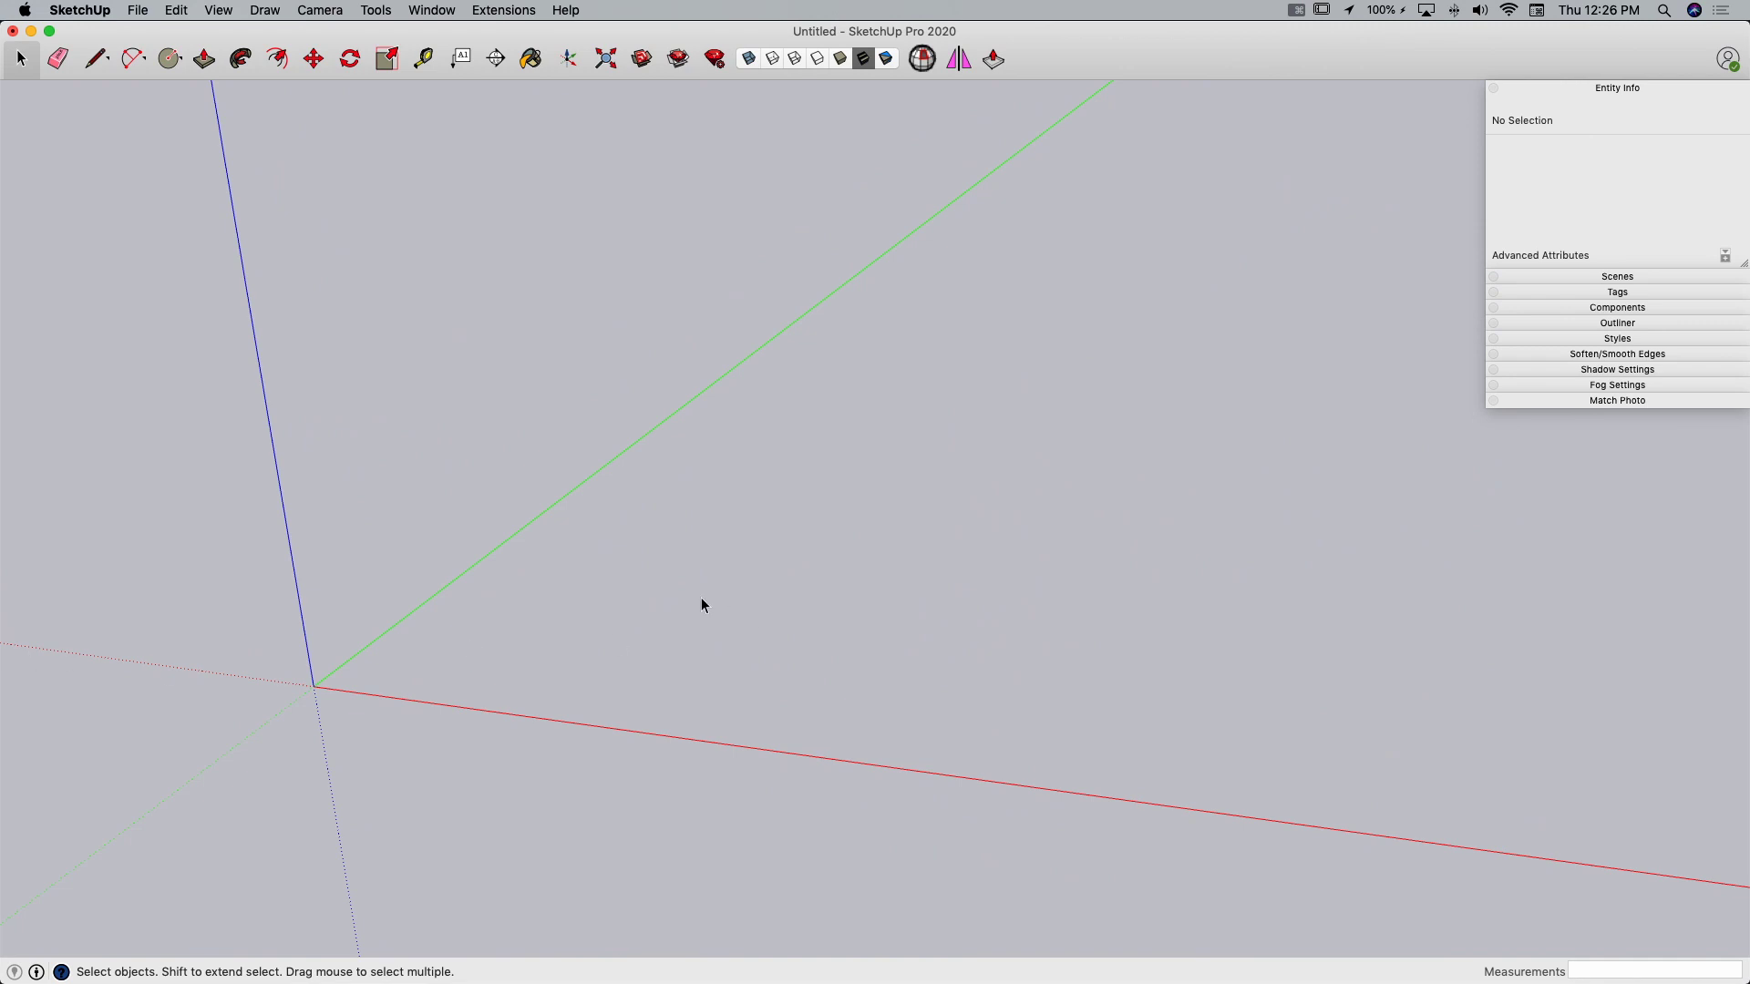
Draw the large box and slant it by moving its top edge downward.
left_click(168, 58)
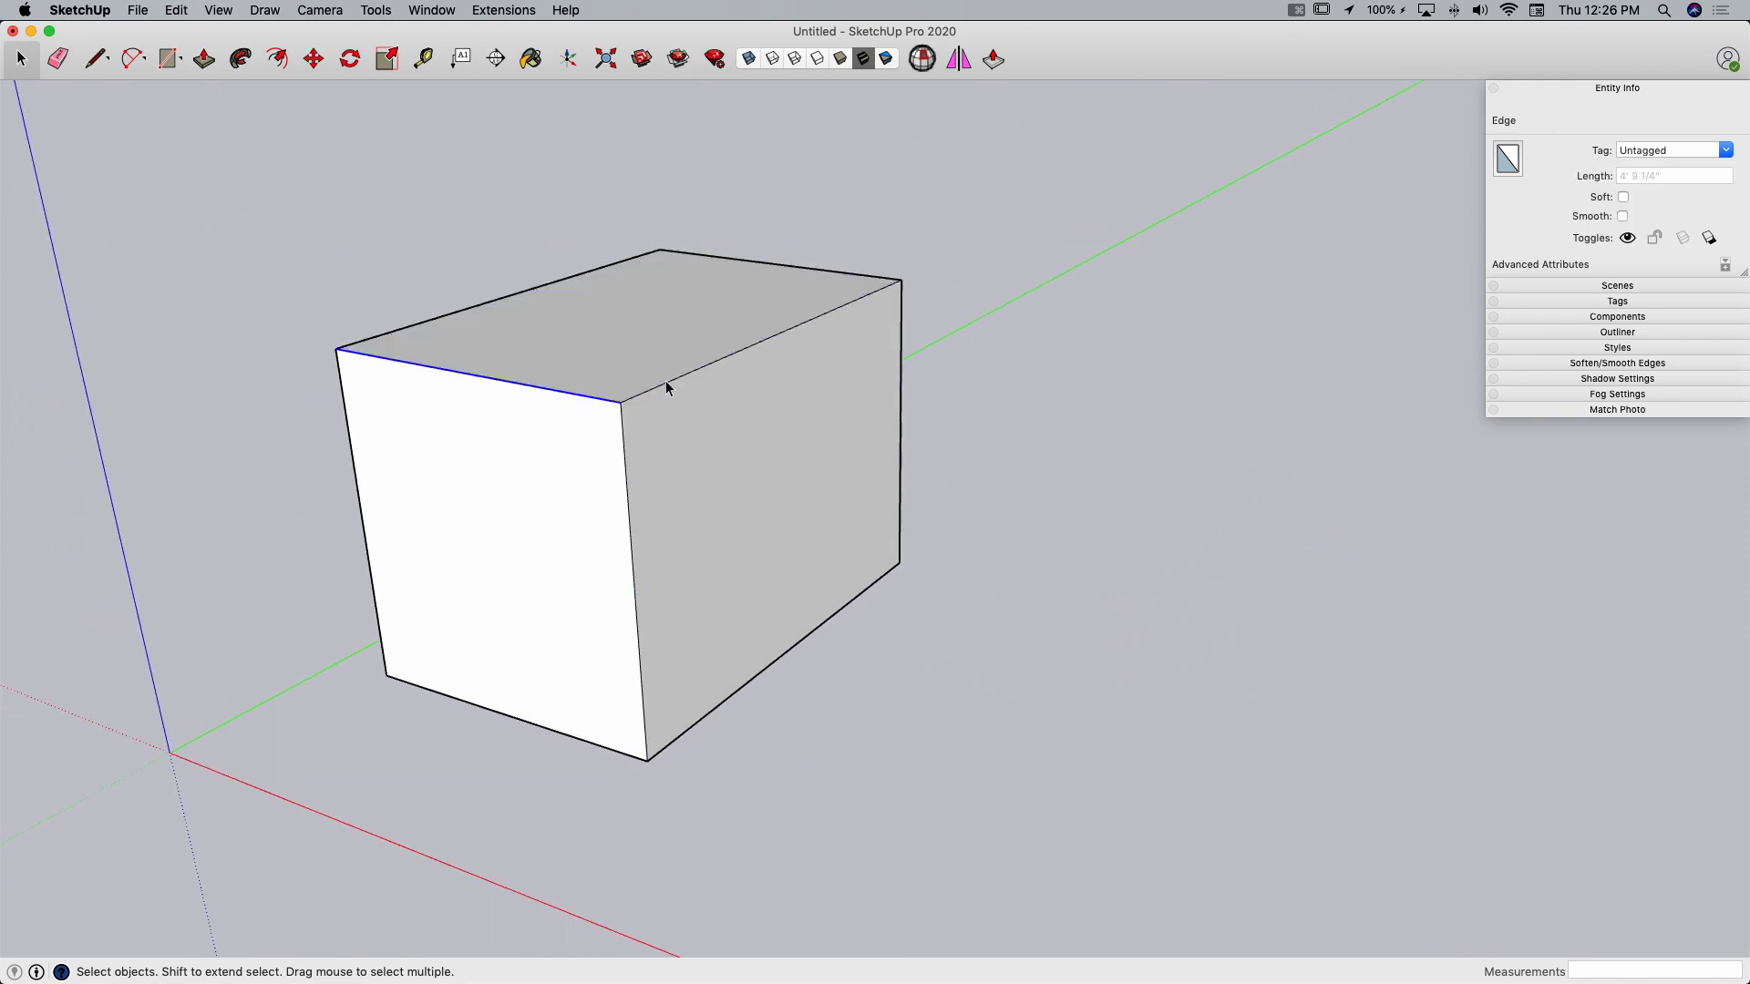
left_click(311, 59)
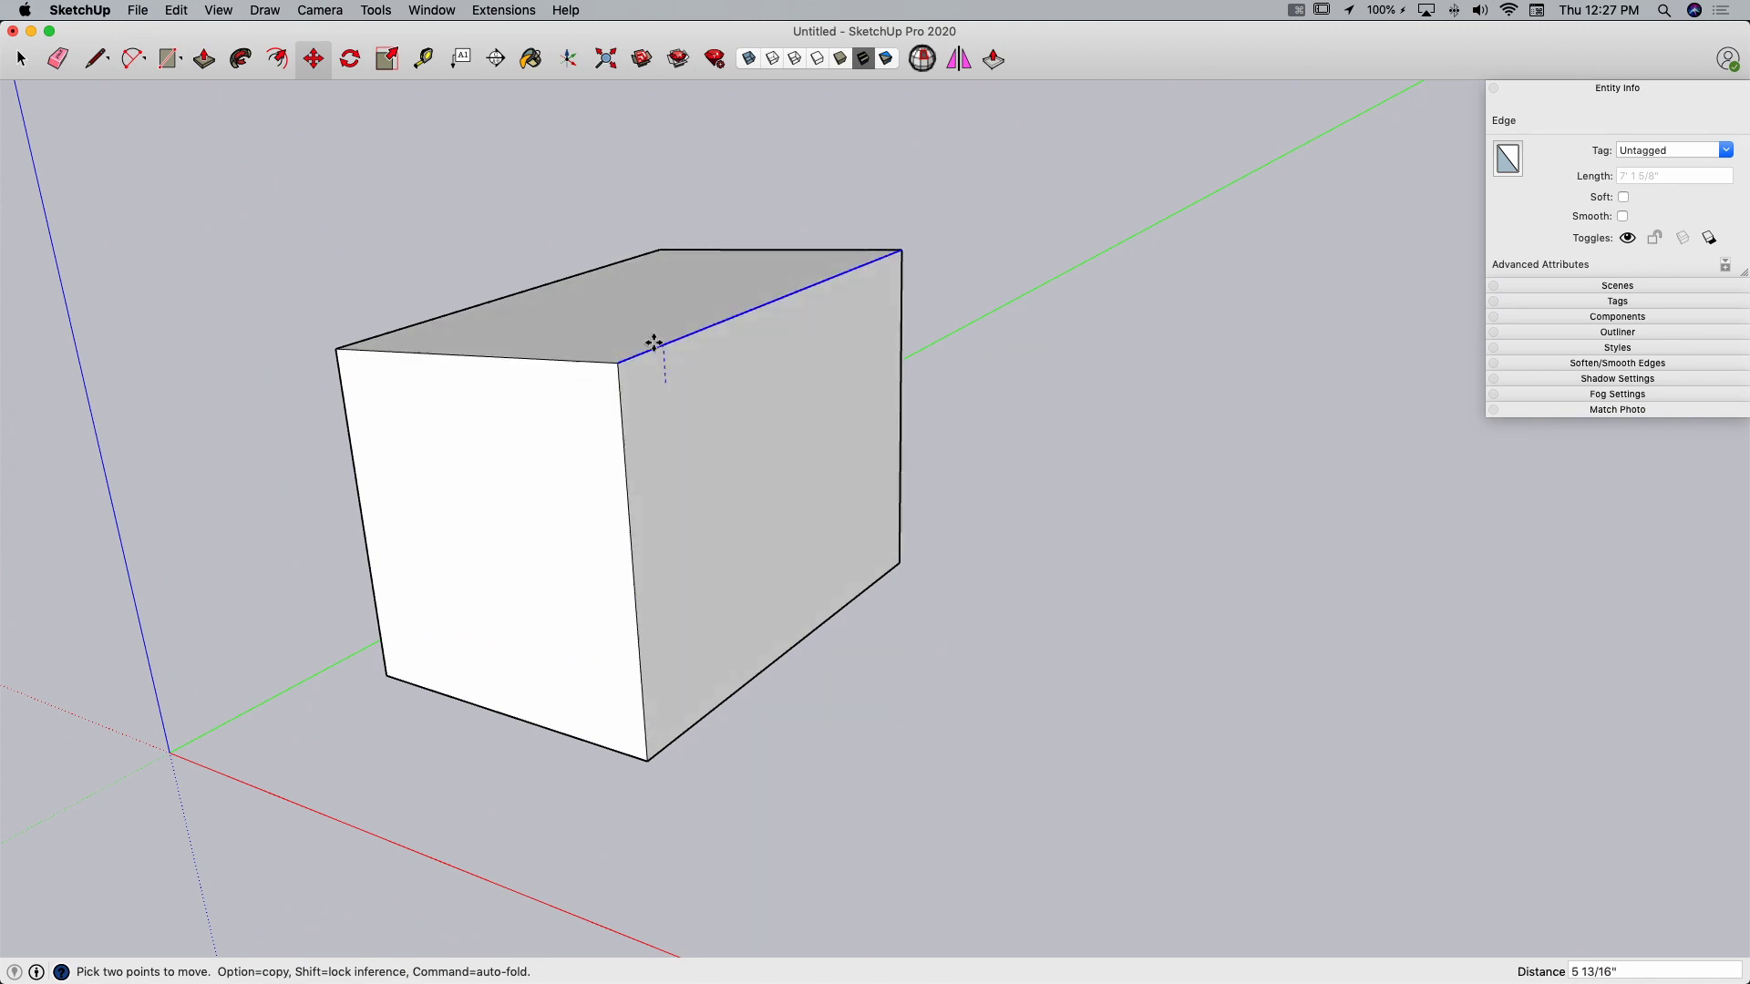
left_click_drag(653, 343, 649, 588)
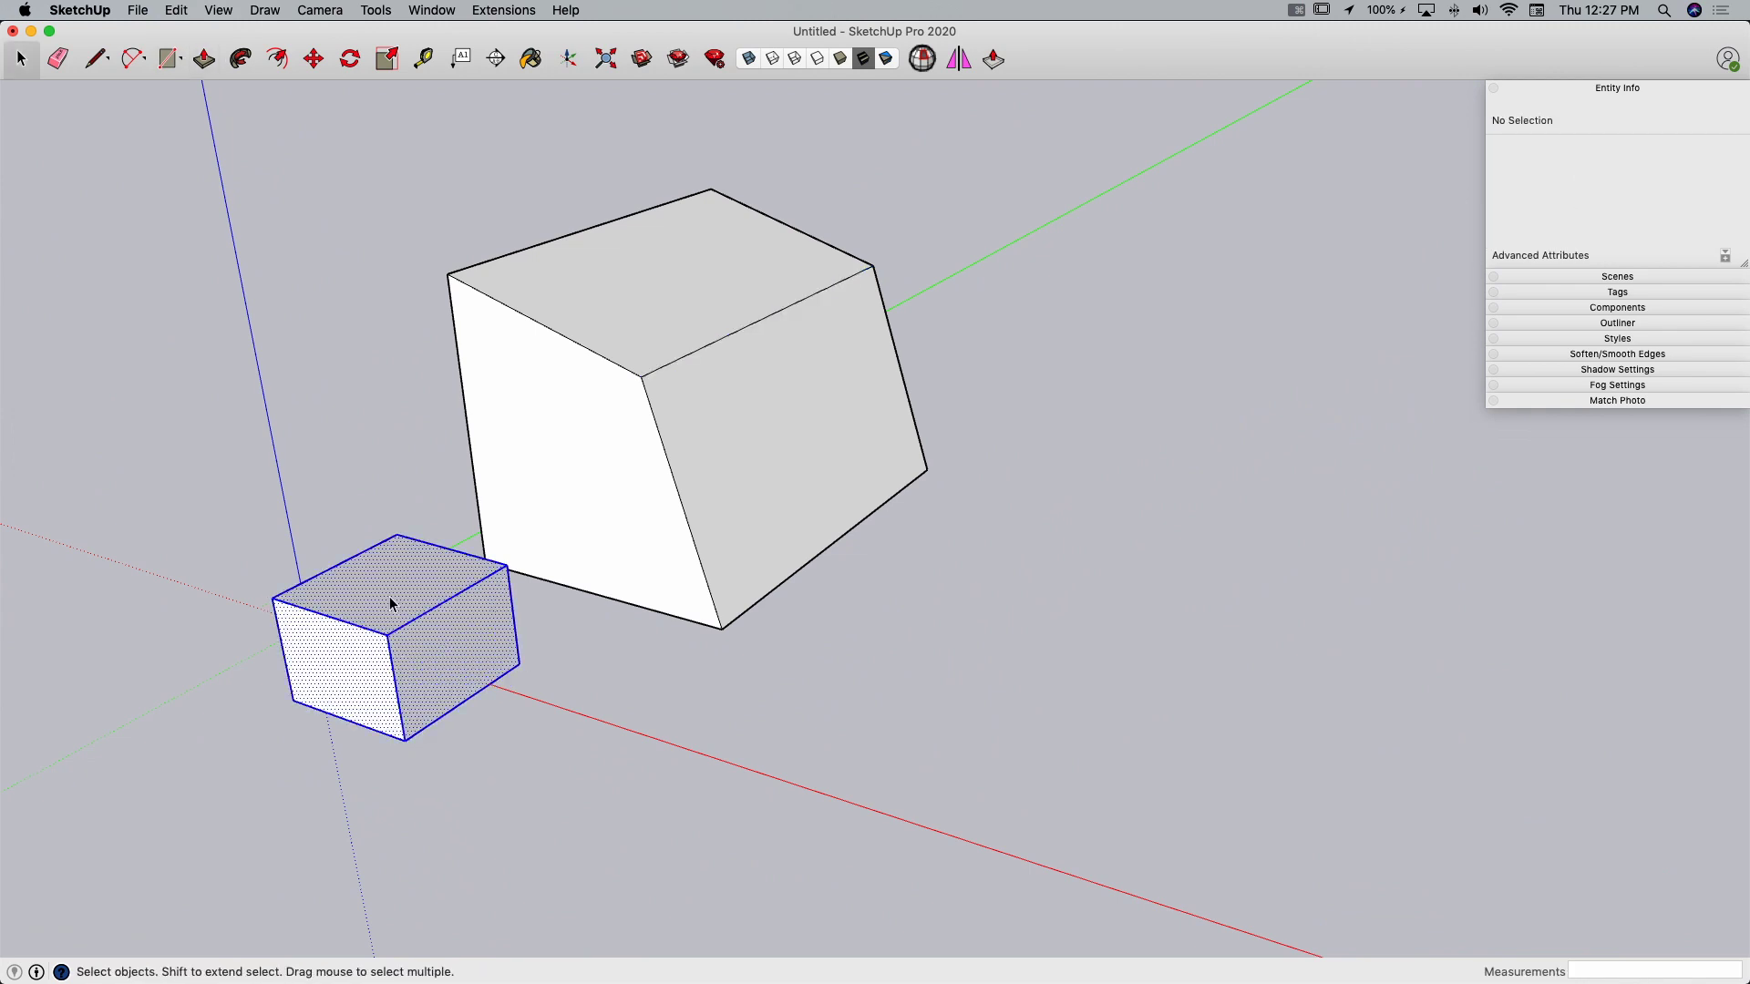
Select the loose small box and push it into the large box, warping its faces.
left_click(312, 58)
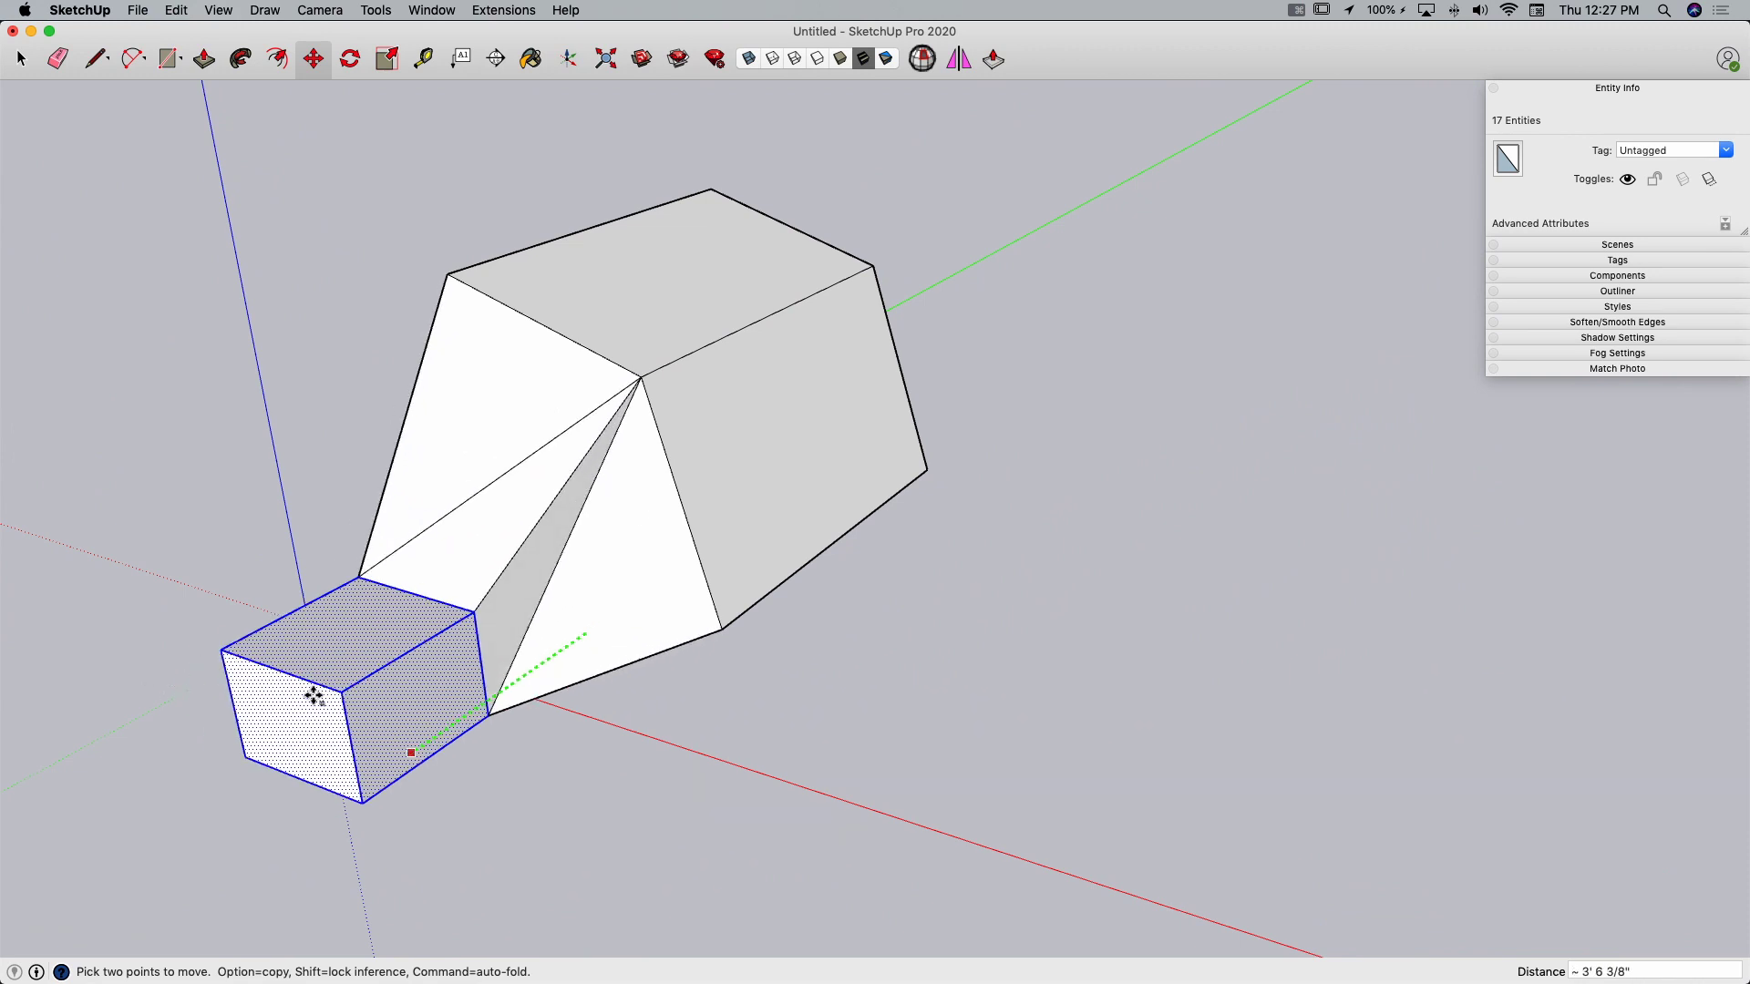
left_click_drag(315, 698, 621, 600)
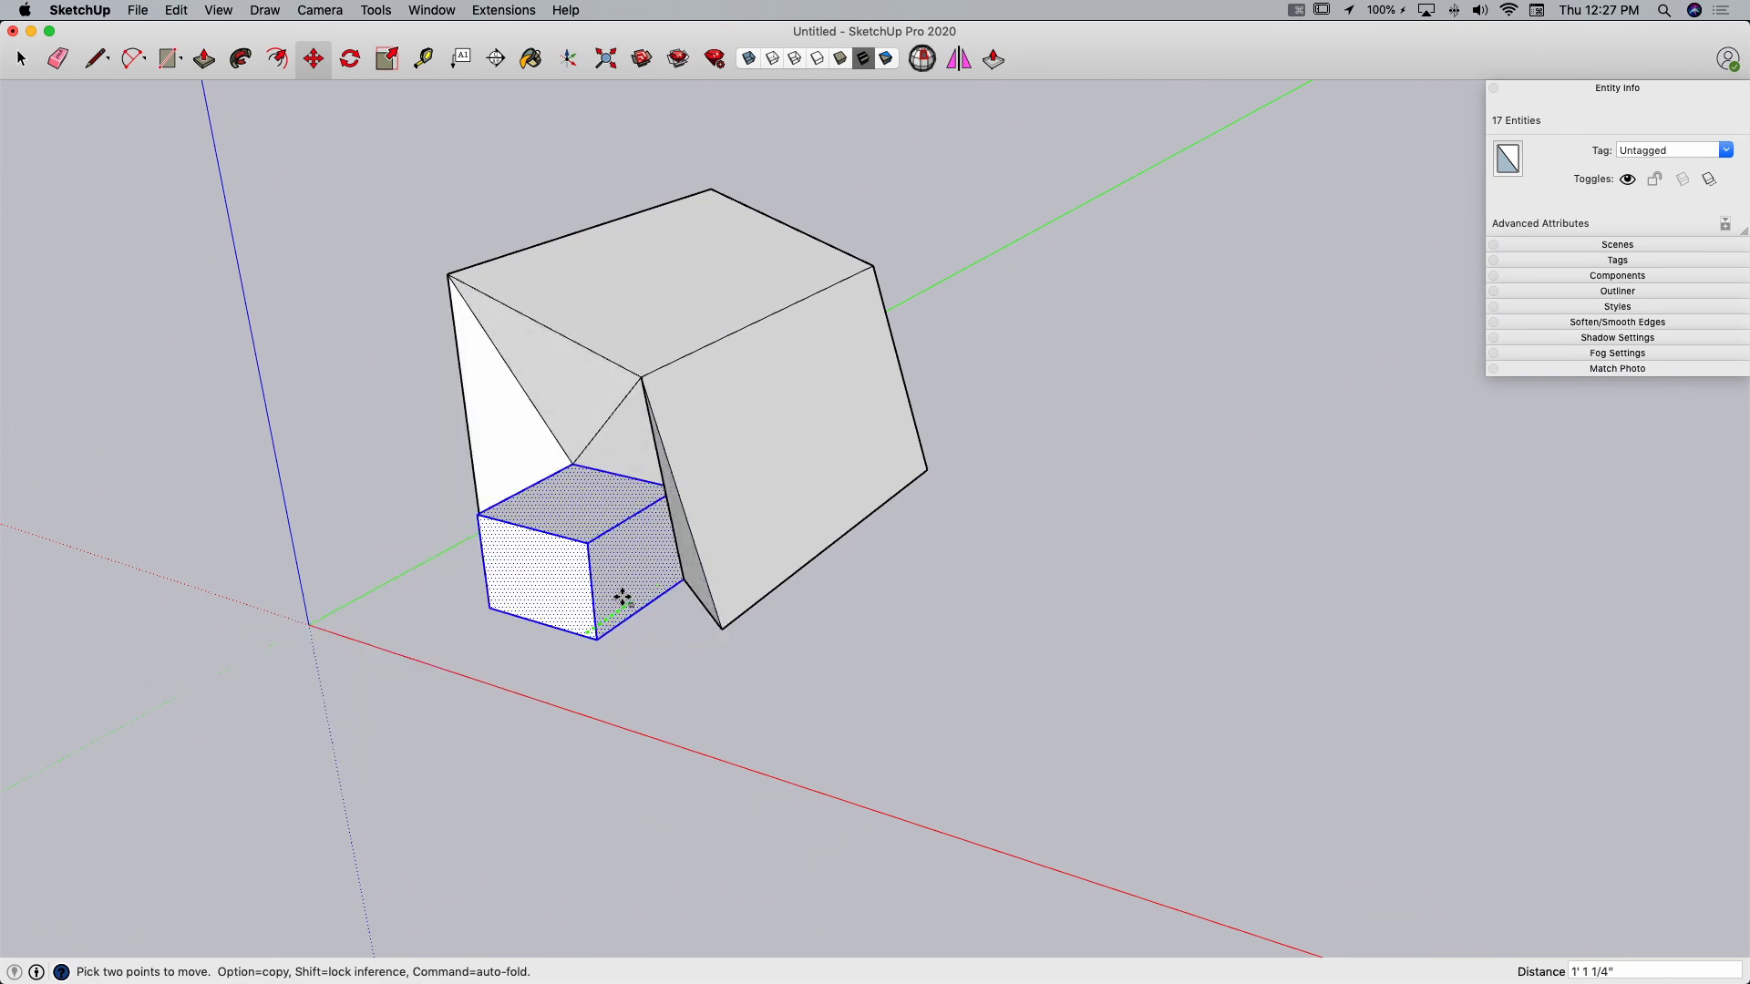
left_click_drag(621, 600, 401, 707)
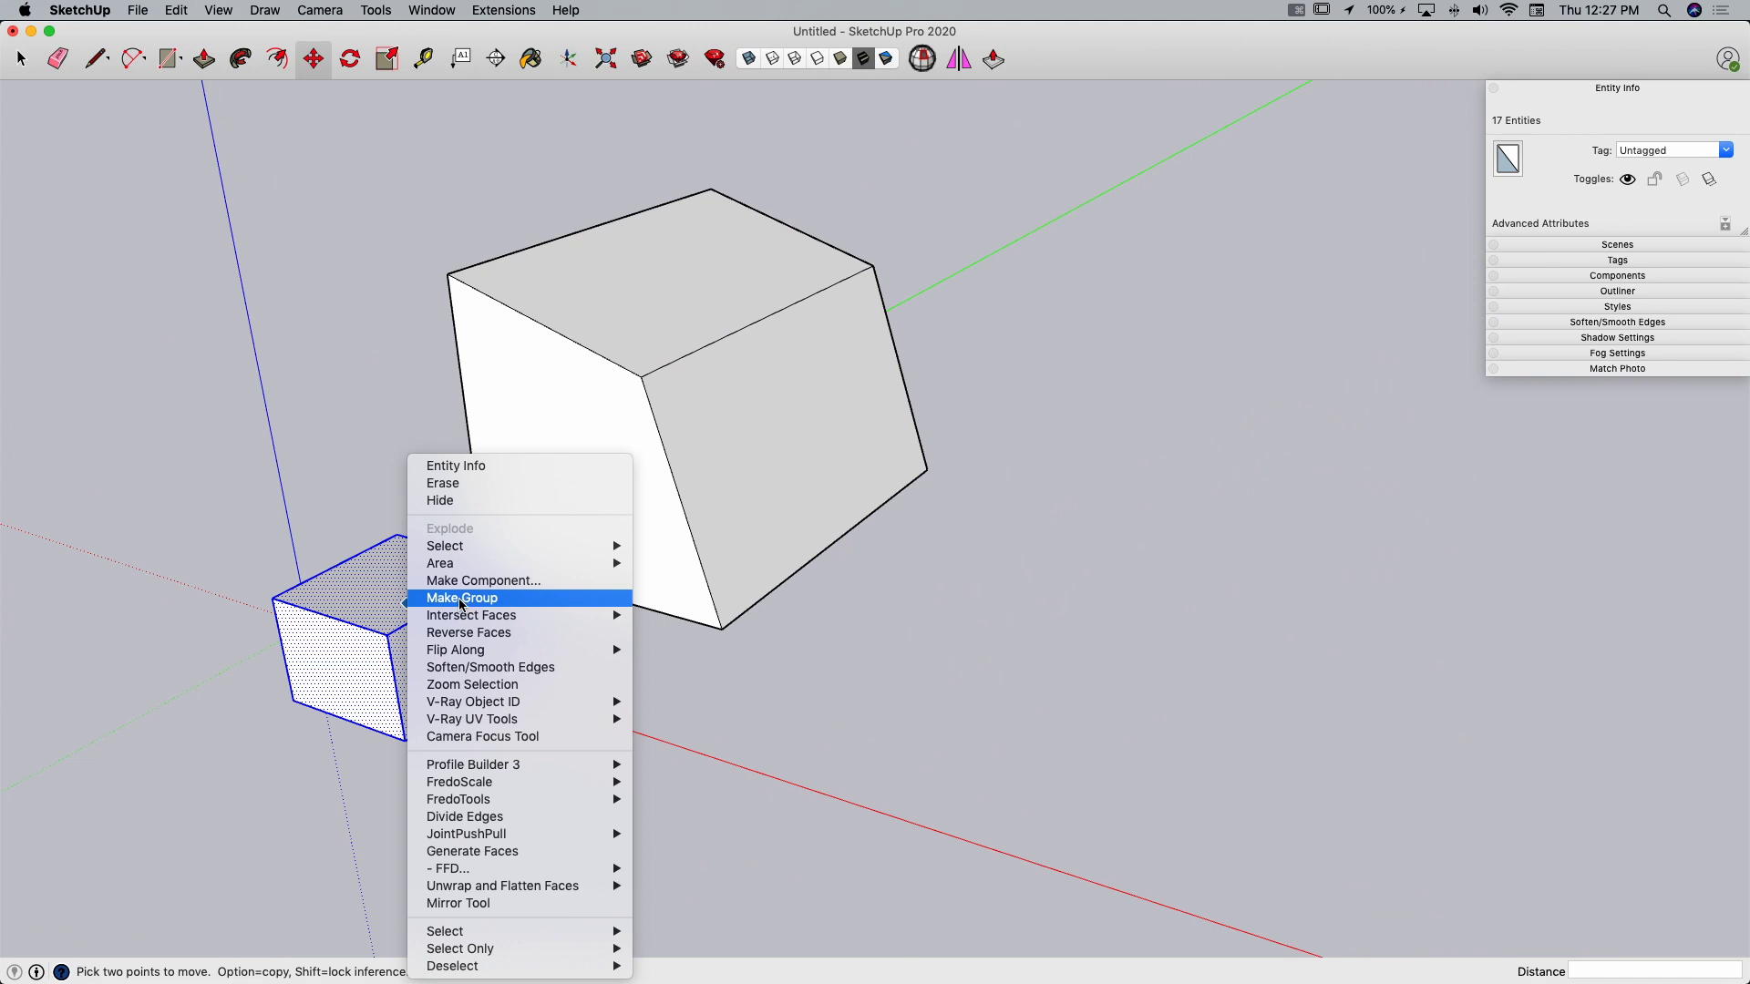
Group the small box and place it against the large box without distortion.
left_click(463, 598)
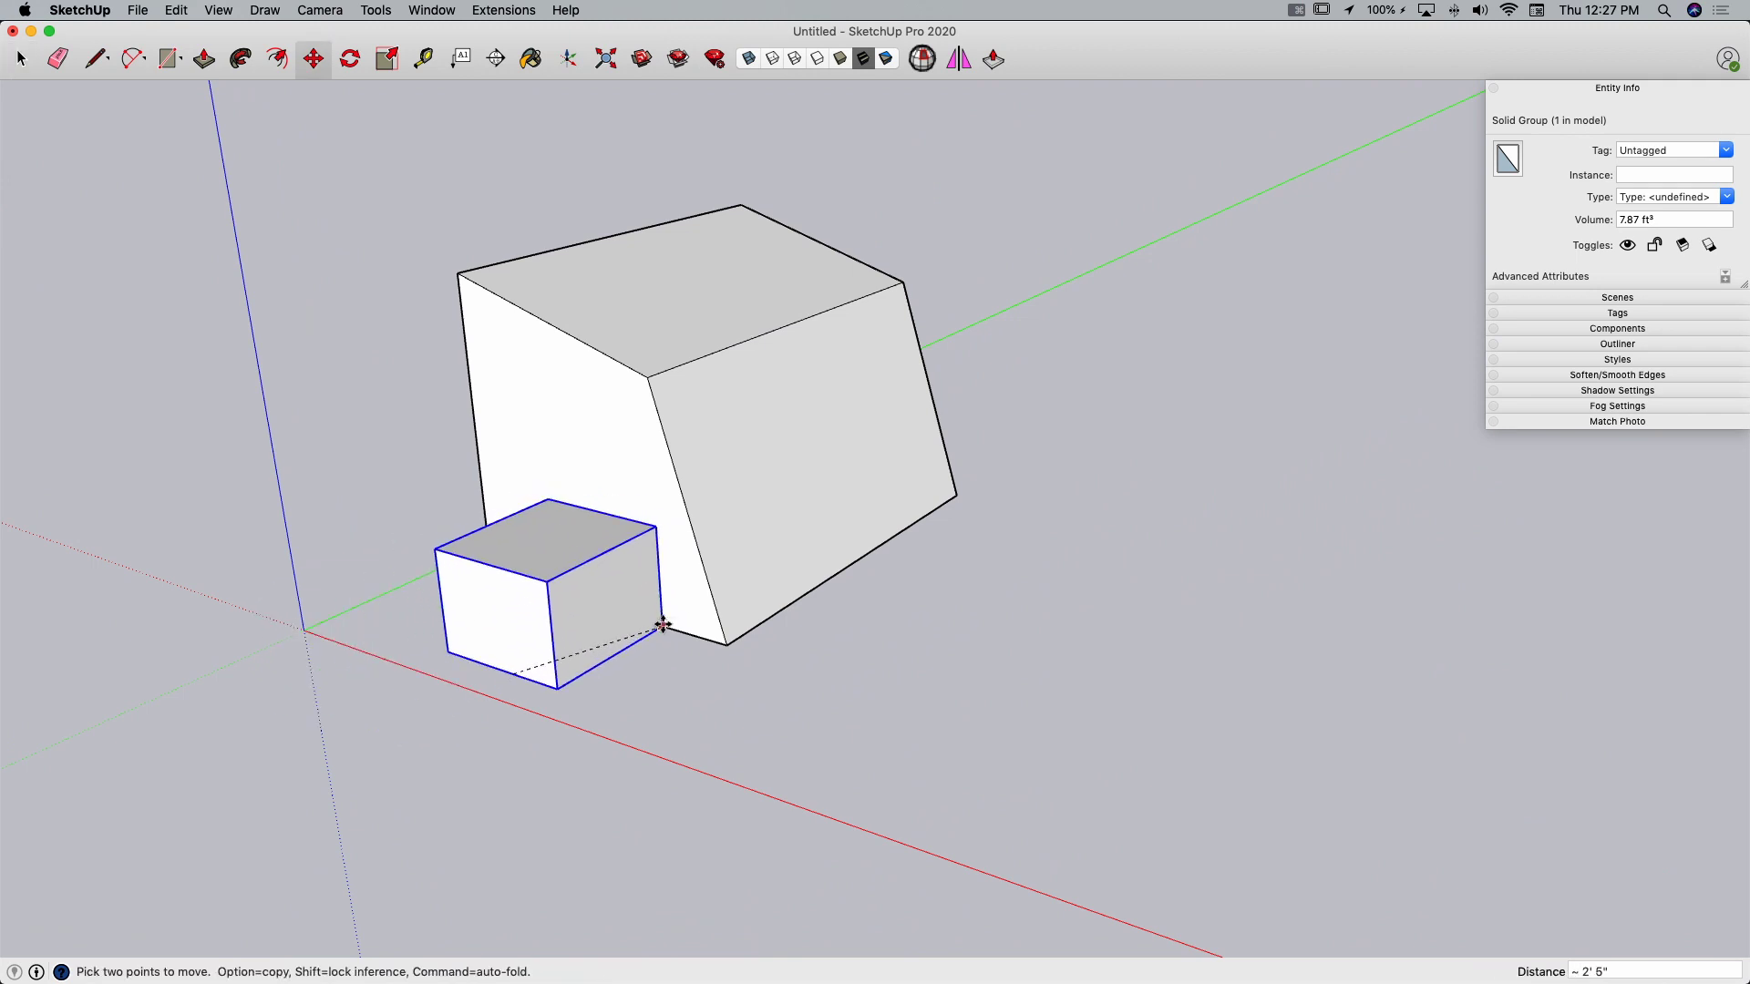
left_click_drag(664, 625, 547, 647)
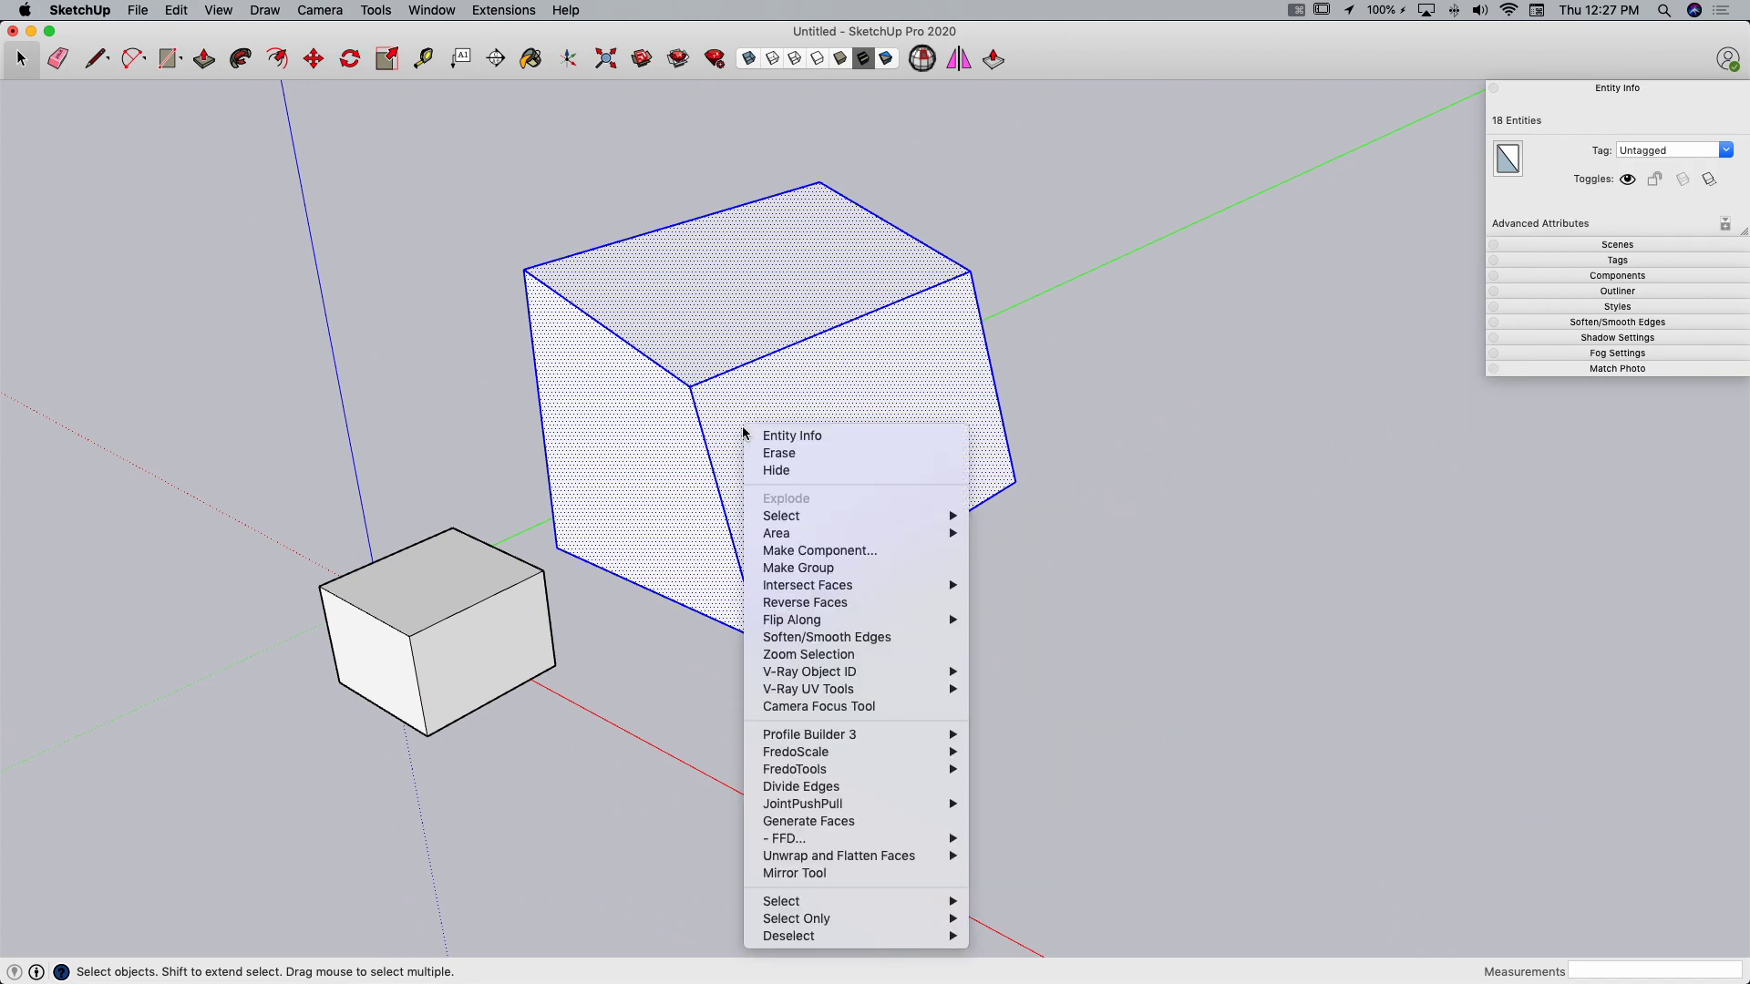
Make the large box a component named Component#1, then clear both boxes from the model.
left_click(818, 551)
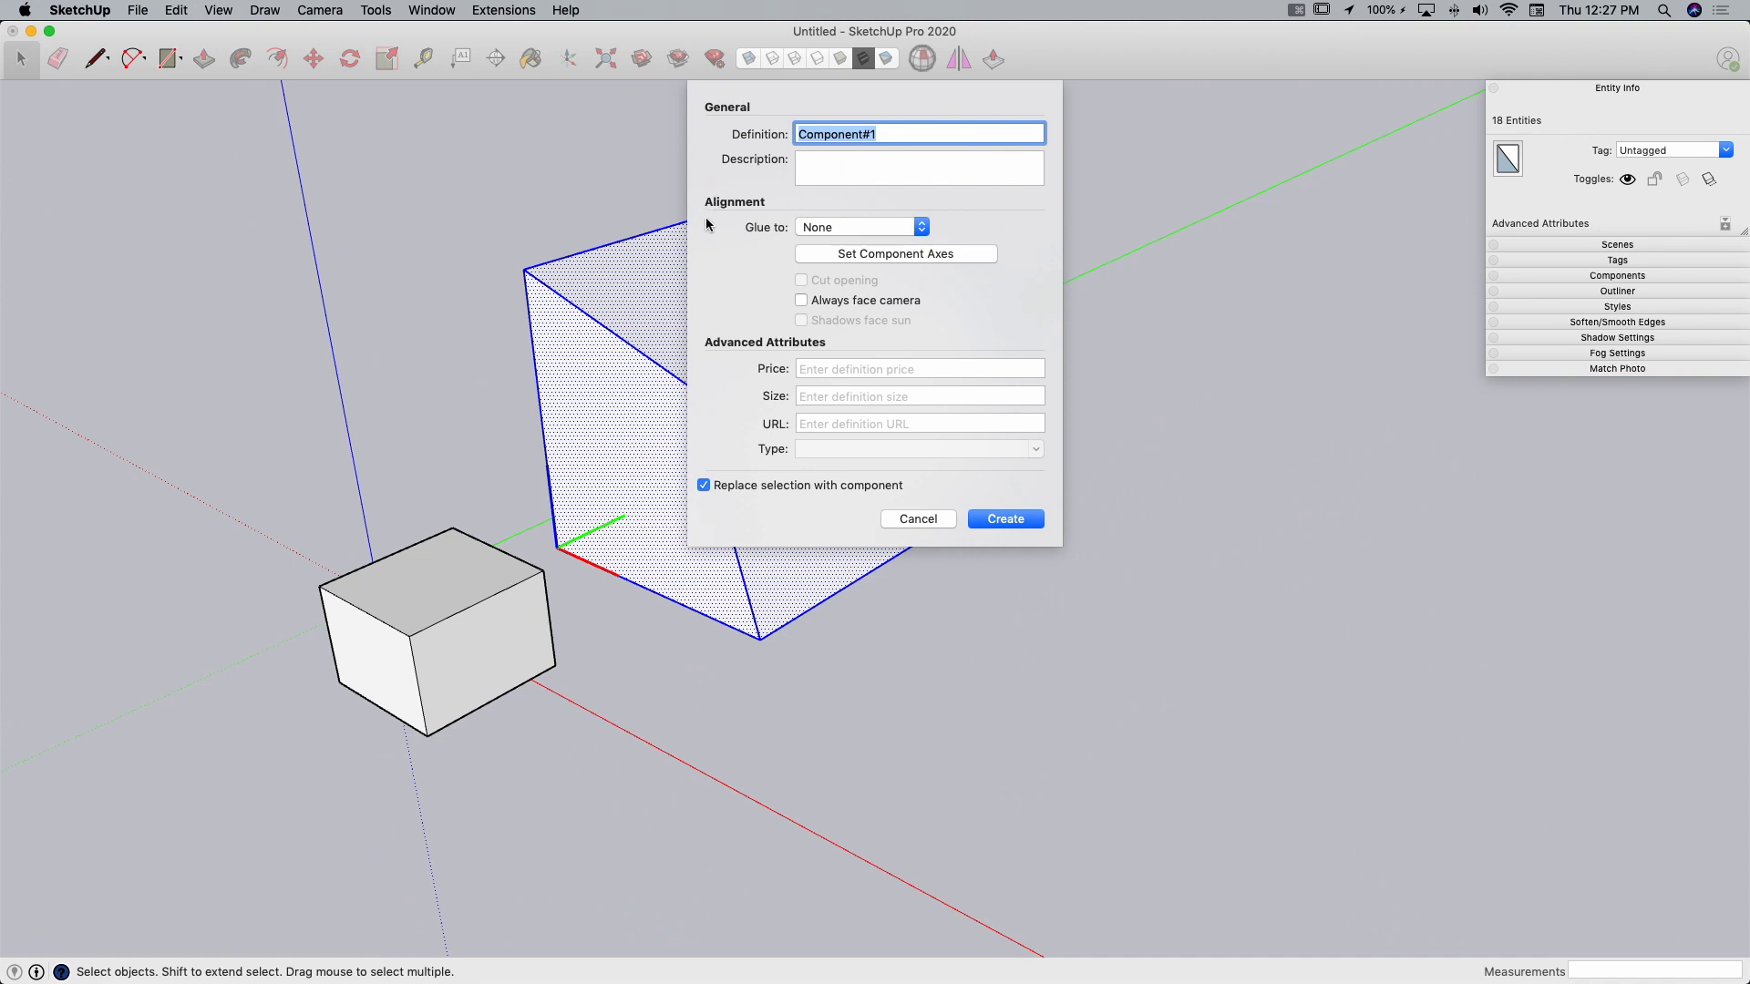
mouse_move(810, 335)
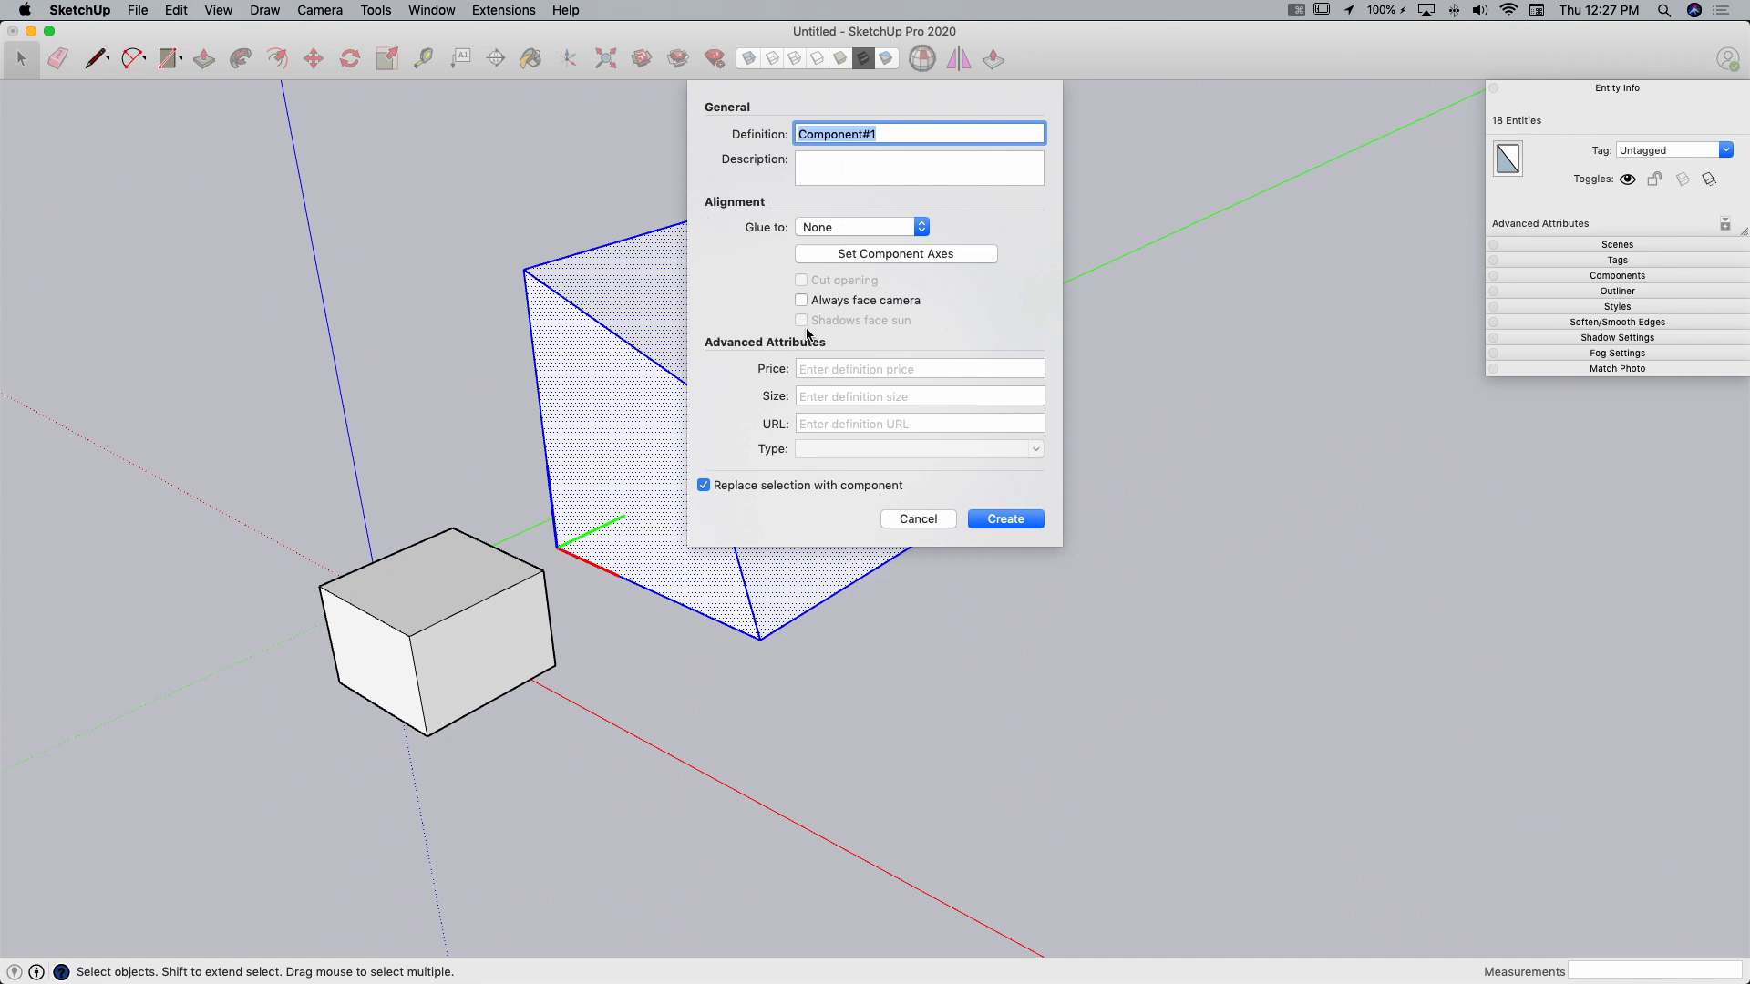
mouse_move(943, 541)
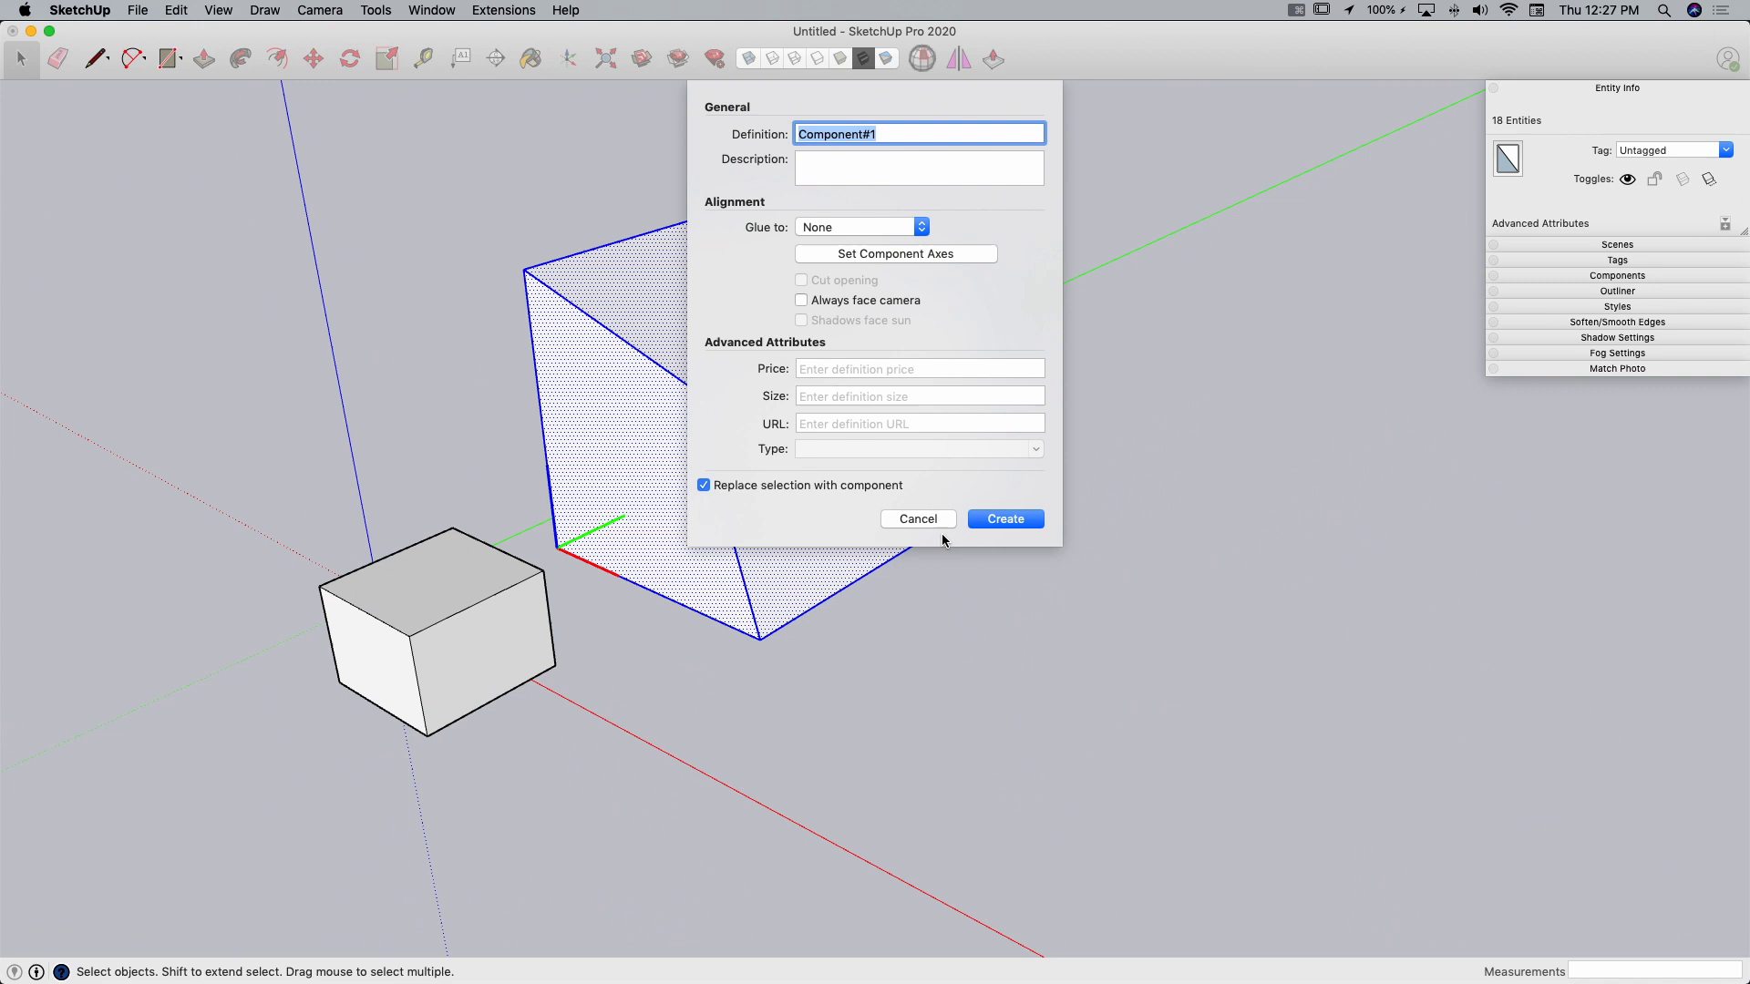
left_click(1003, 520)
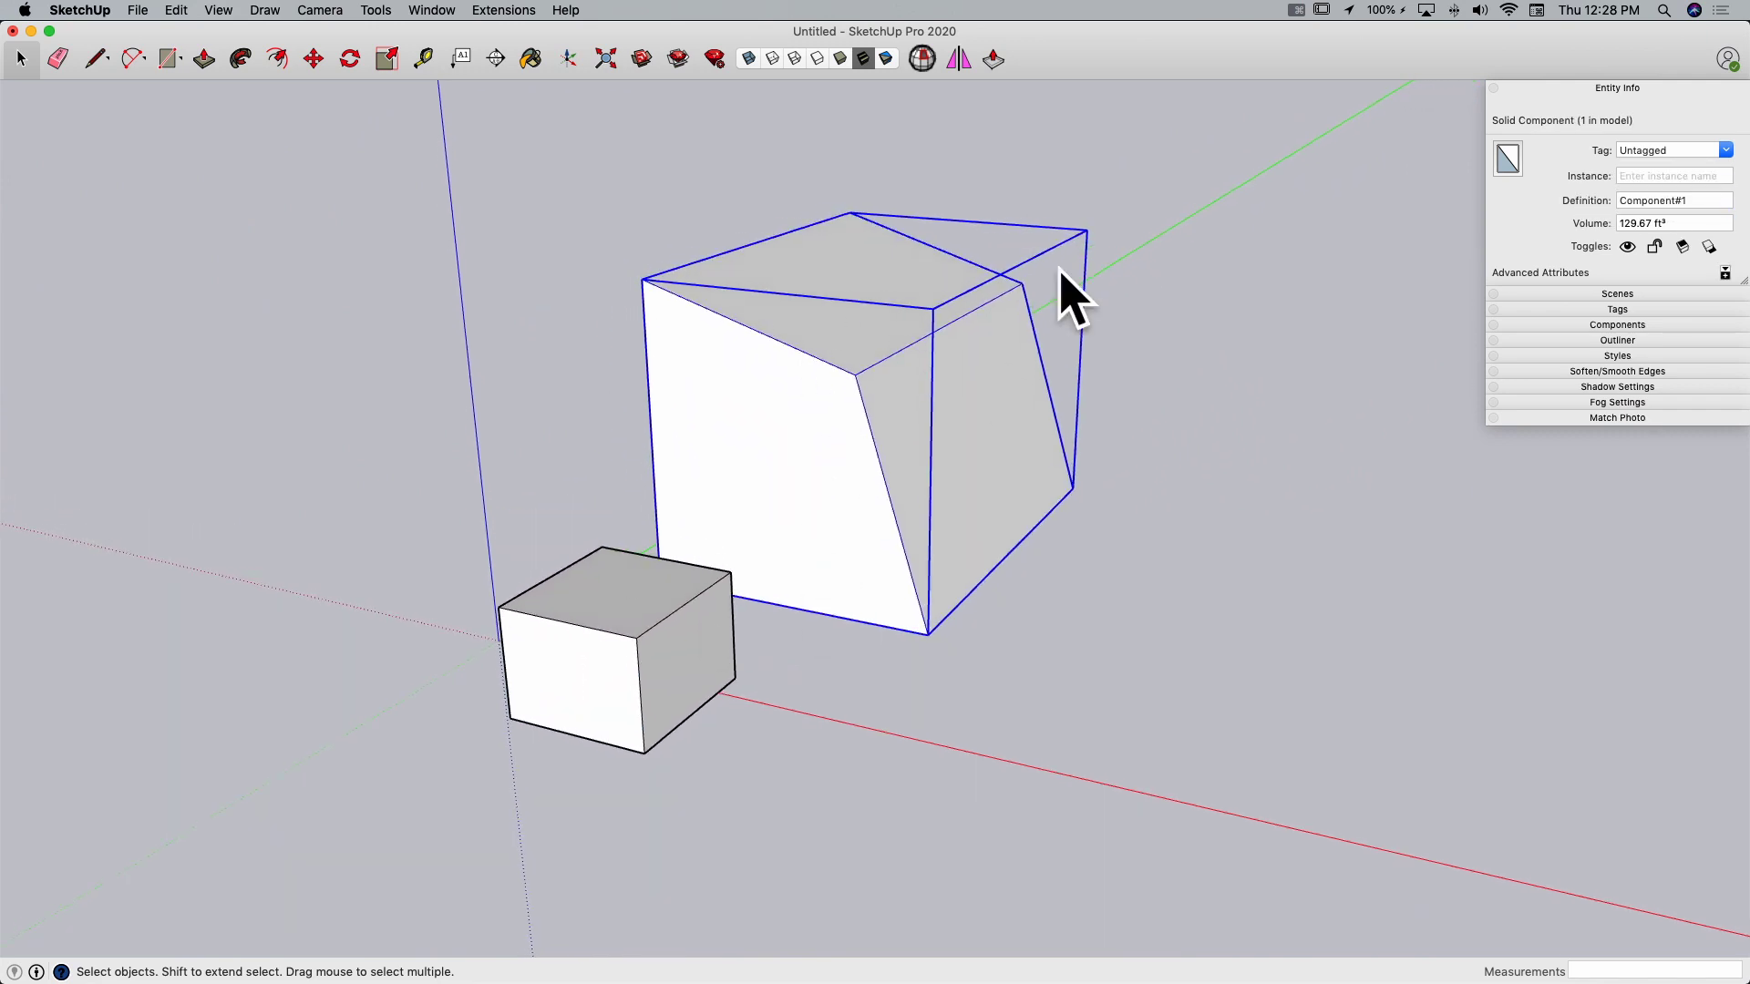
left_click(614, 658)
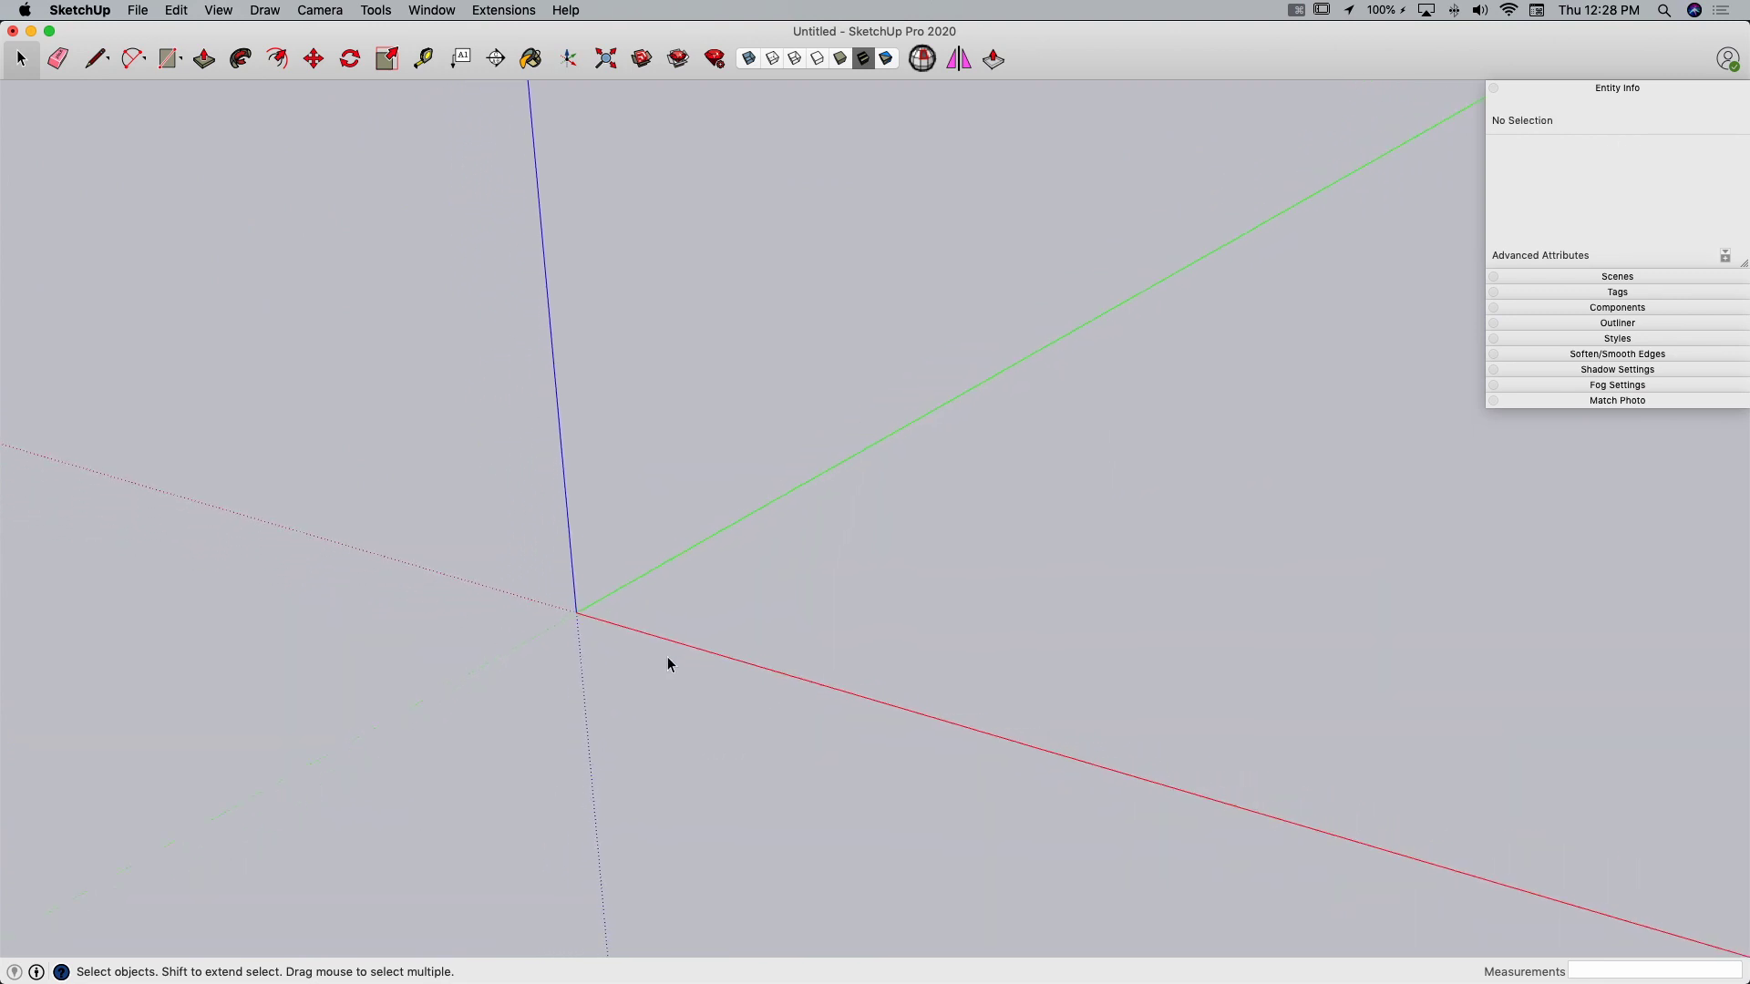
mouse_move(246, 312)
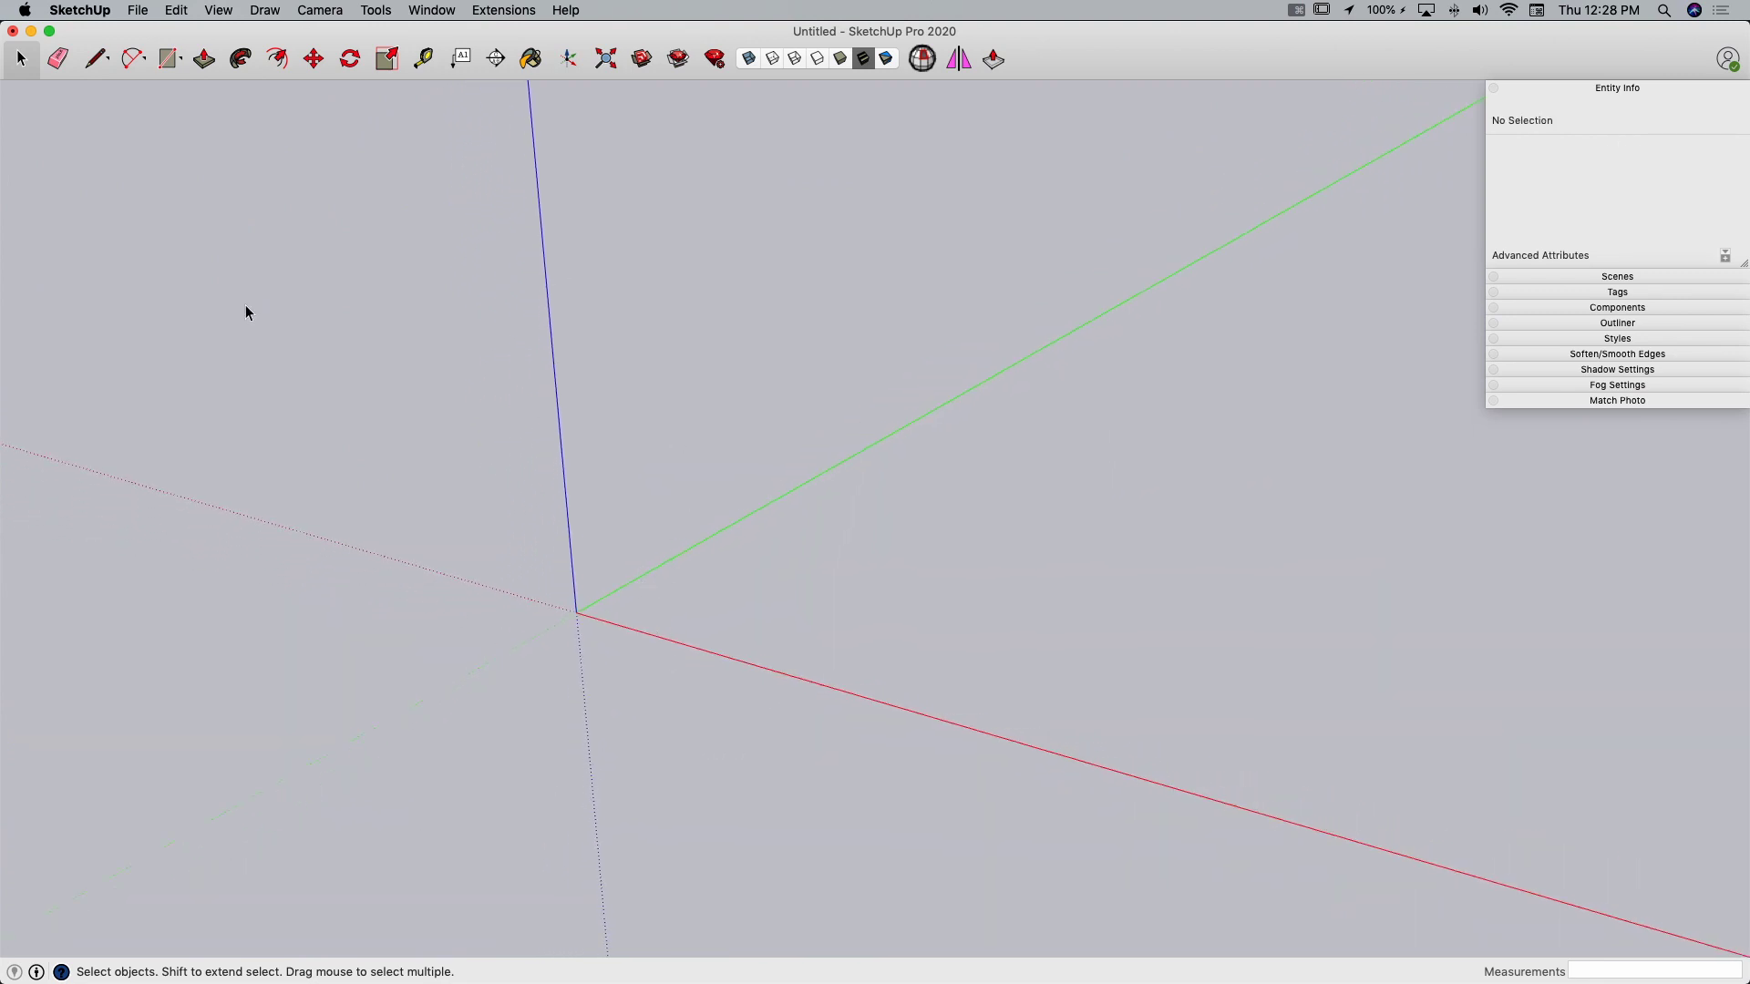
Inside the box group, draw a circle on the front face and pull it out into a cylinder.
right_click(613, 612)
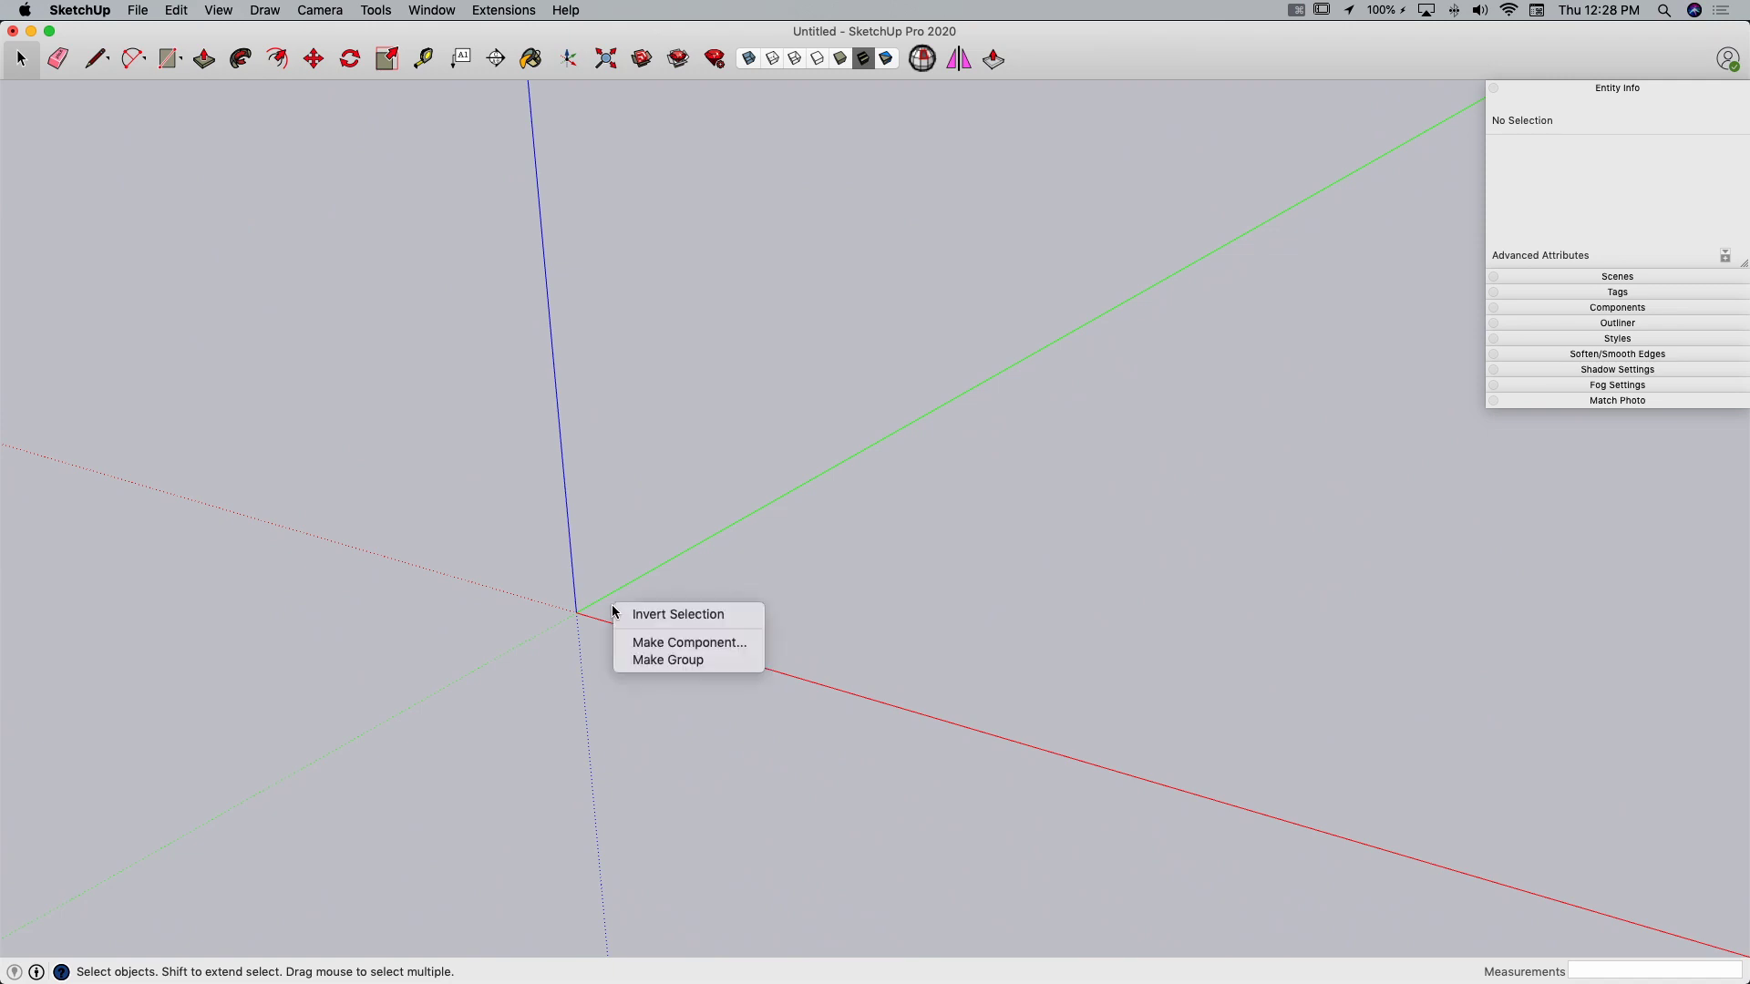
mouse_move(680, 660)
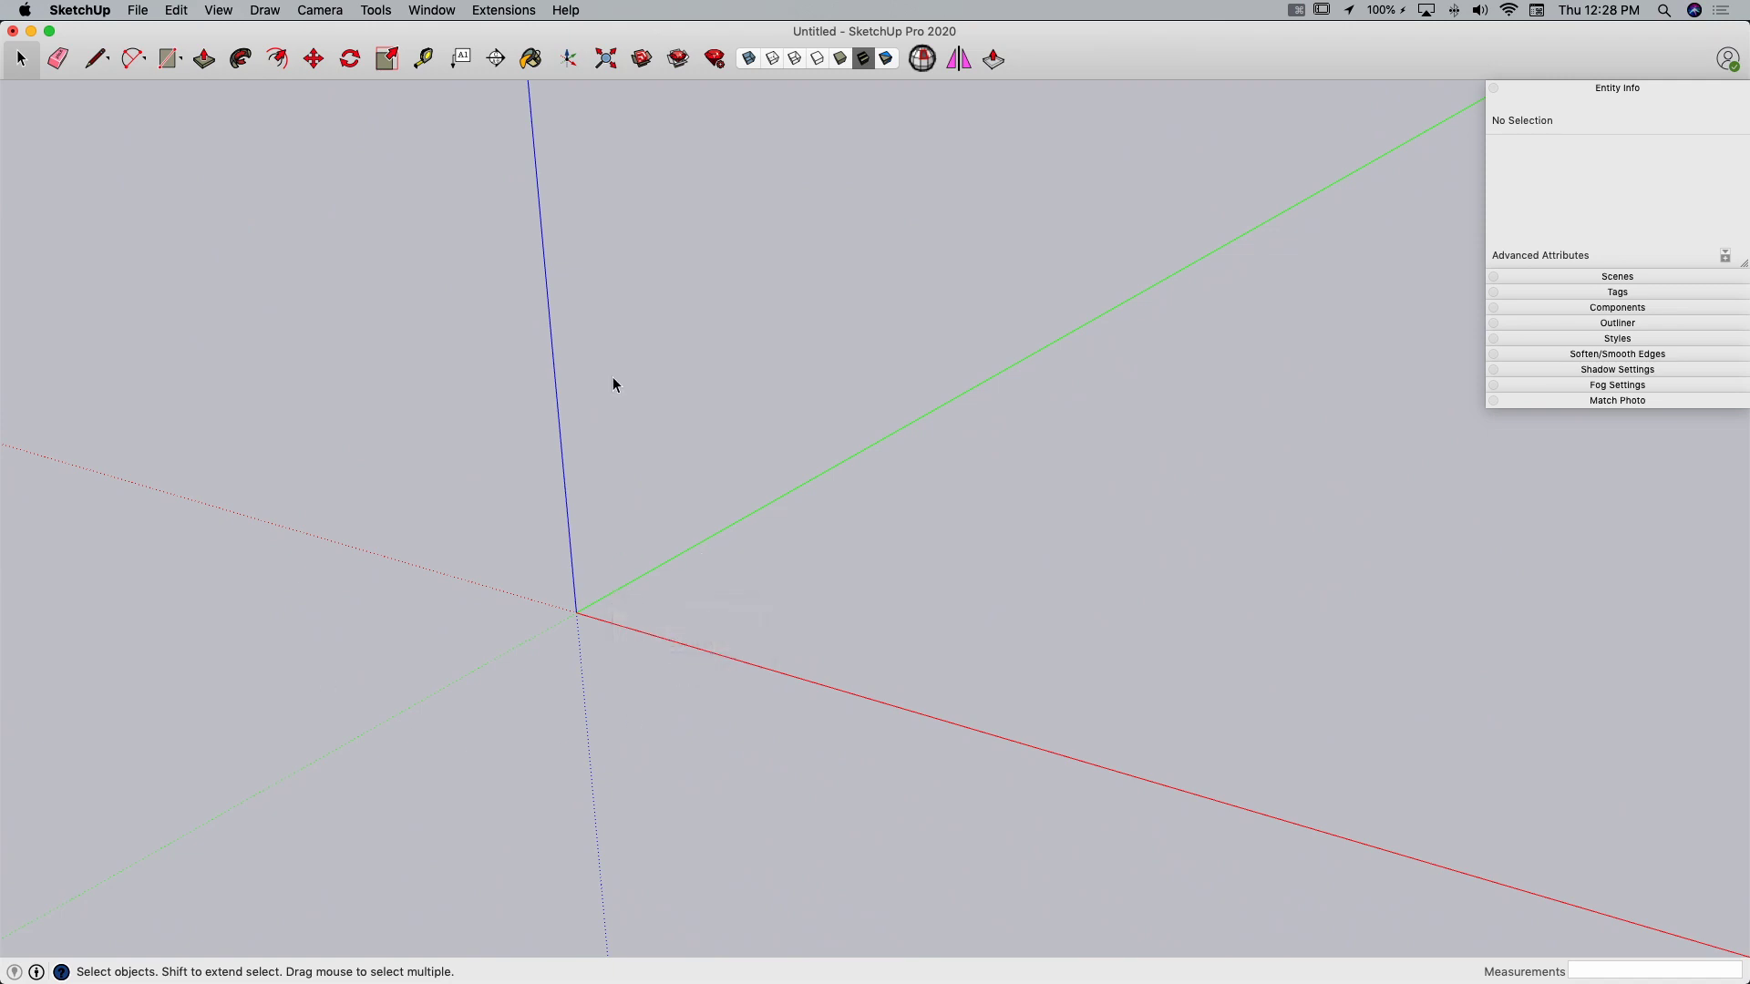
mouse_move(624, 525)
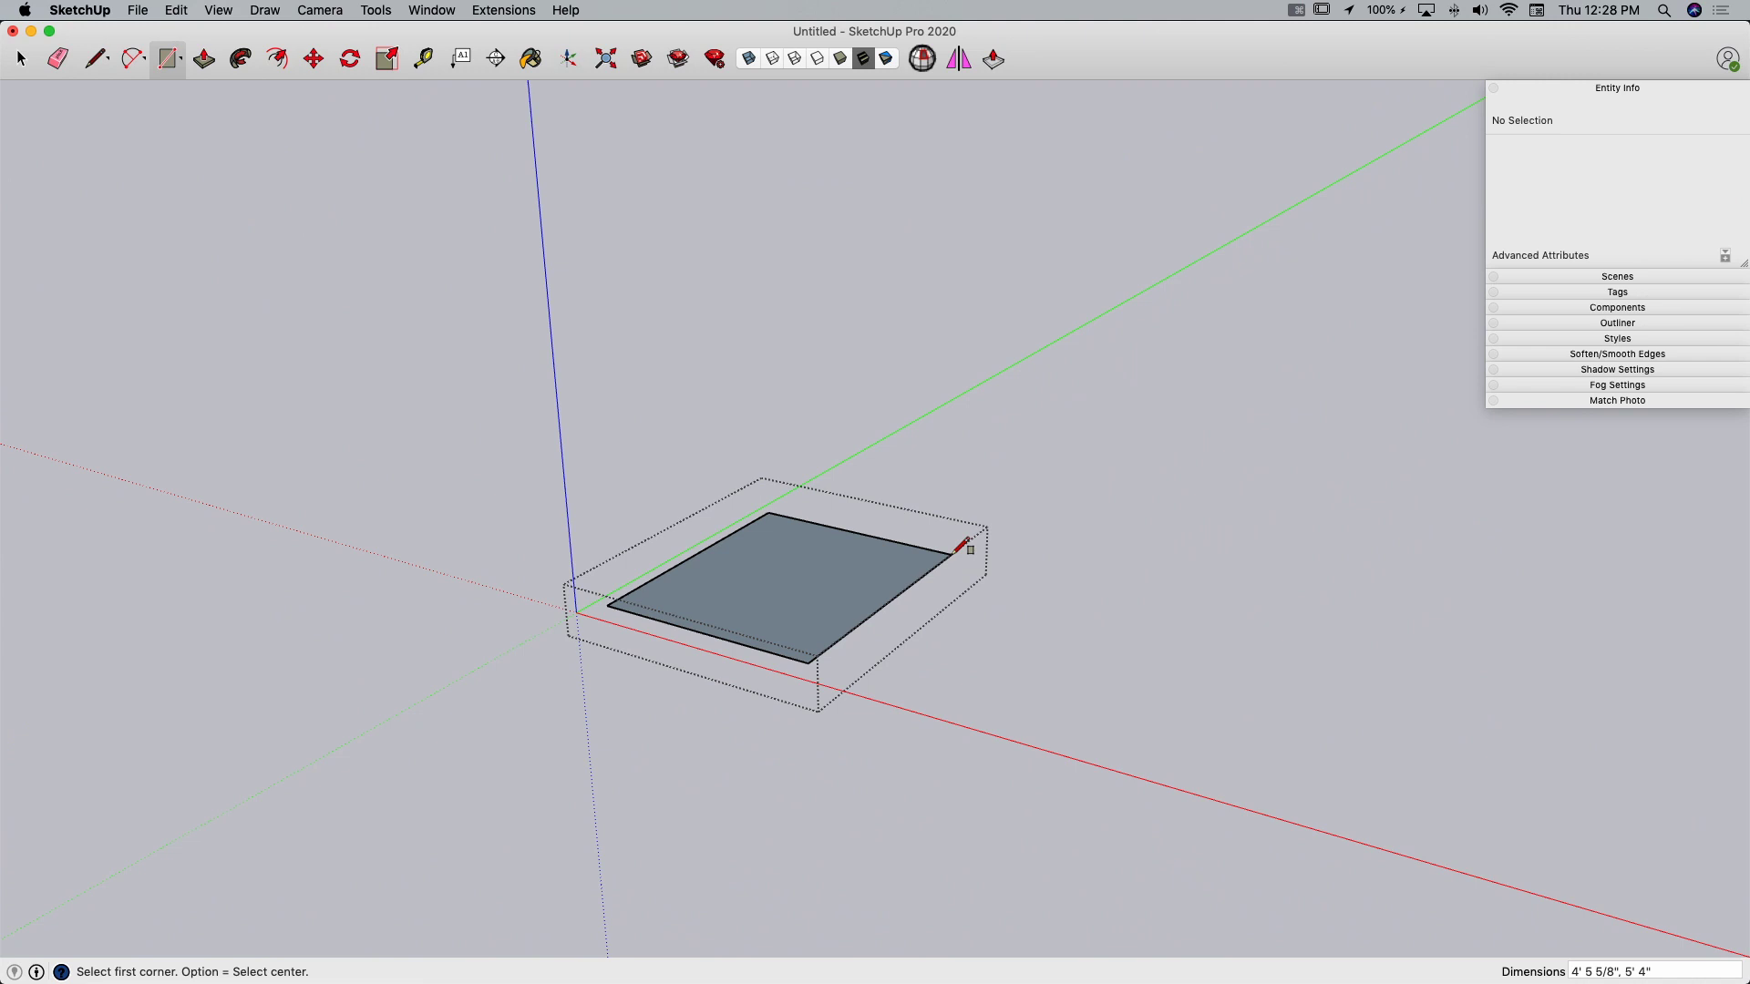
mouse_move(993, 501)
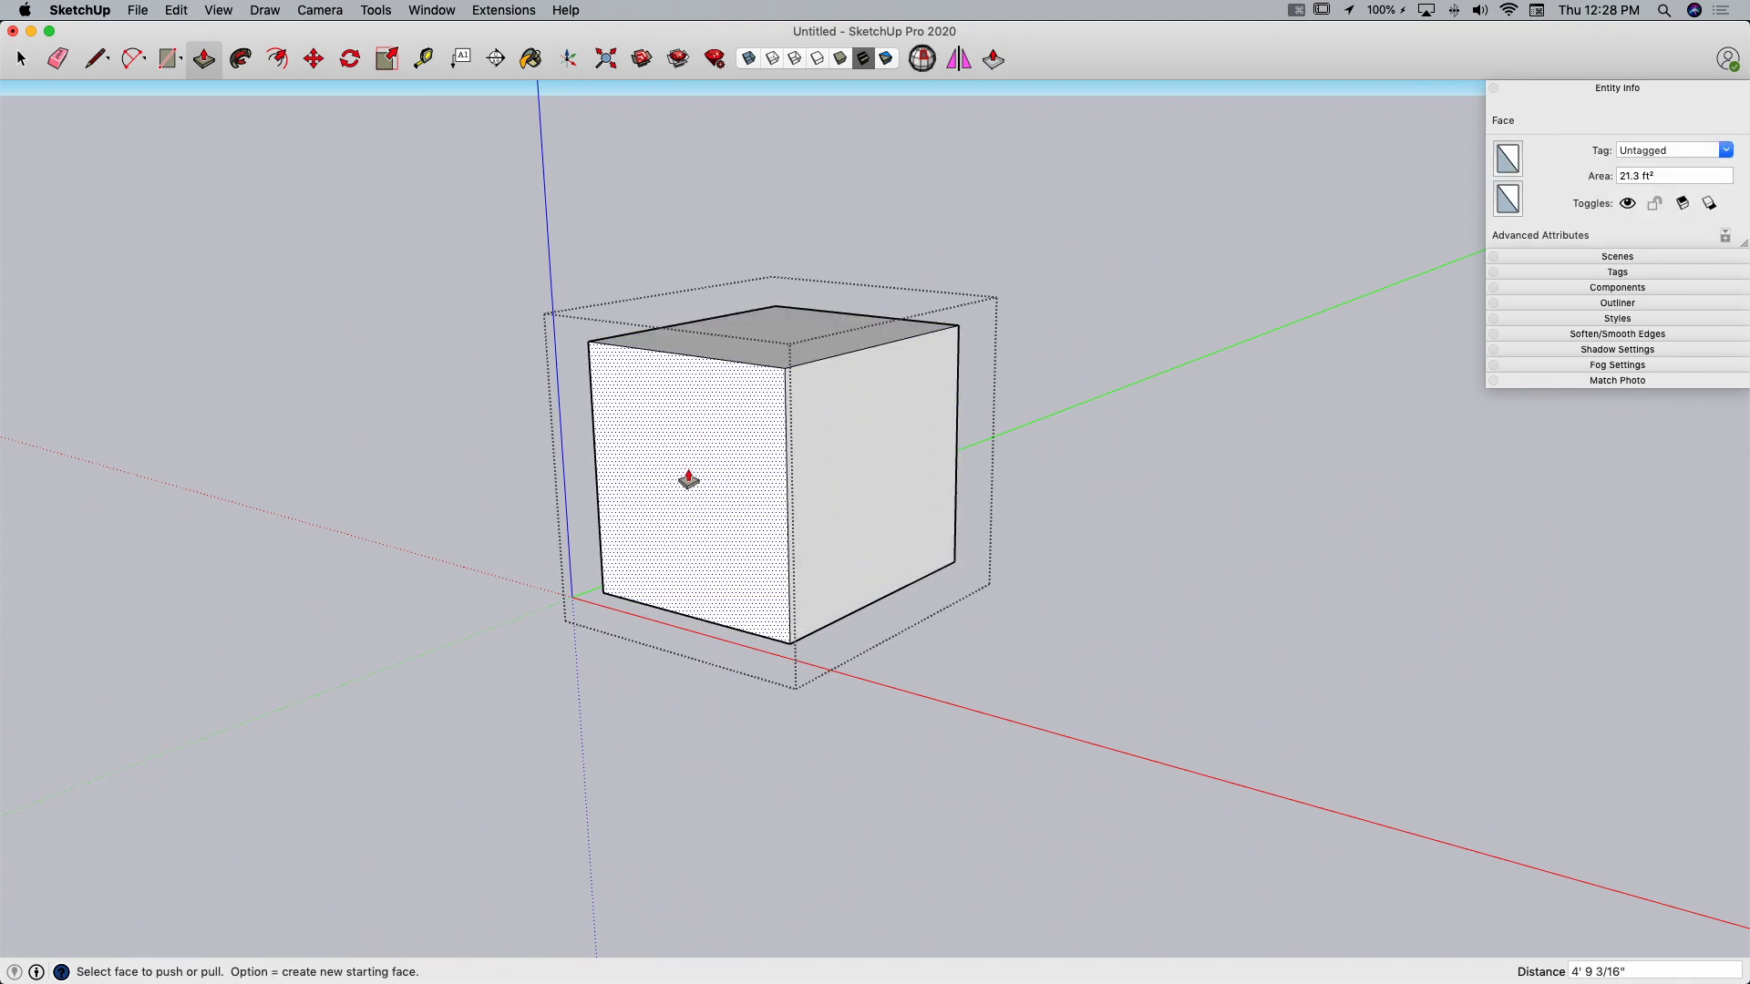
left_click(168, 59)
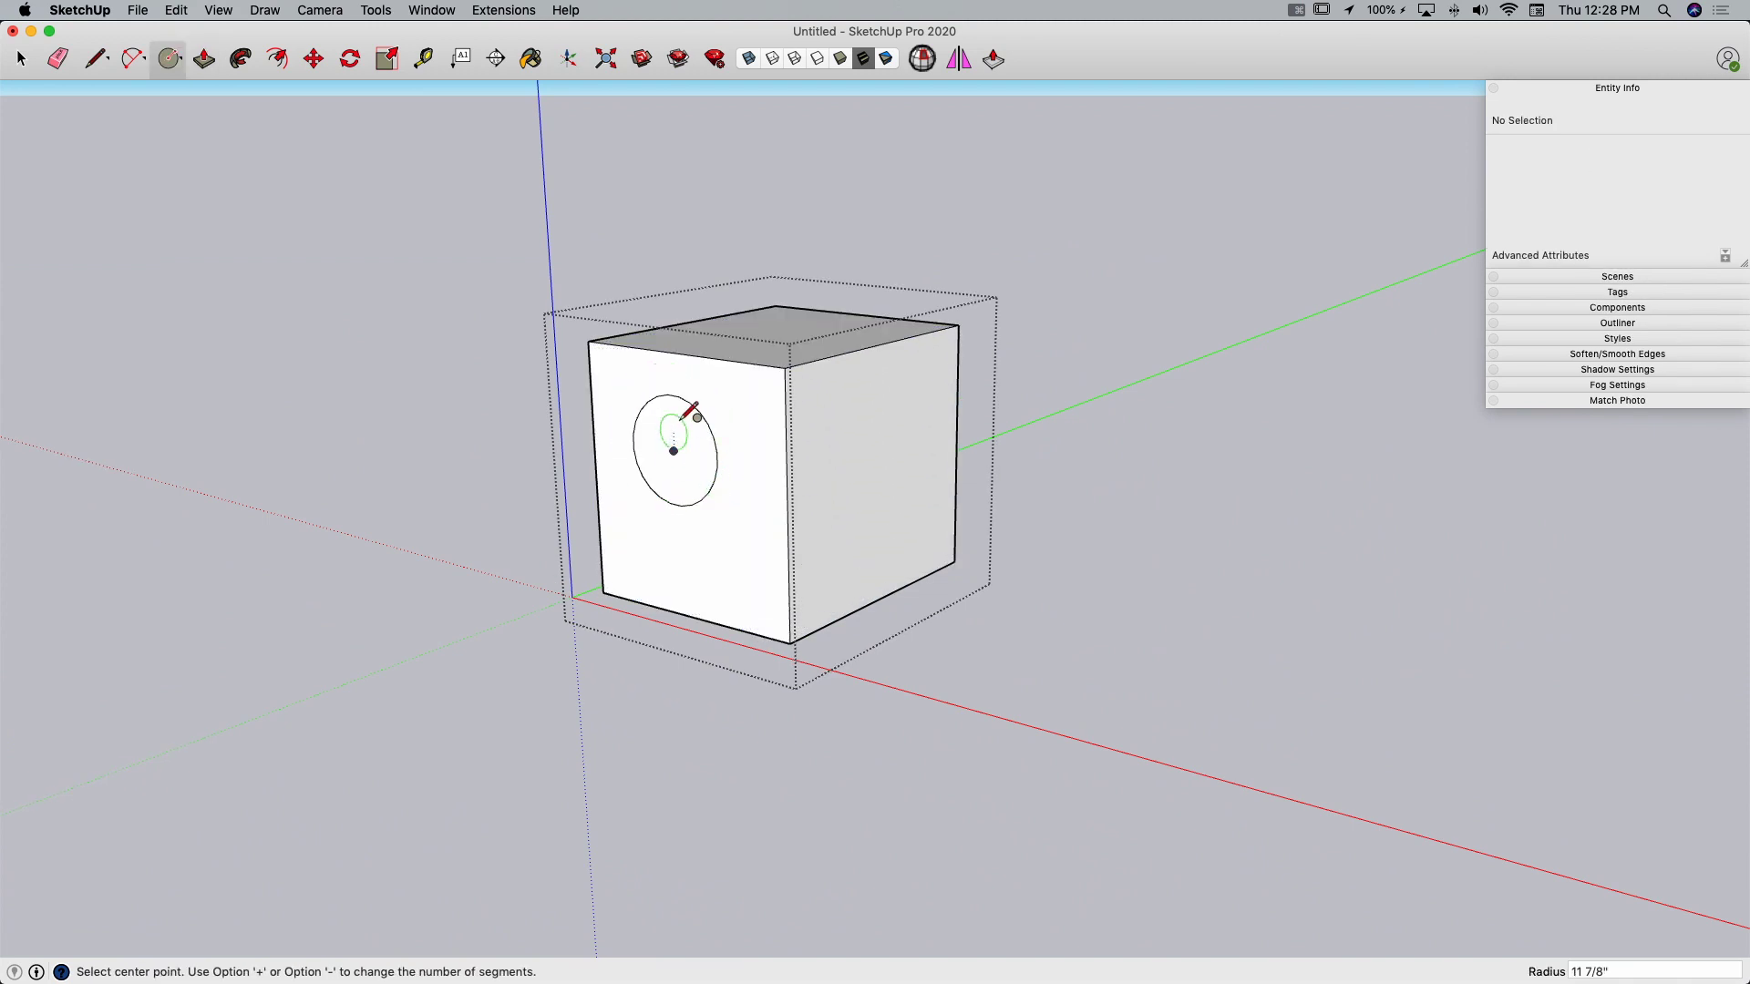
left_click(202, 58)
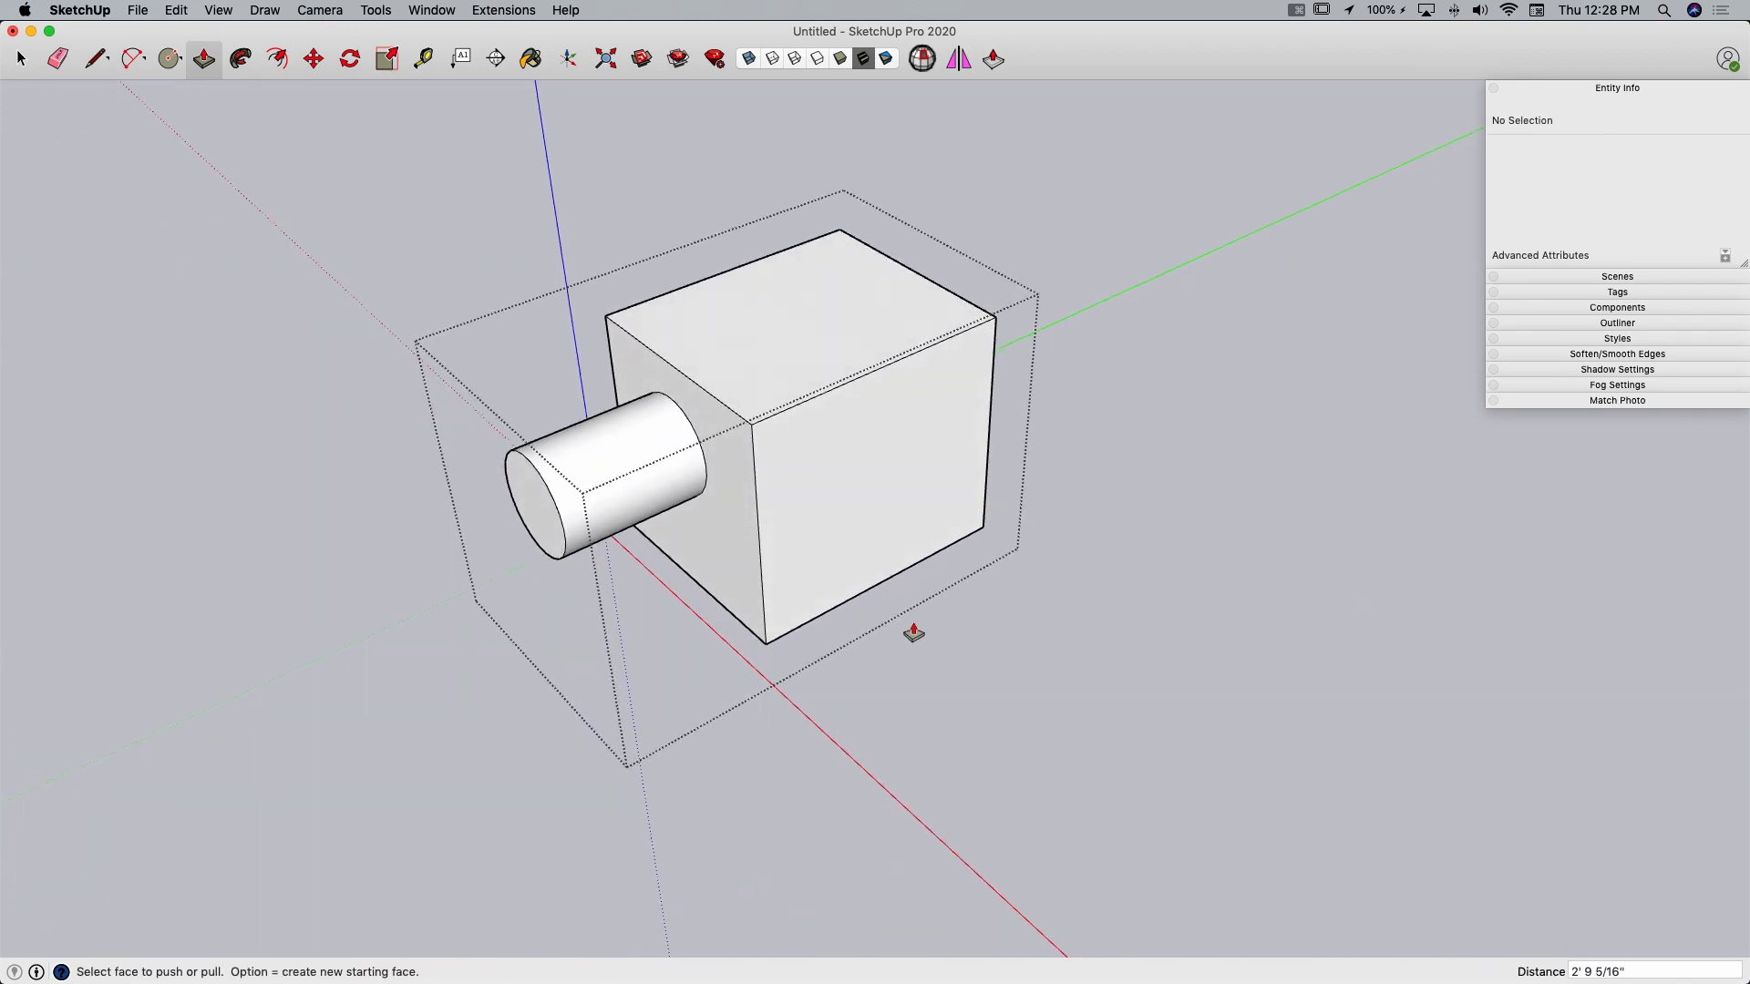
left_click(20, 58)
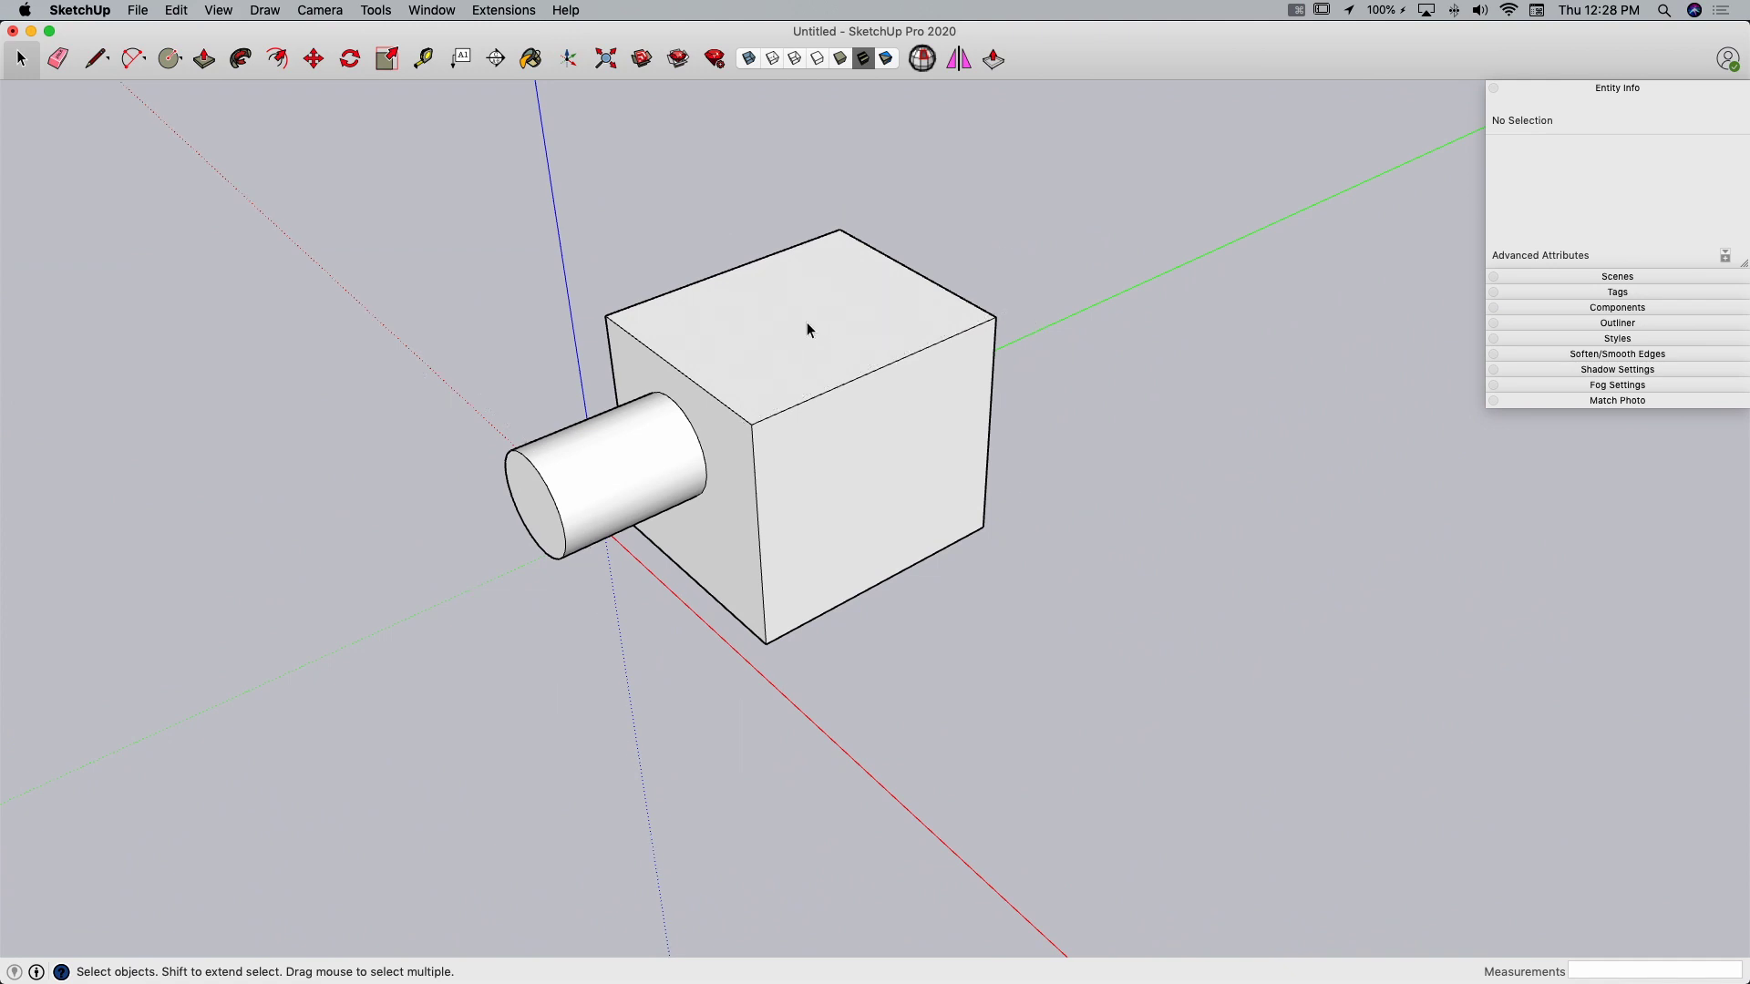
Exit the group, clear the selection and bring up the context menu on empty space.
left_click(804, 330)
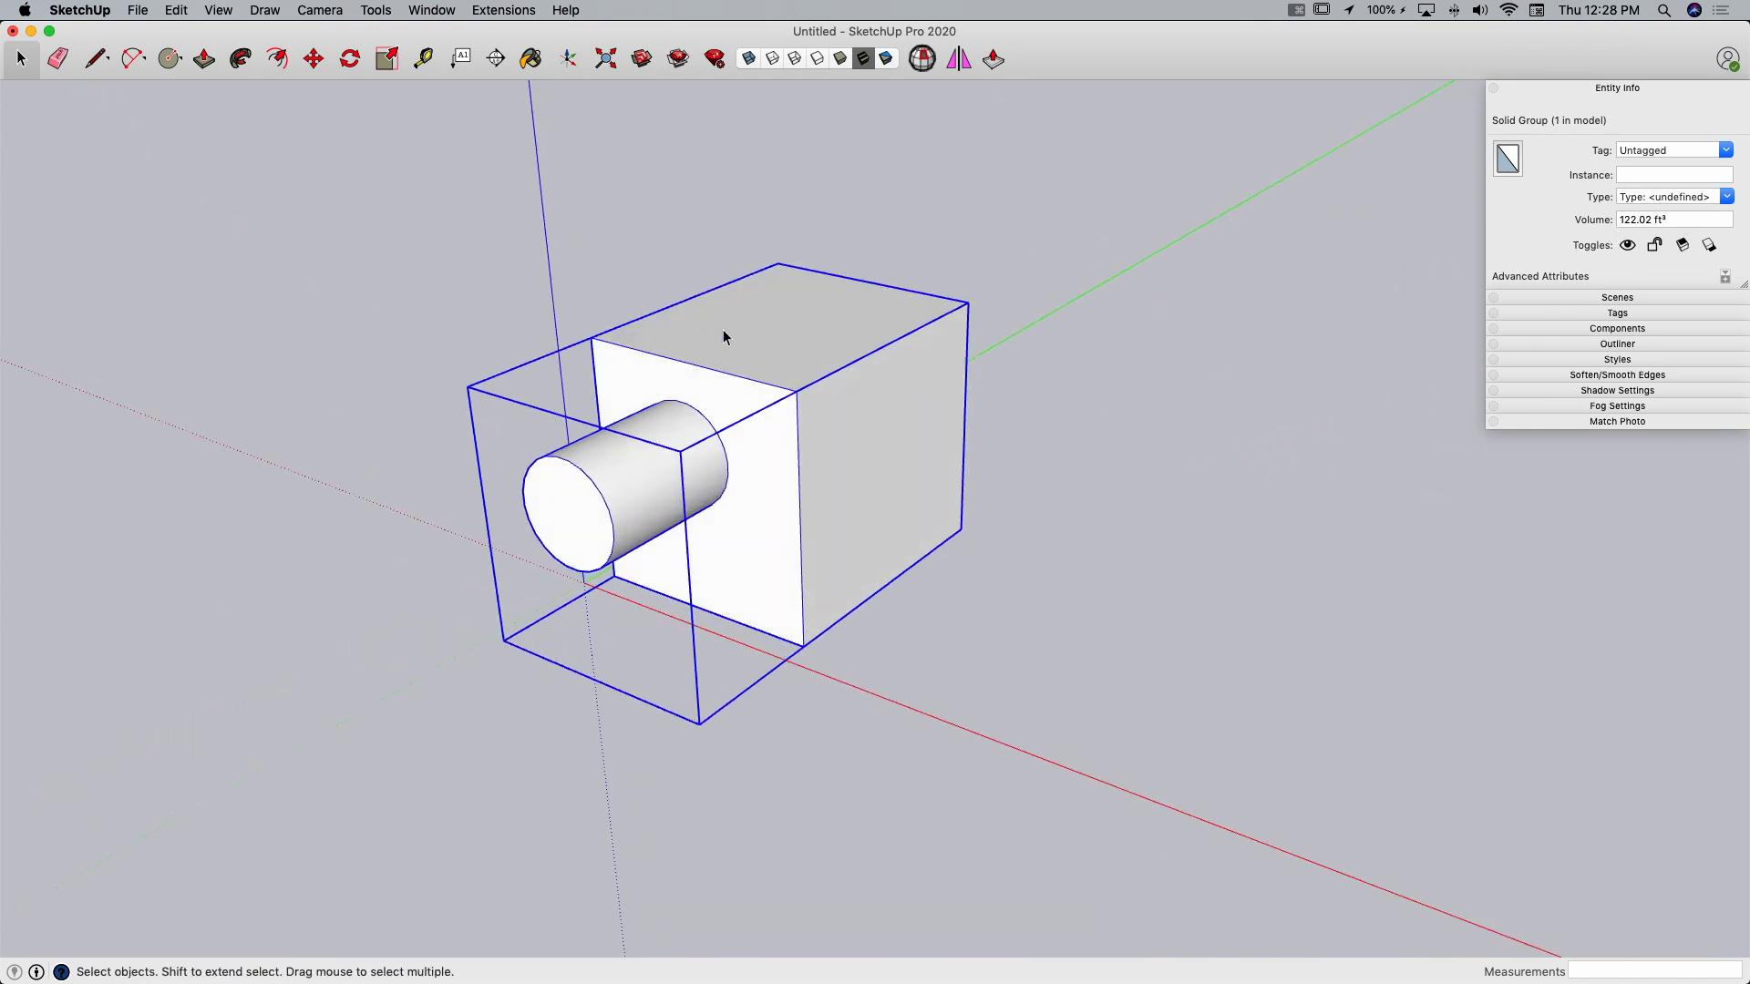
left_click(1028, 578)
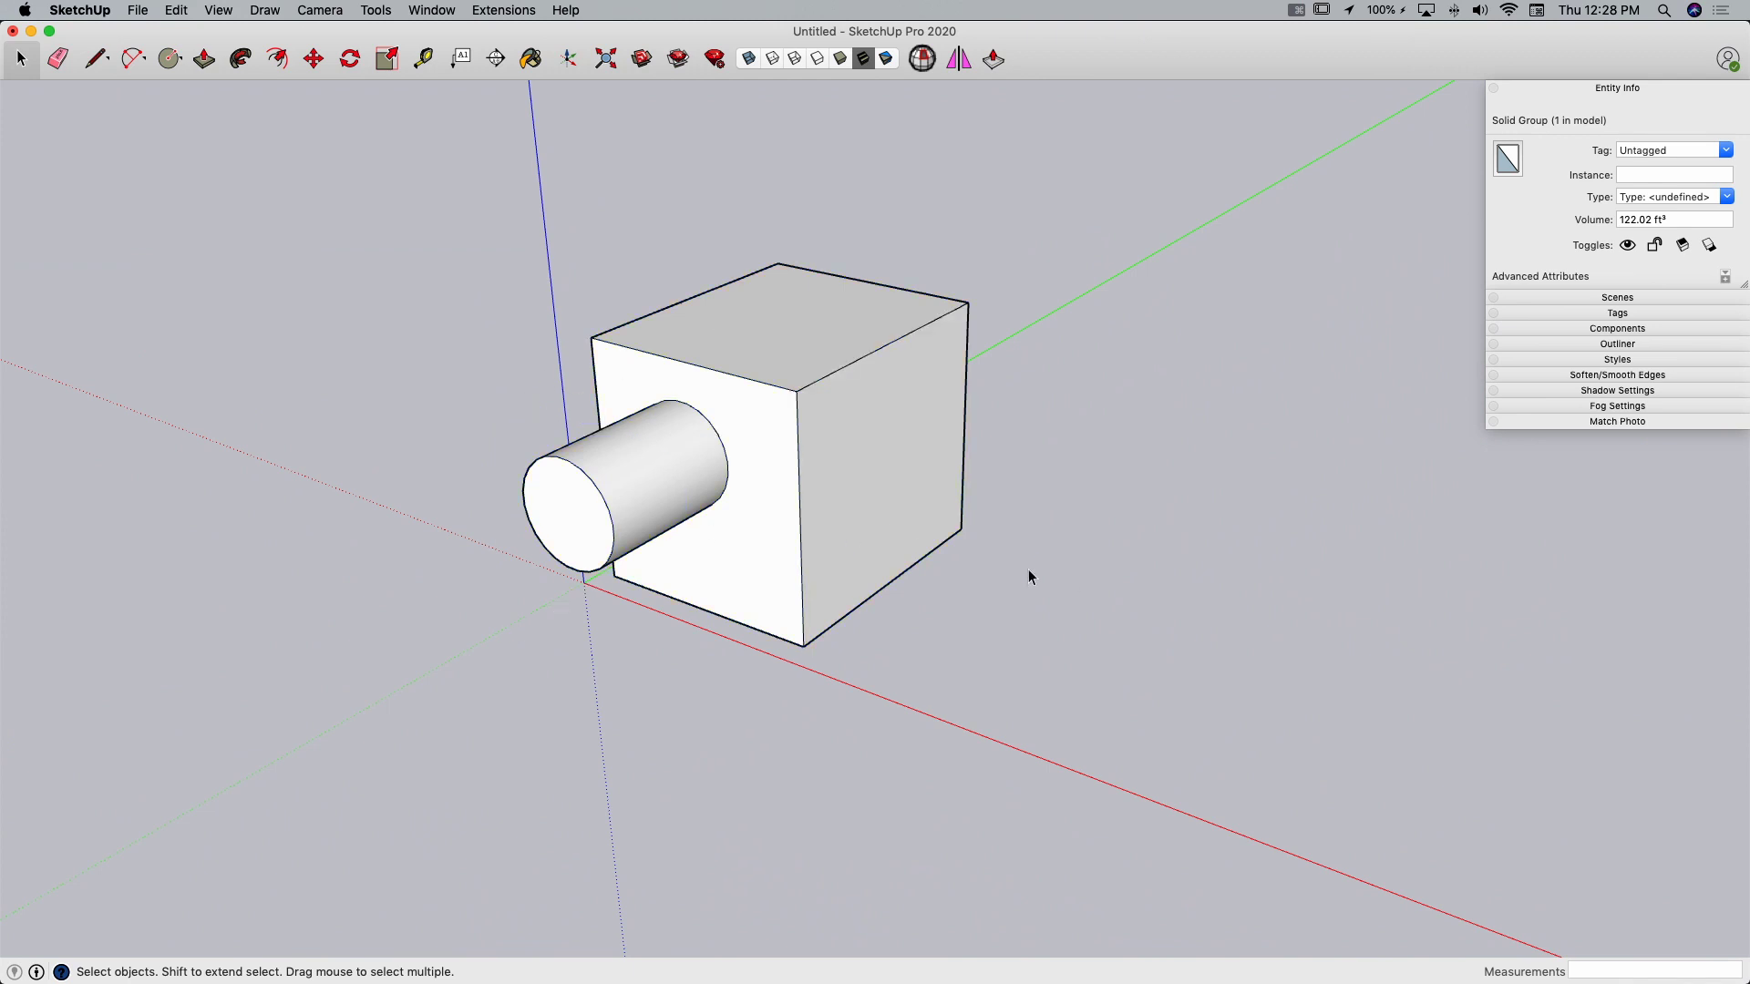
right_click(1028, 578)
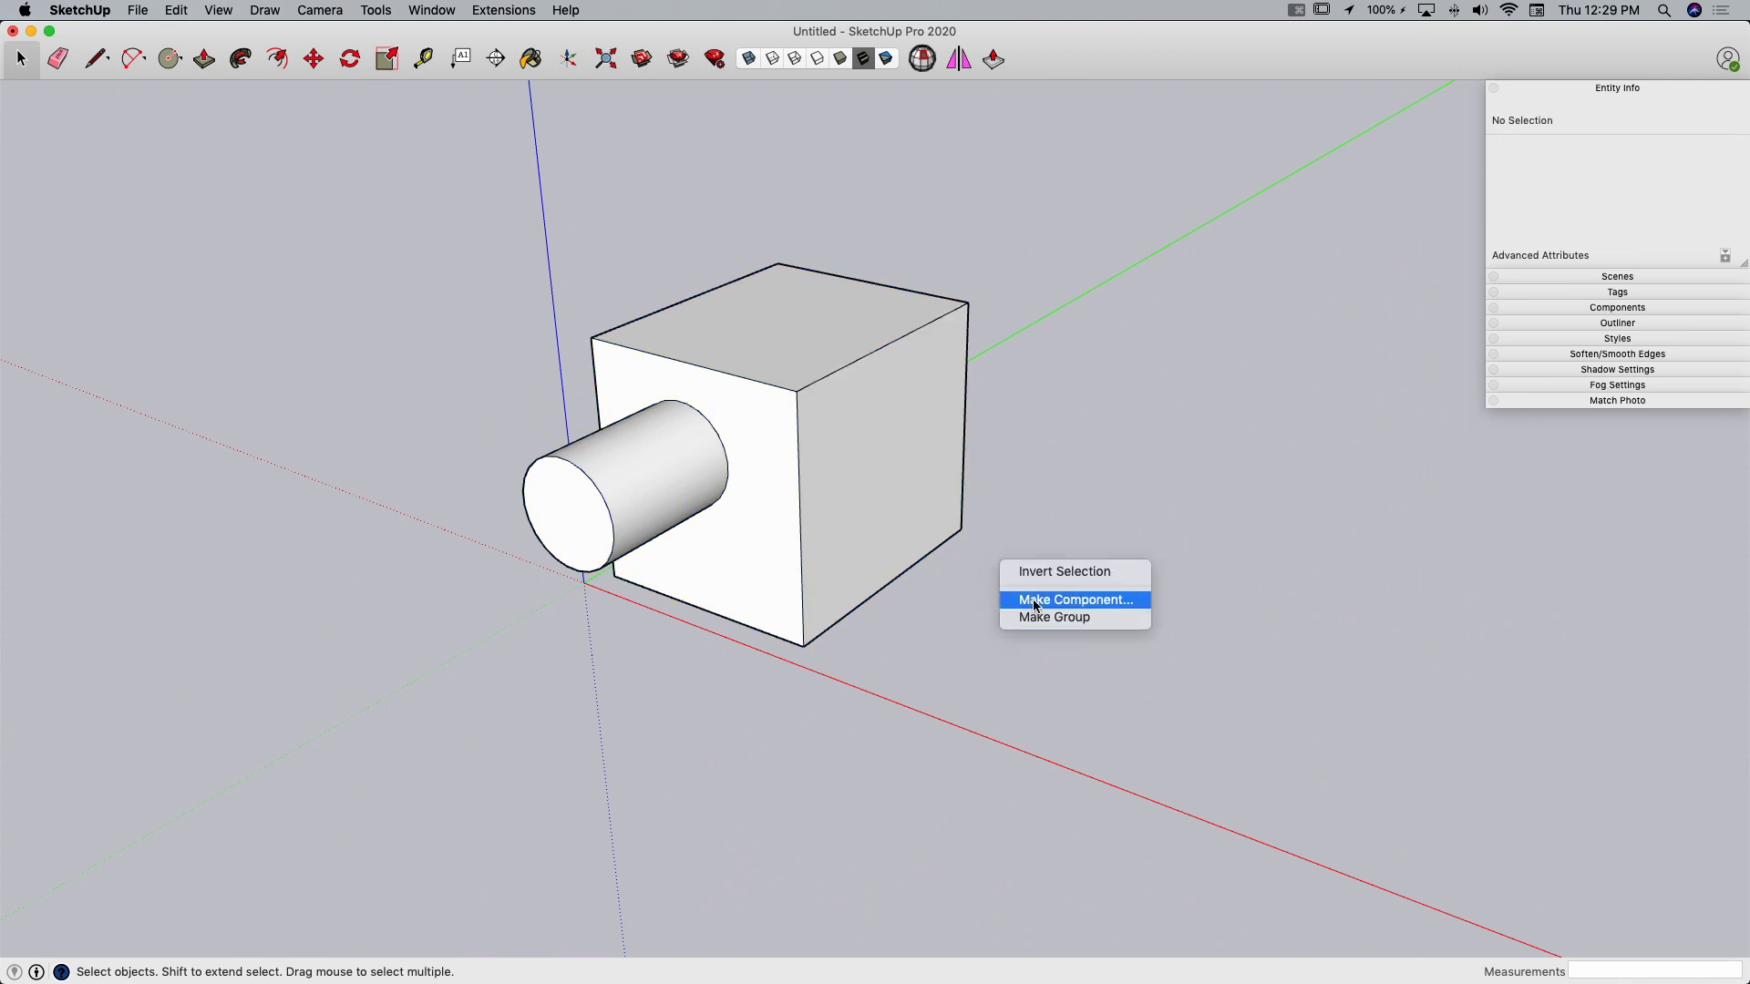
Create an empty component named New Box with its origin at the box's bottom corner.
left_click(1074, 600)
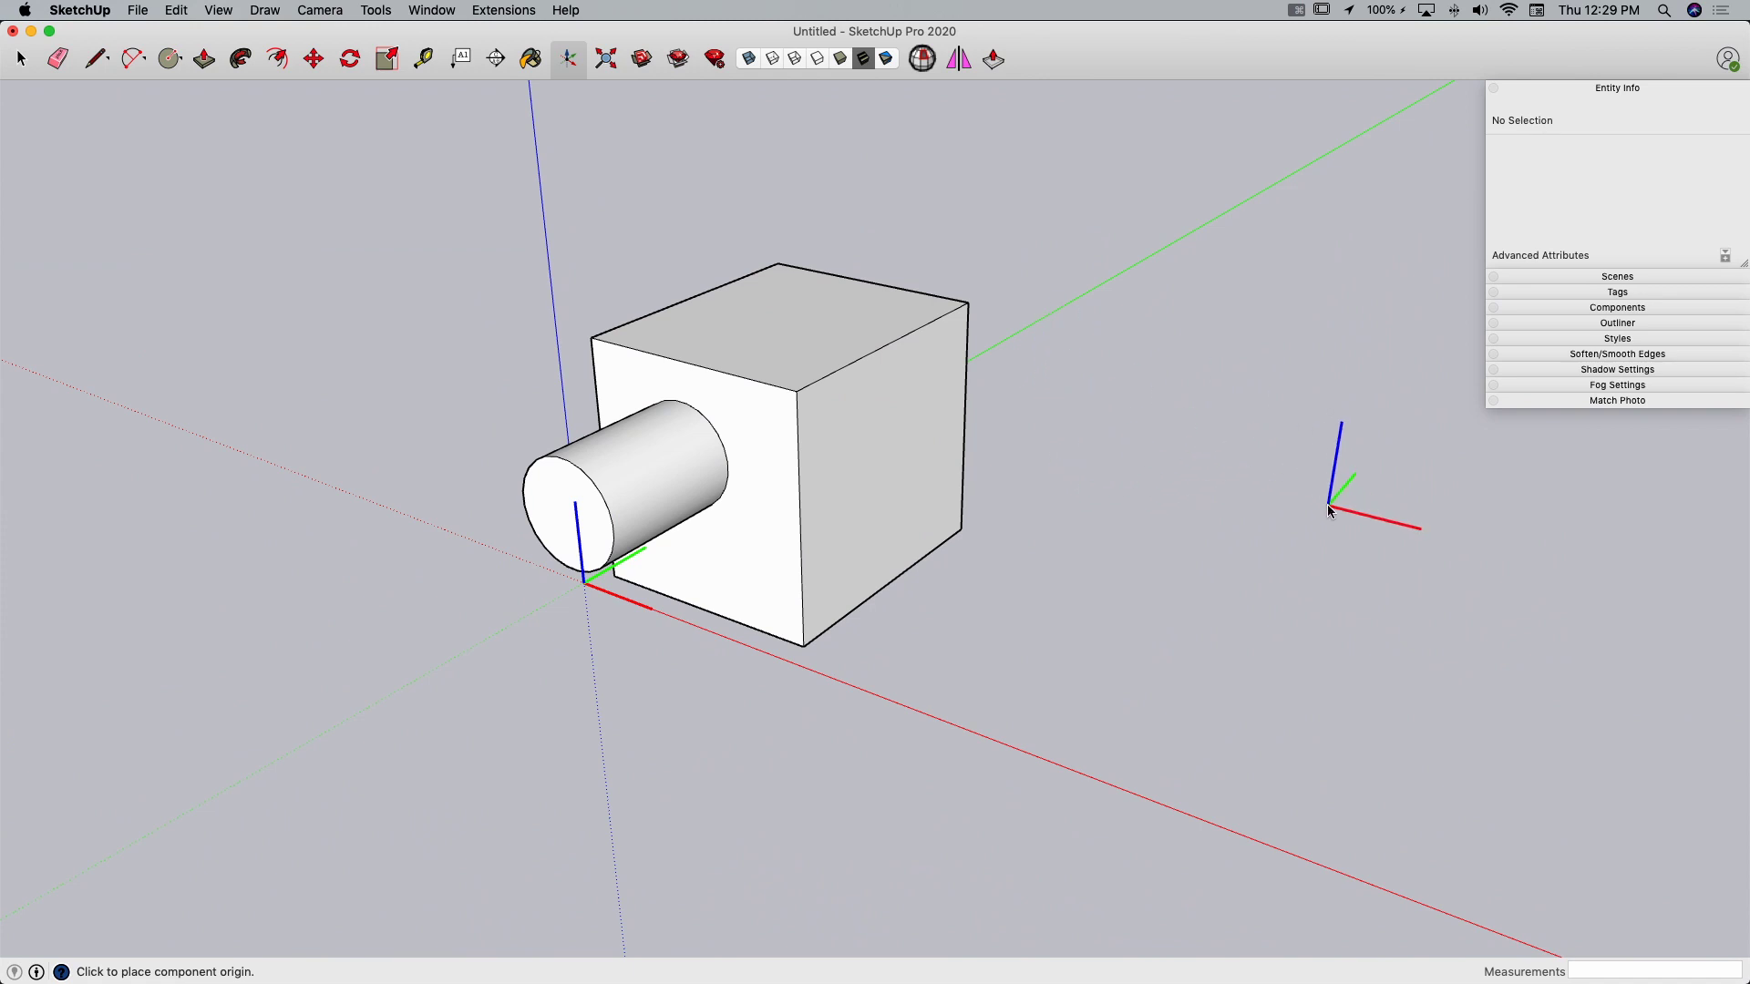
mouse_move(1026, 510)
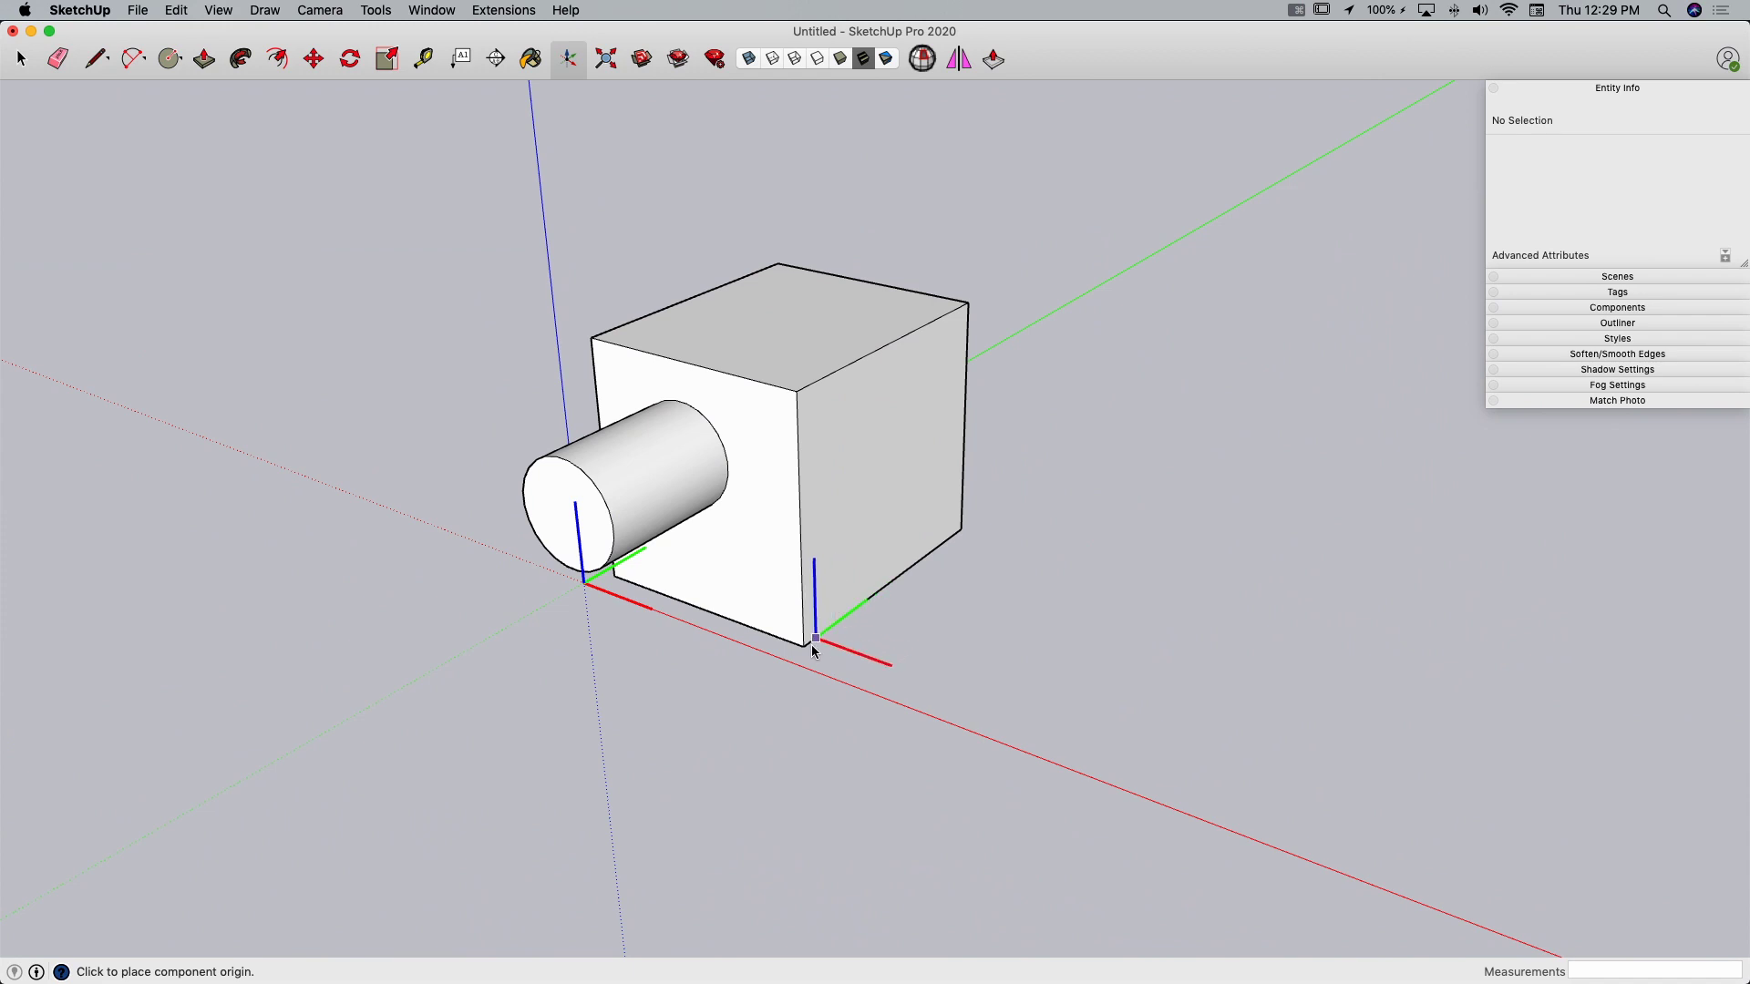
mouse_move(802, 647)
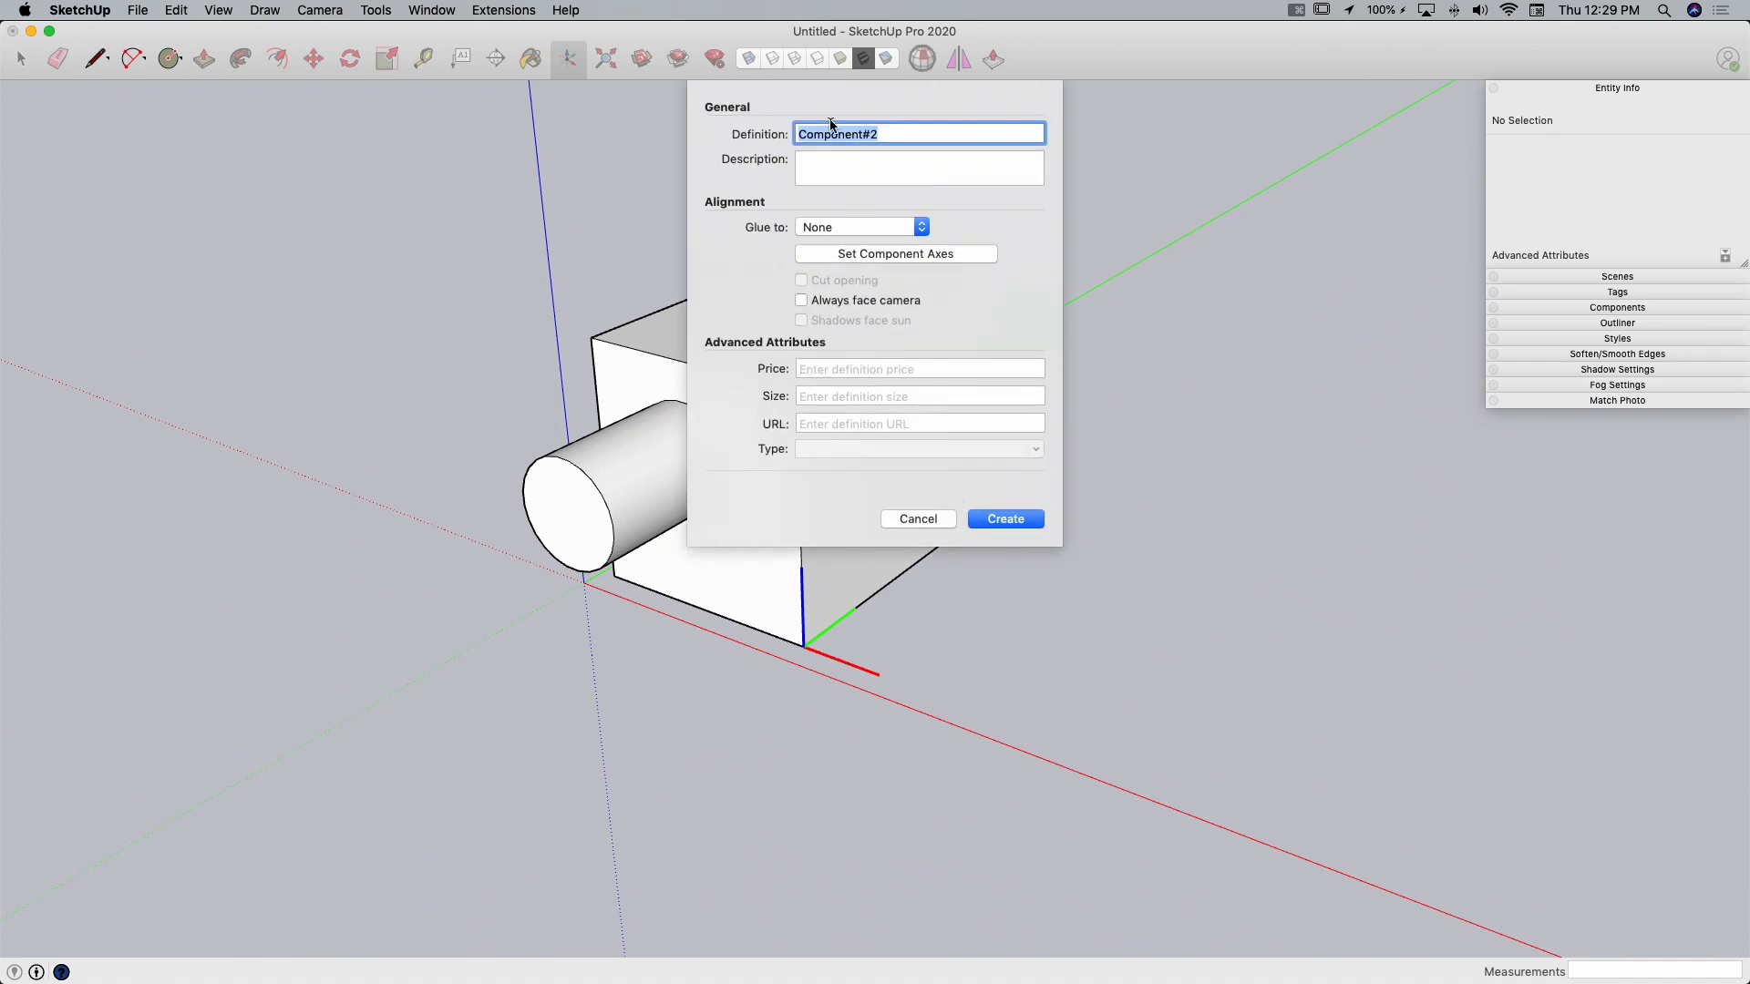
mouse_move(914, 152)
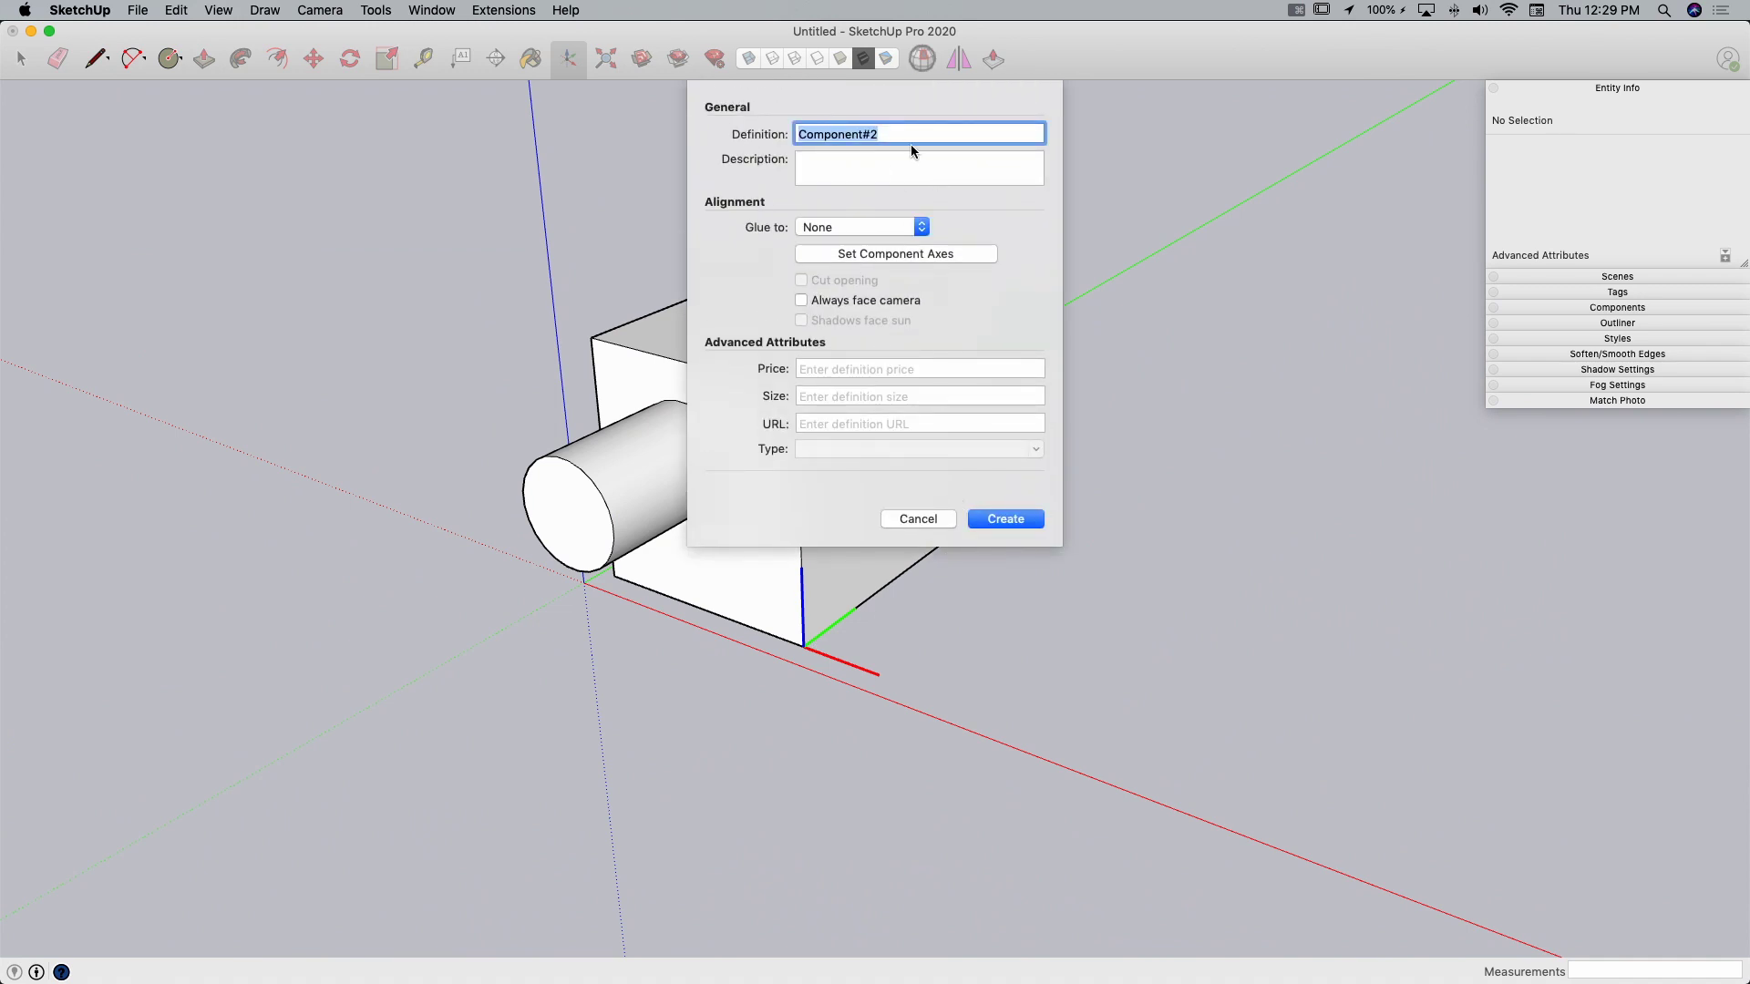
type("New Box")
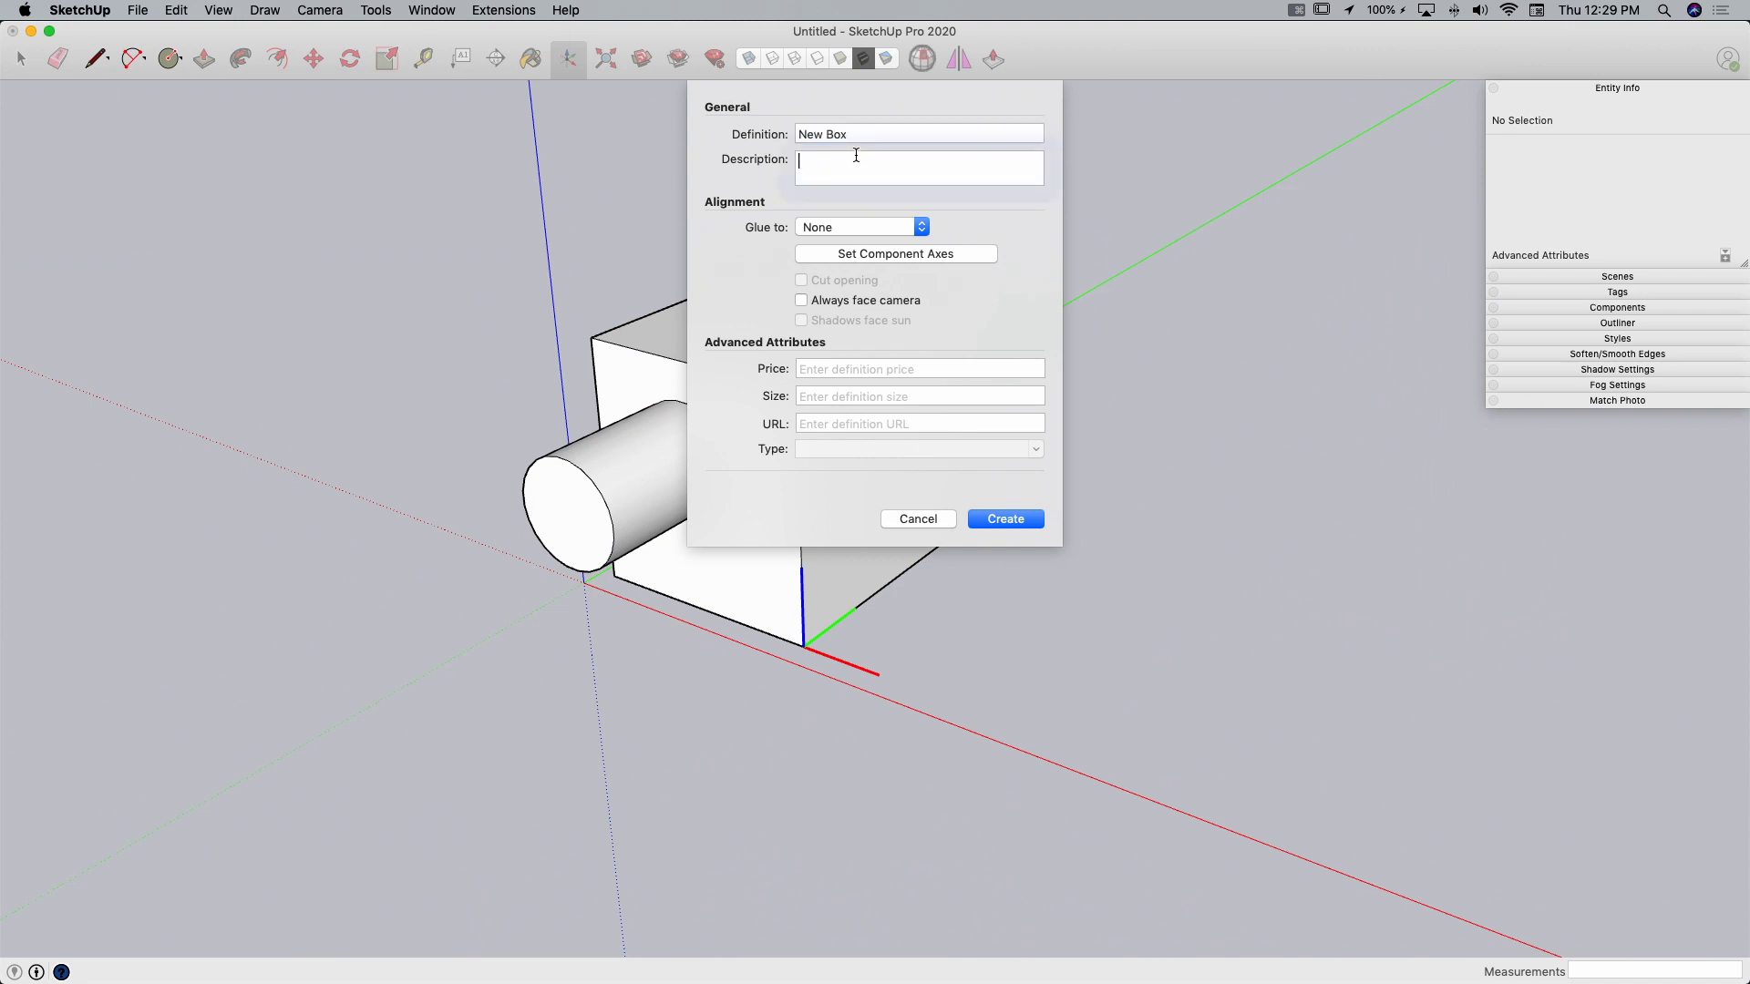
left_click(917, 167)
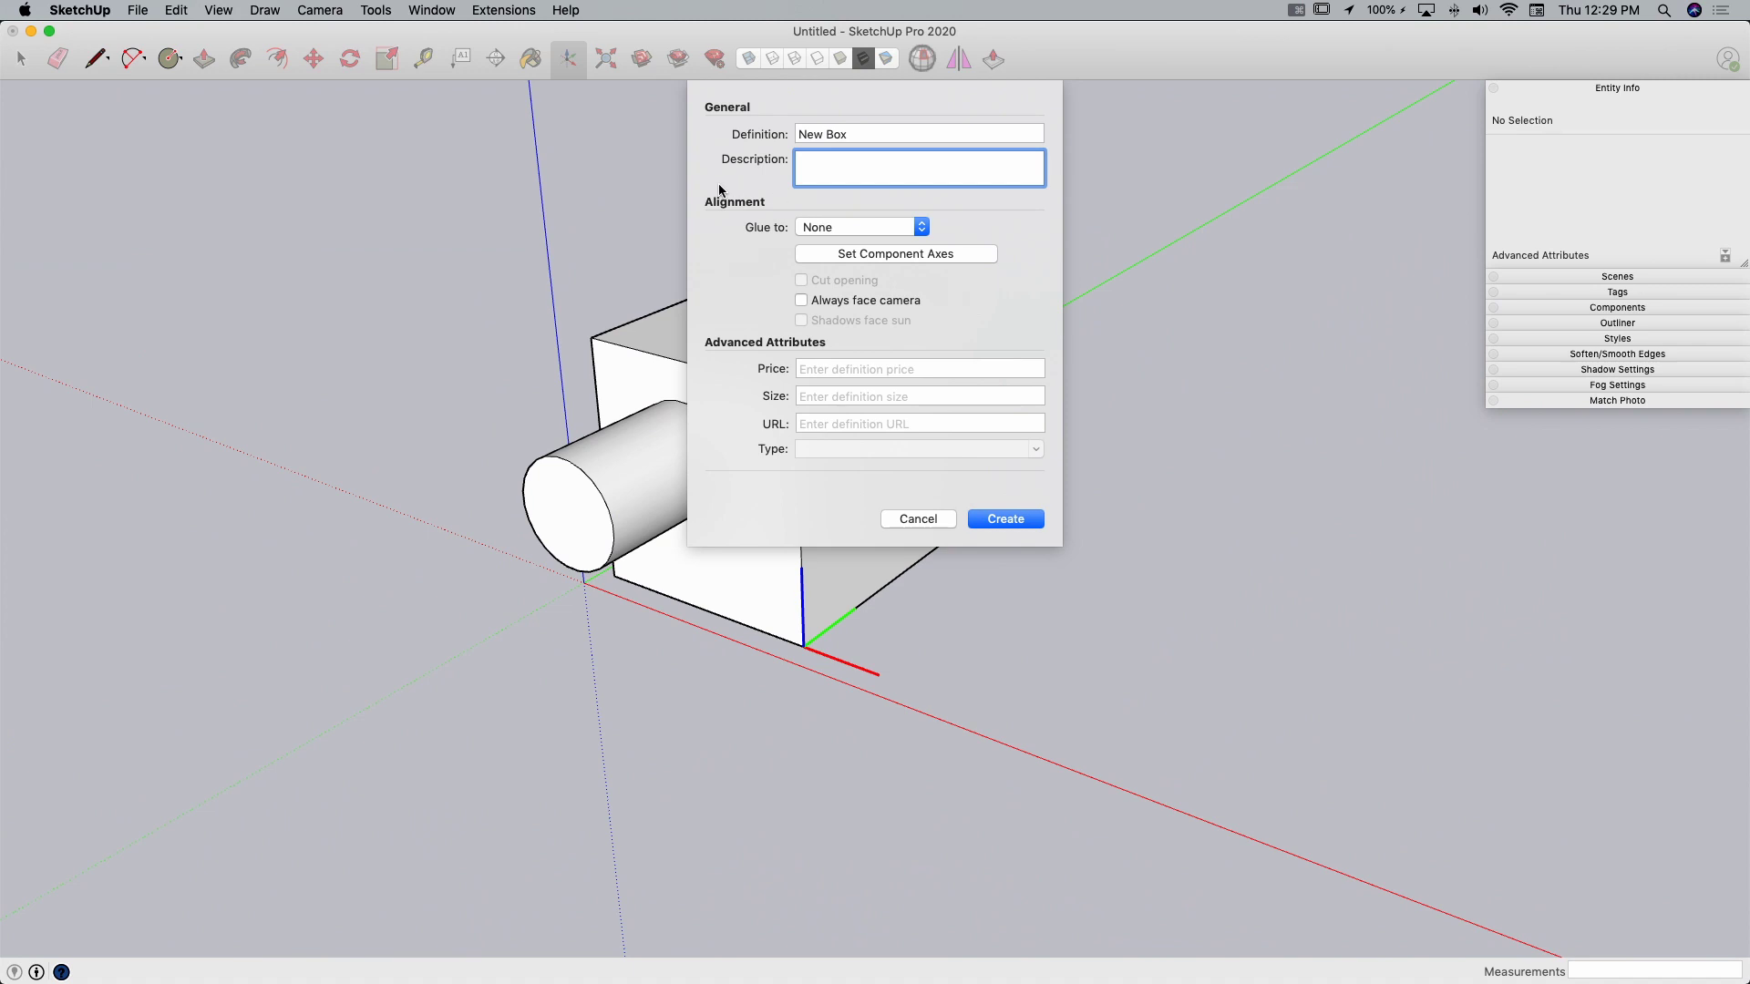
mouse_move(813, 199)
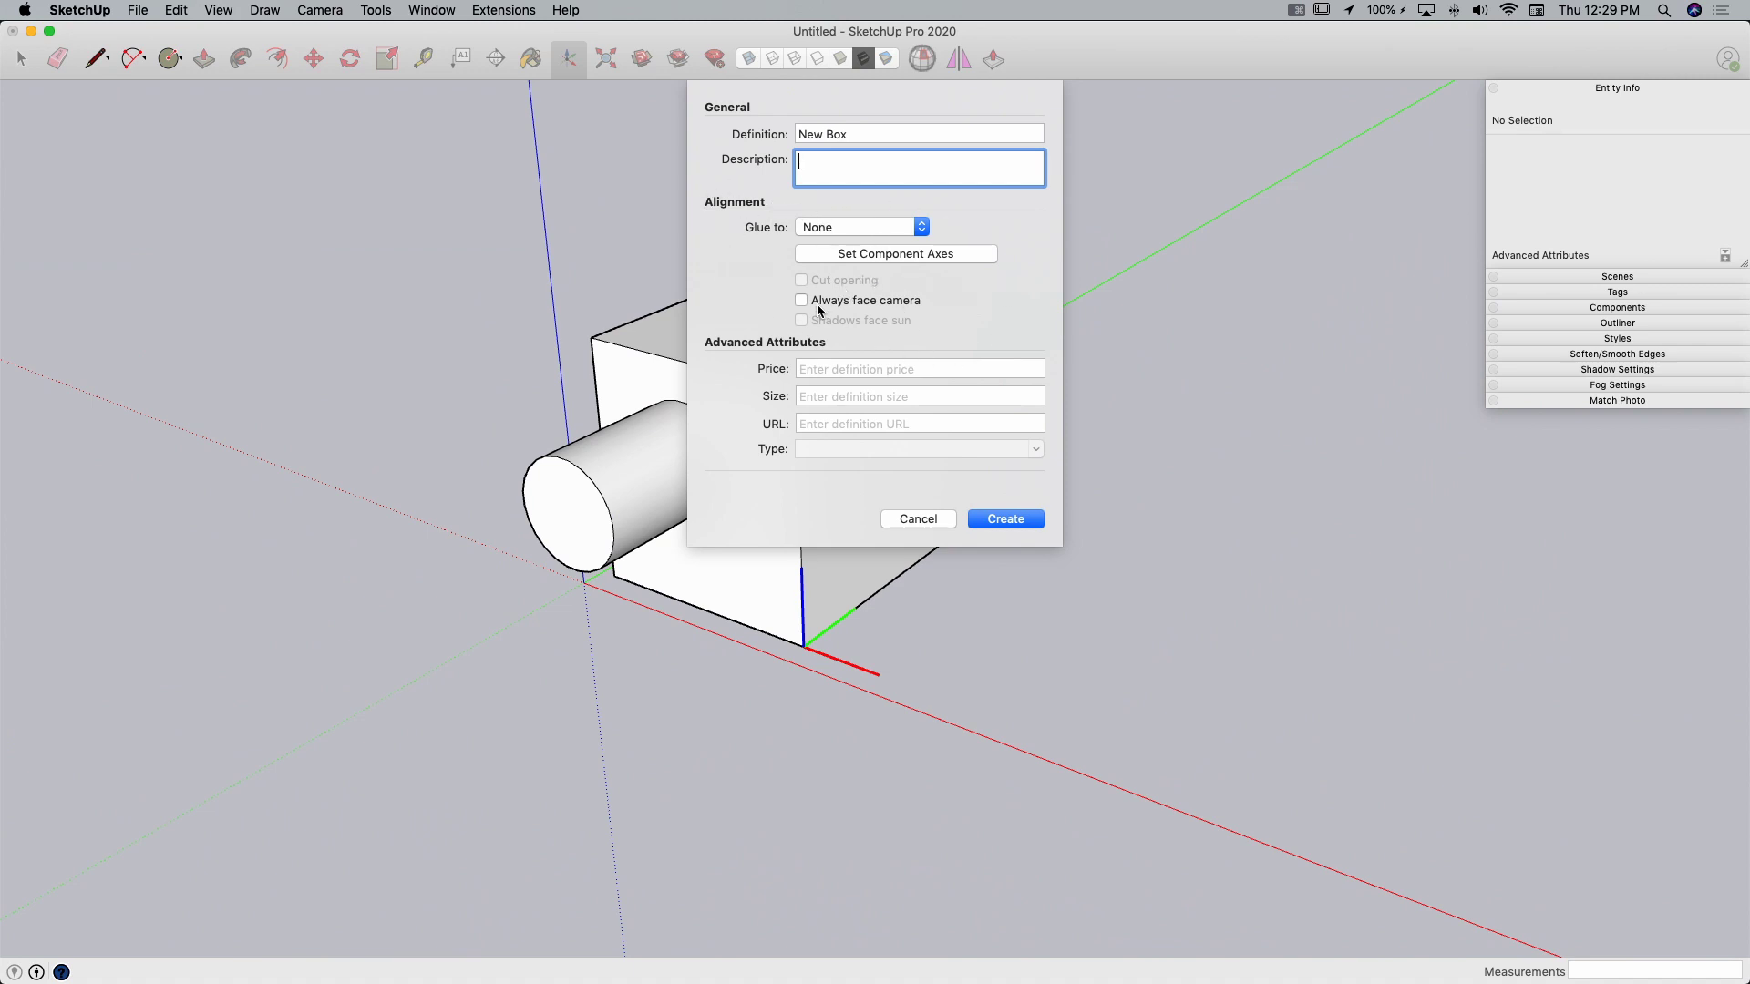
mouse_move(869, 465)
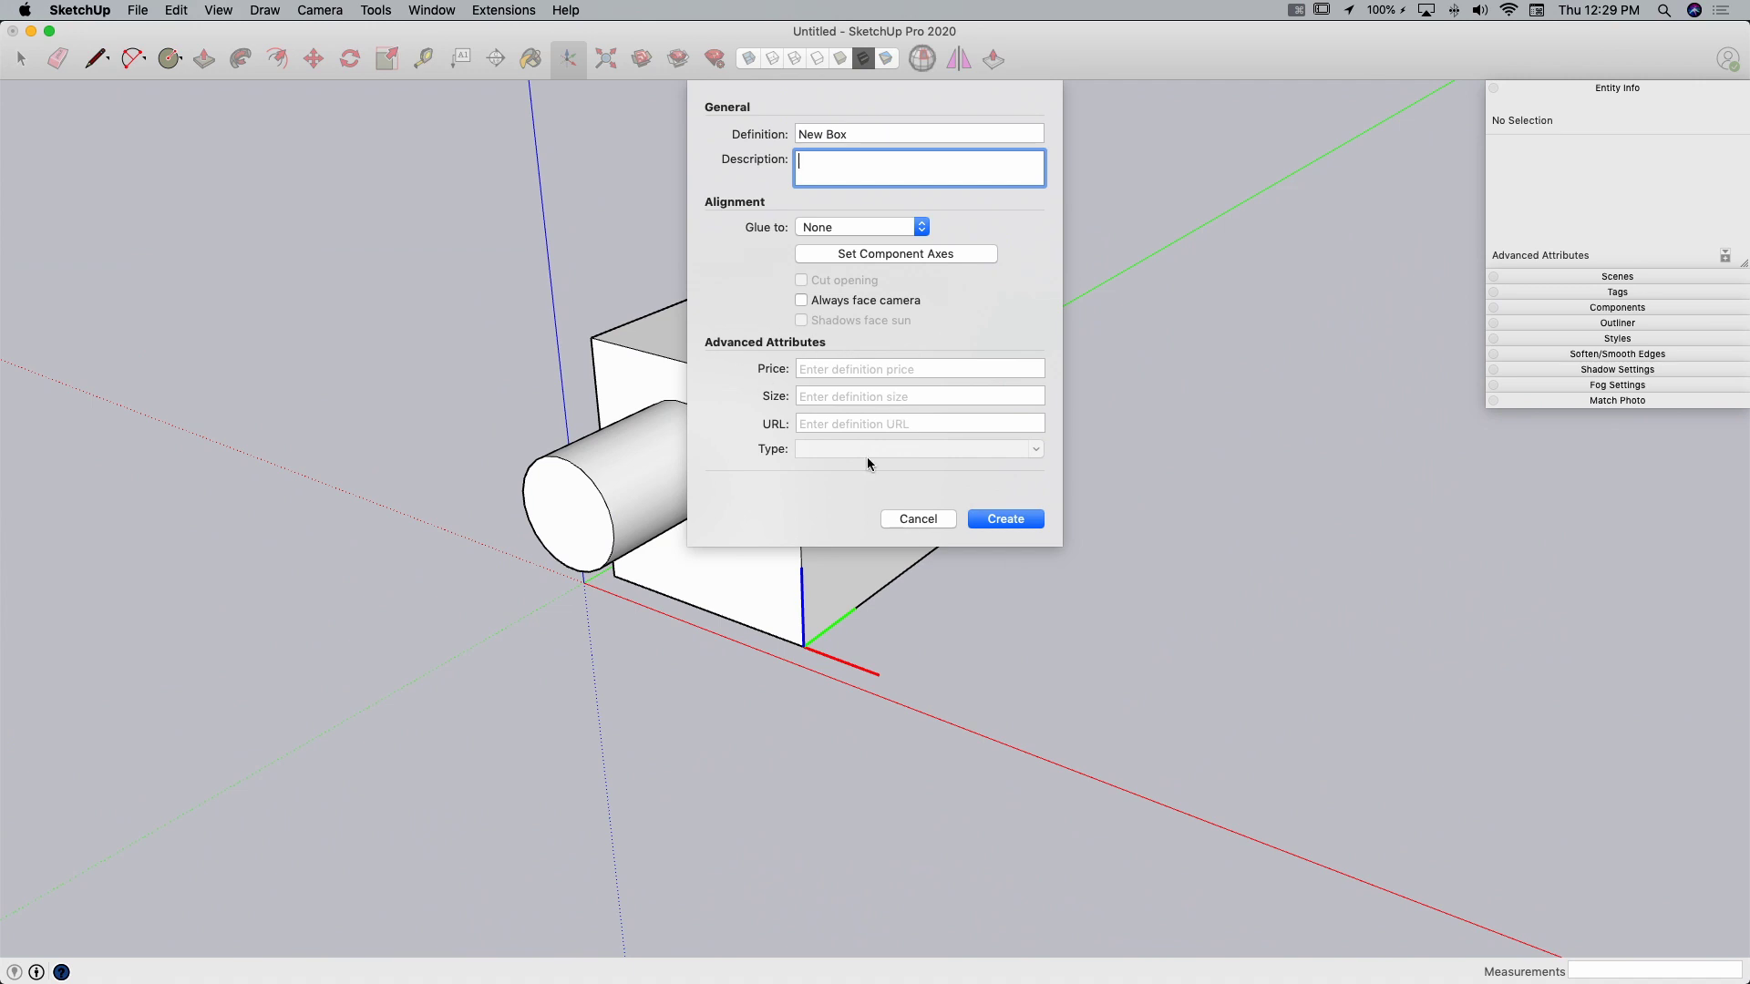
mouse_move(952, 488)
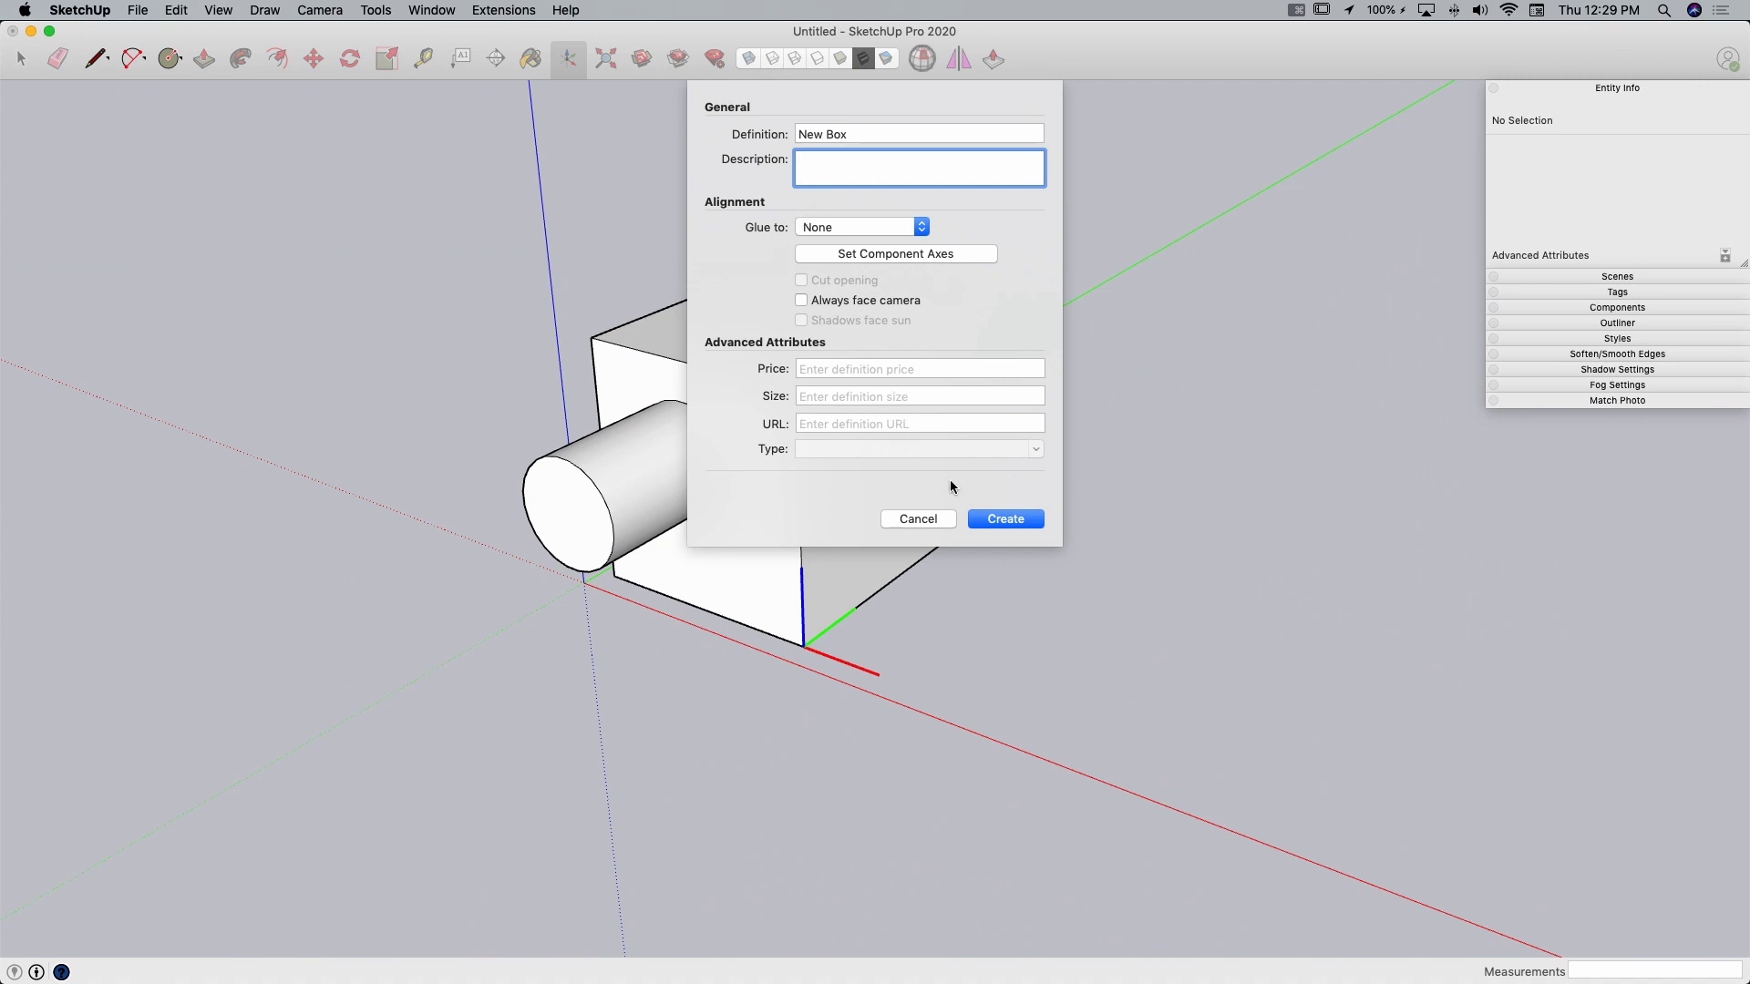
left_click(1003, 518)
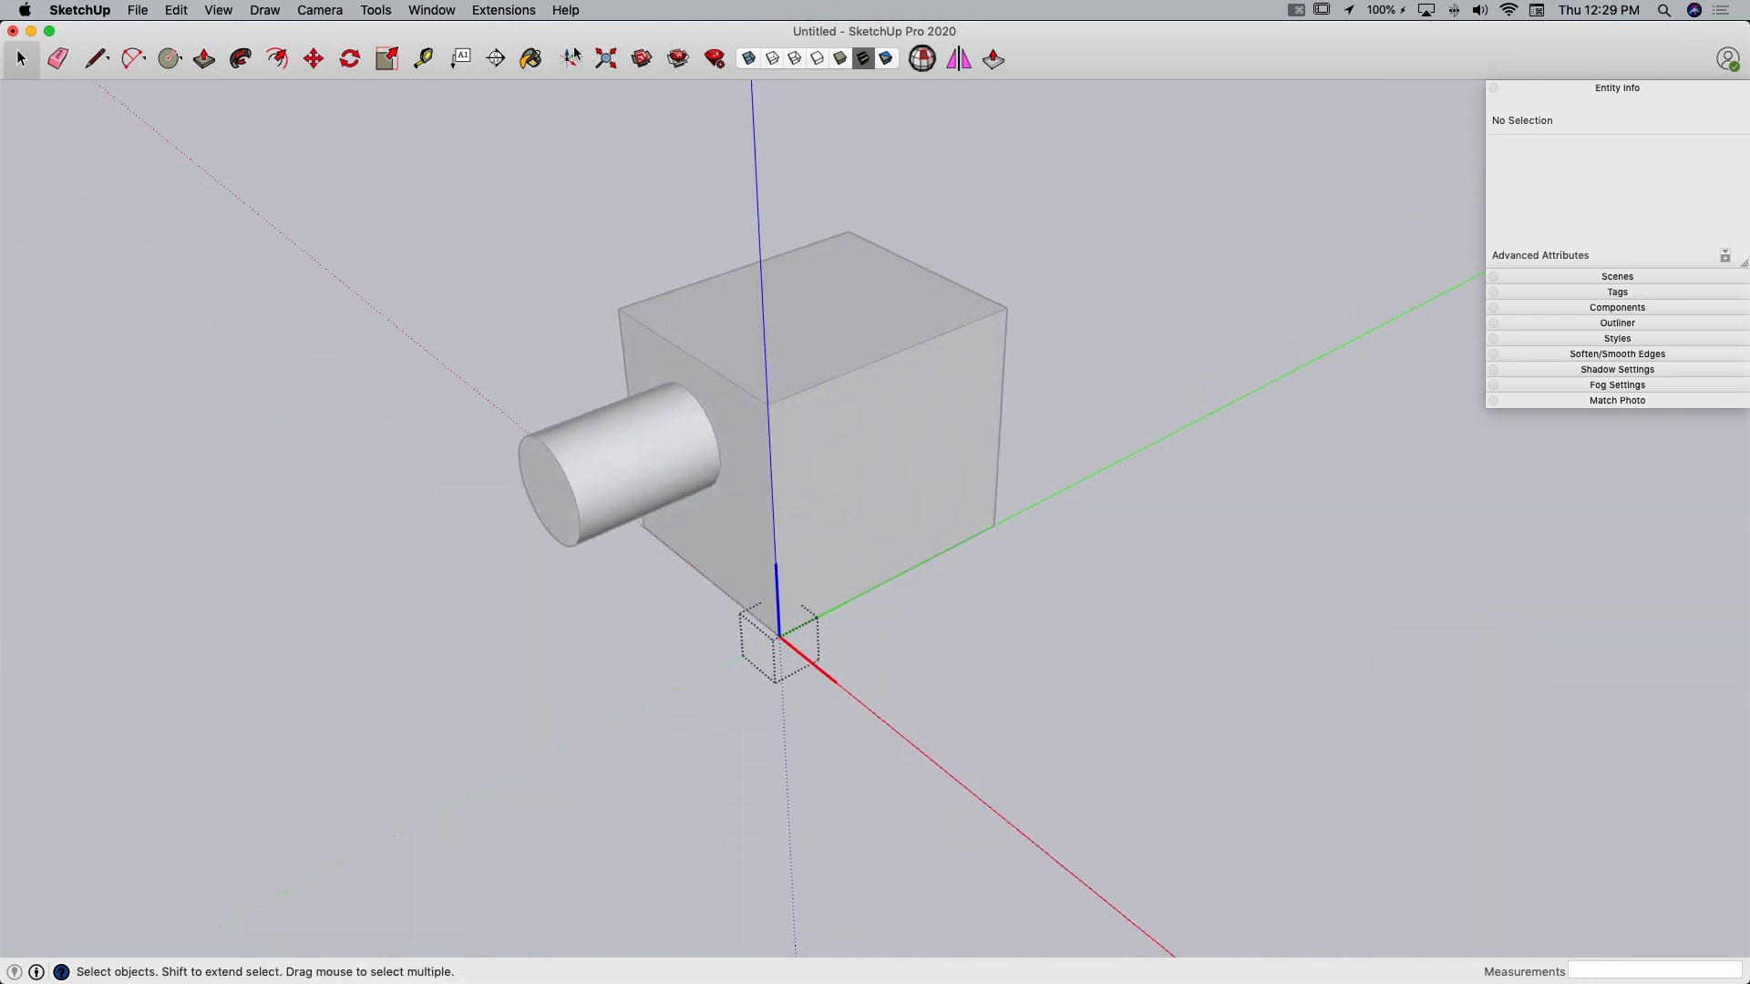
Inside New Box, extrude a second adjoining box and add cylinders on its front and side faces.
left_click(168, 58)
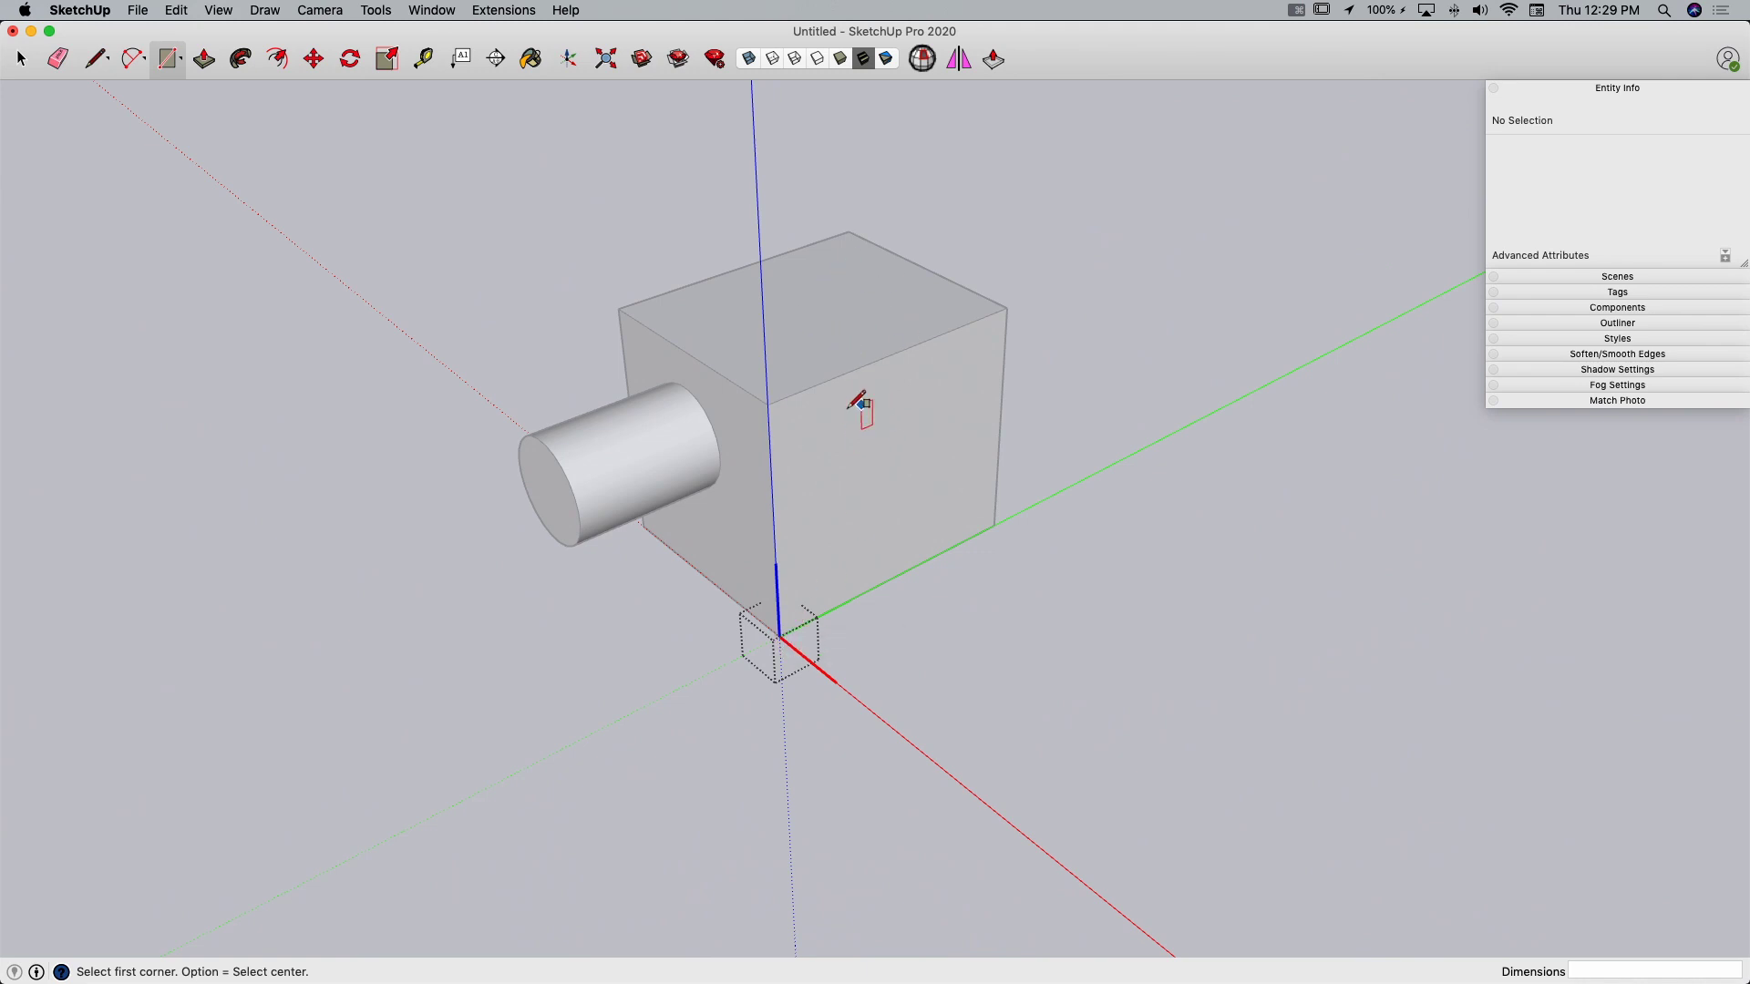
mouse_move(782, 636)
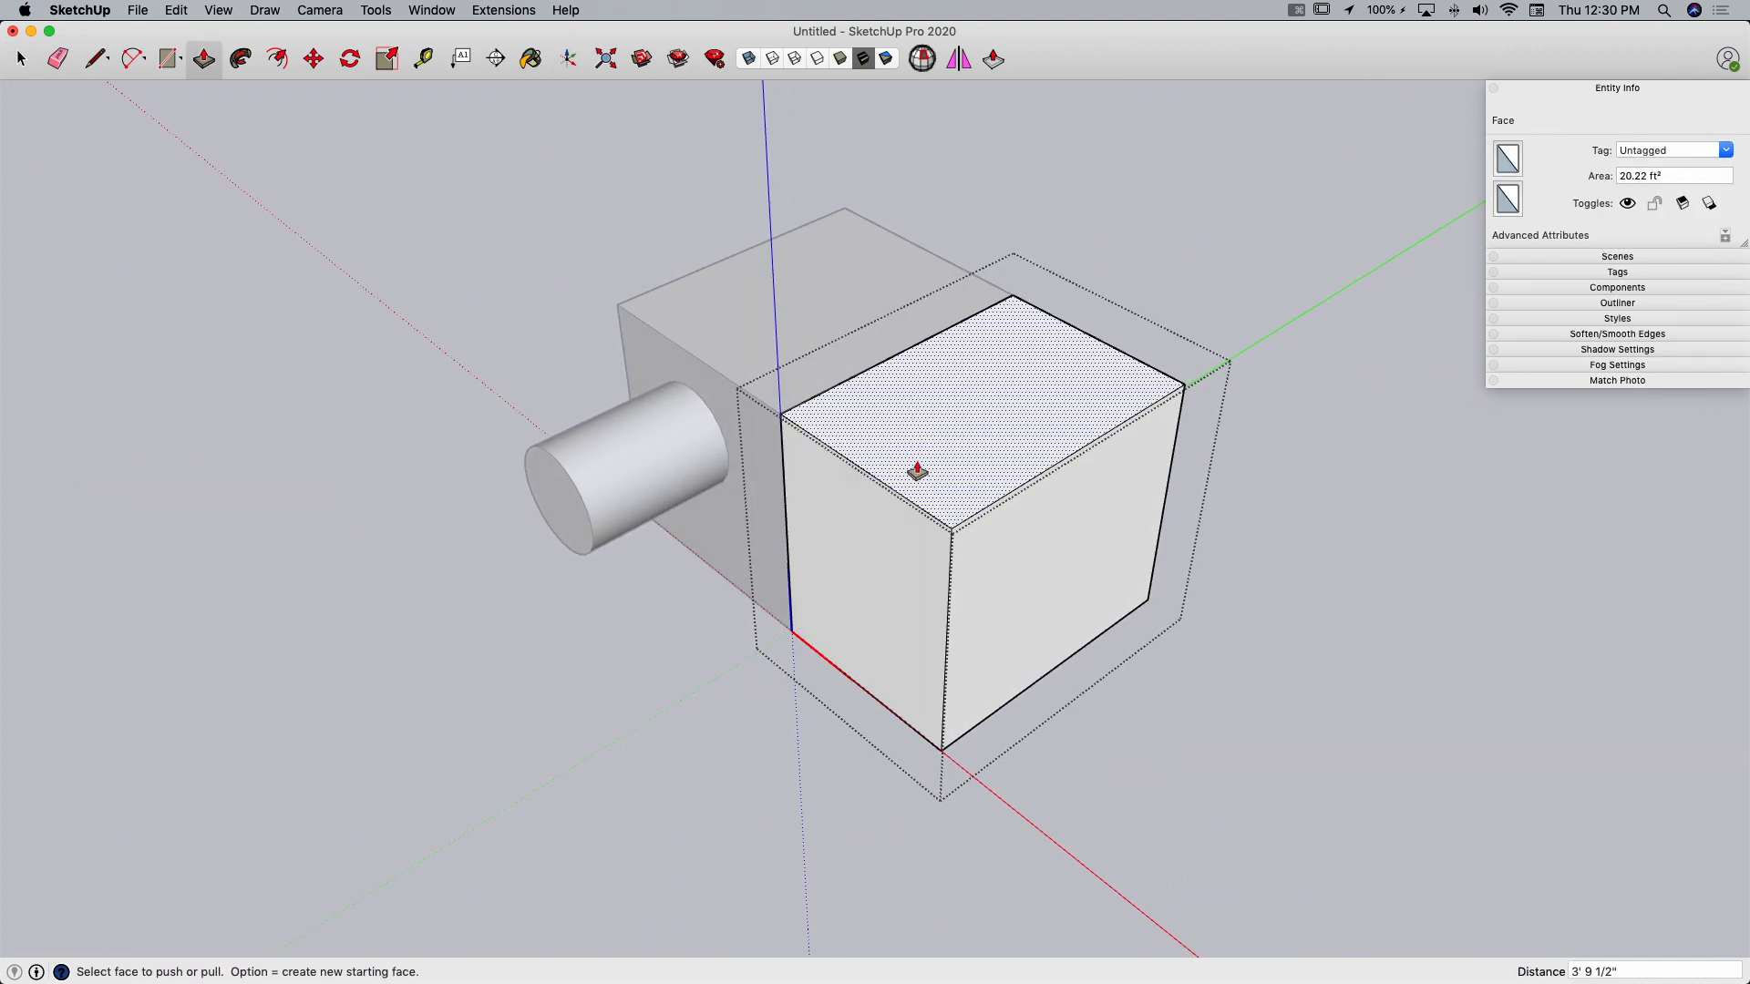
left_click(167, 59)
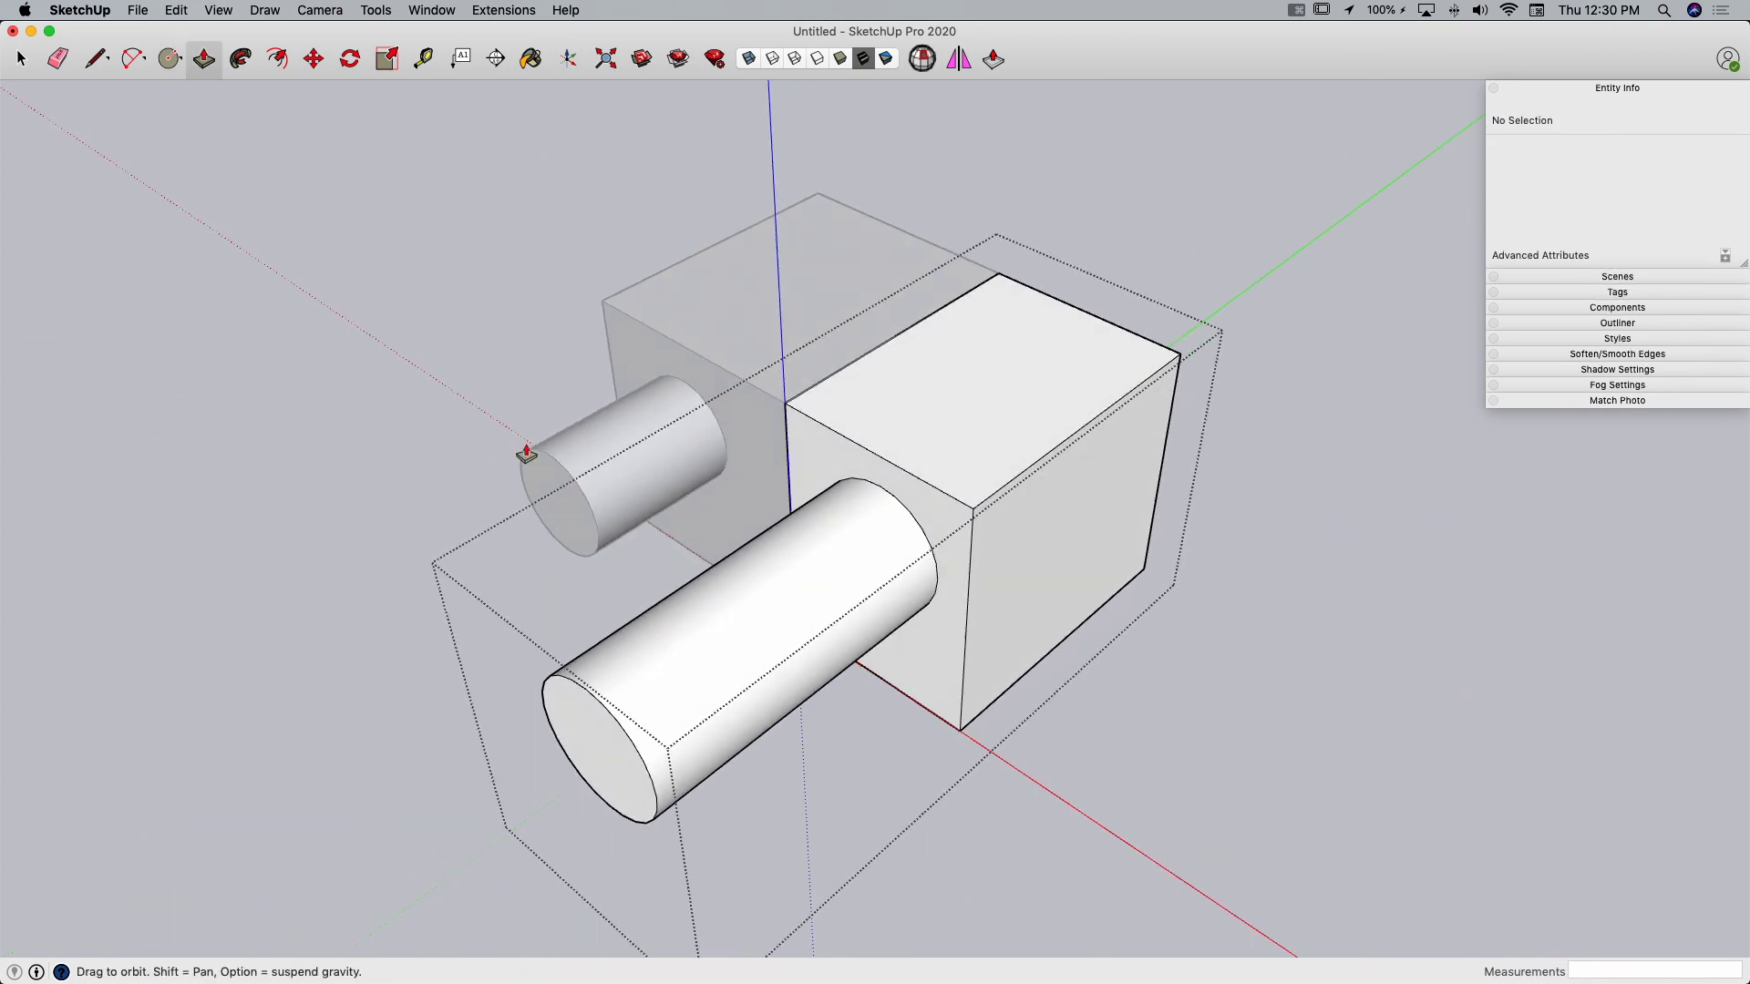
left_click(167, 58)
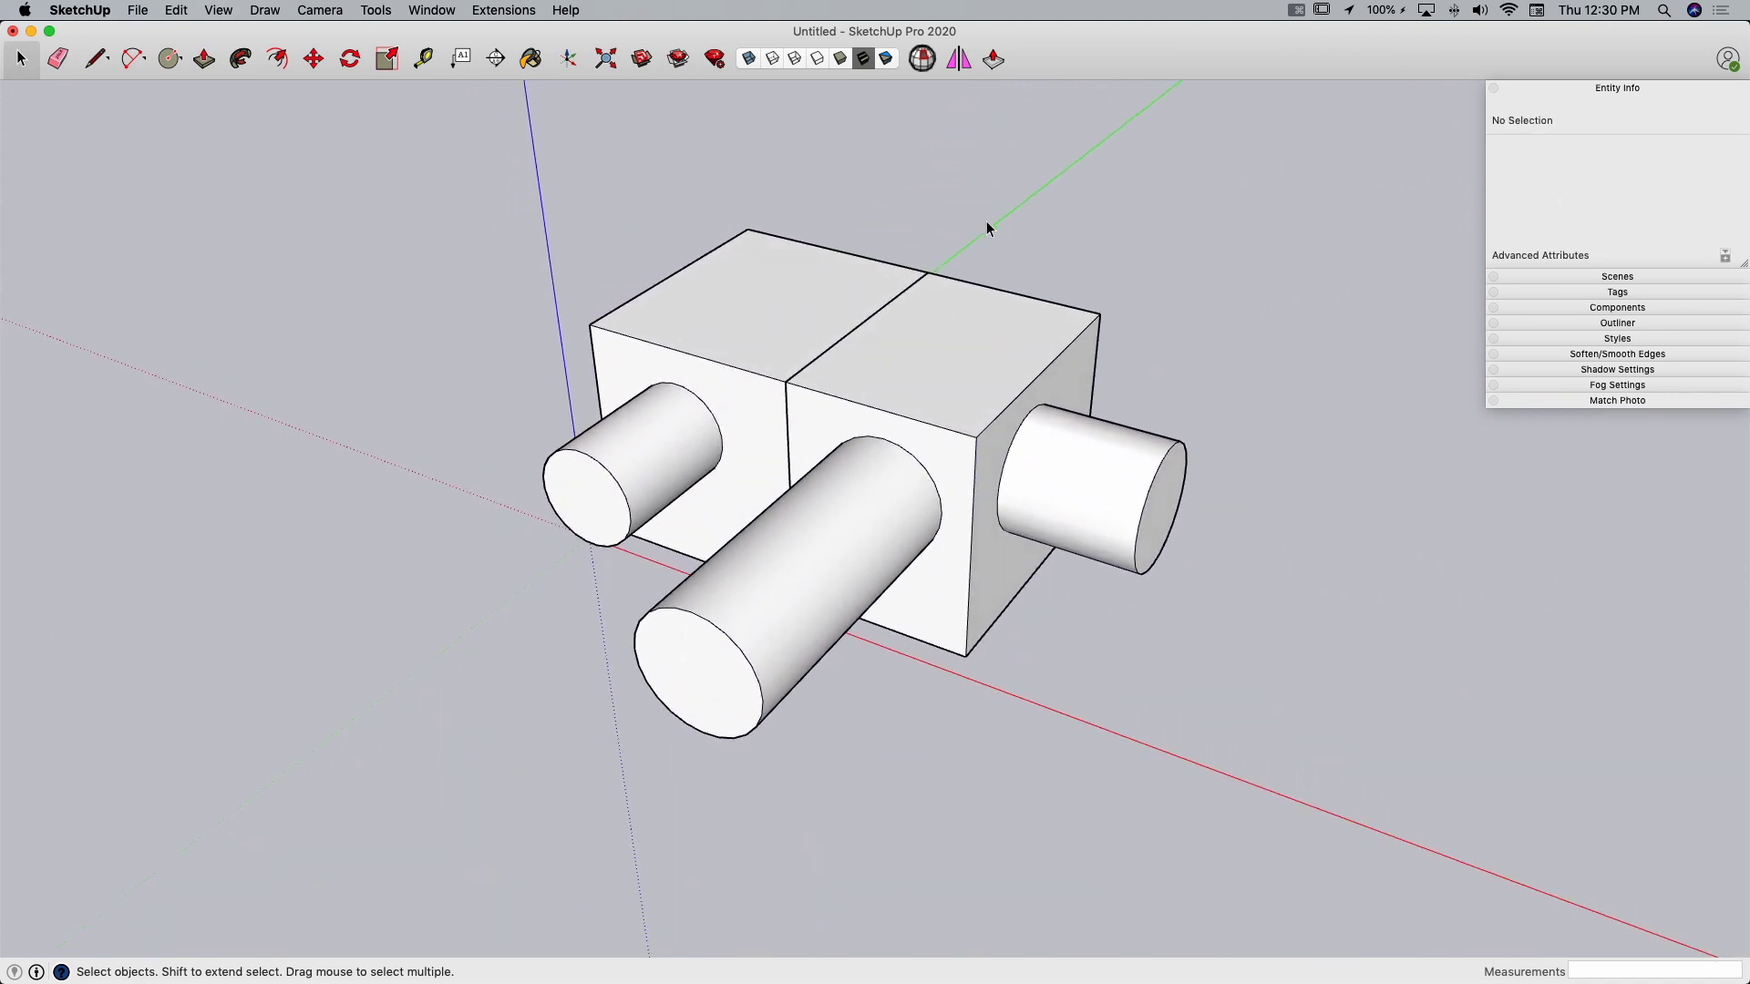
mouse_move(1057, 182)
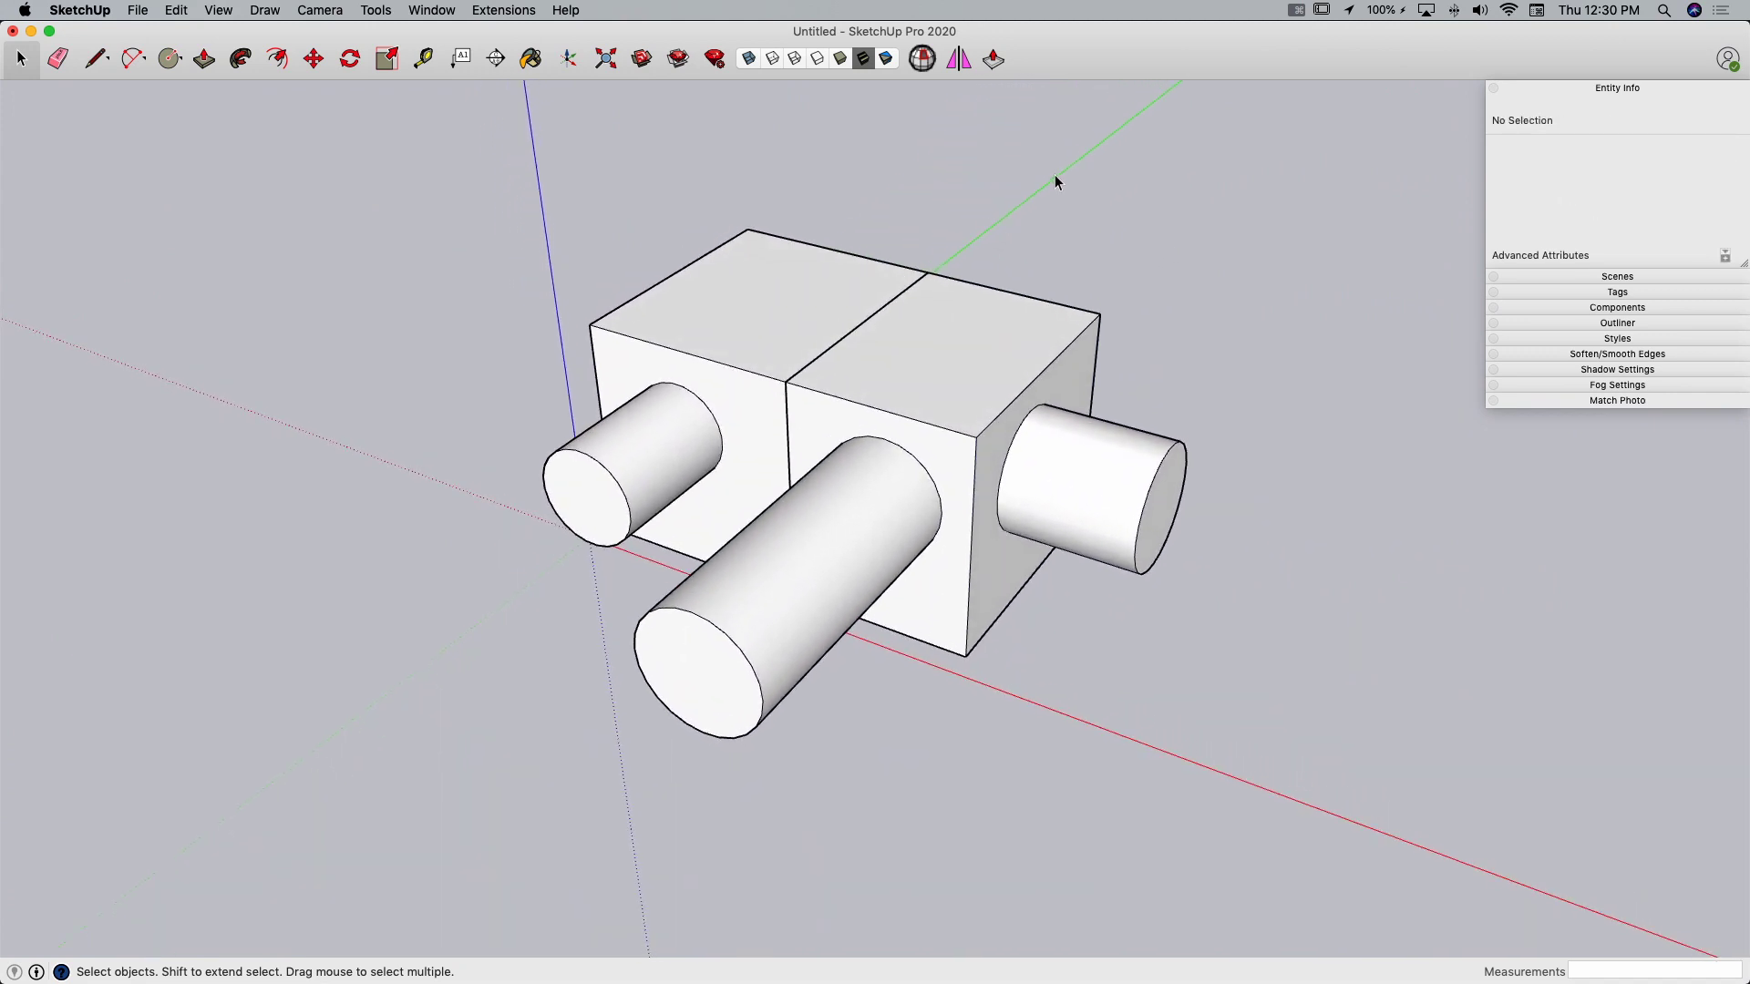